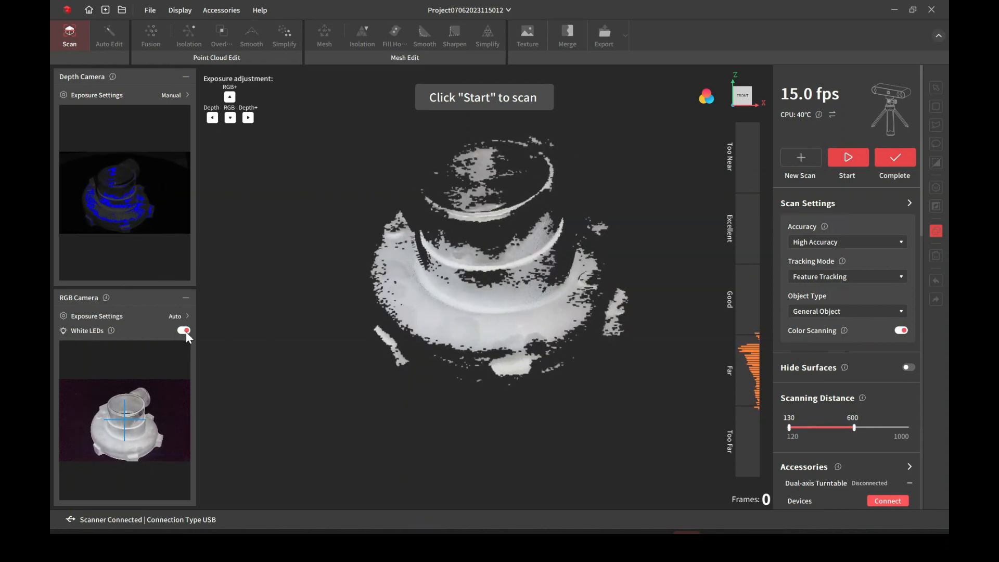
- Switch off White LEDs and Color Scanning, and collapse the RGB Camera preview
click(184, 330)
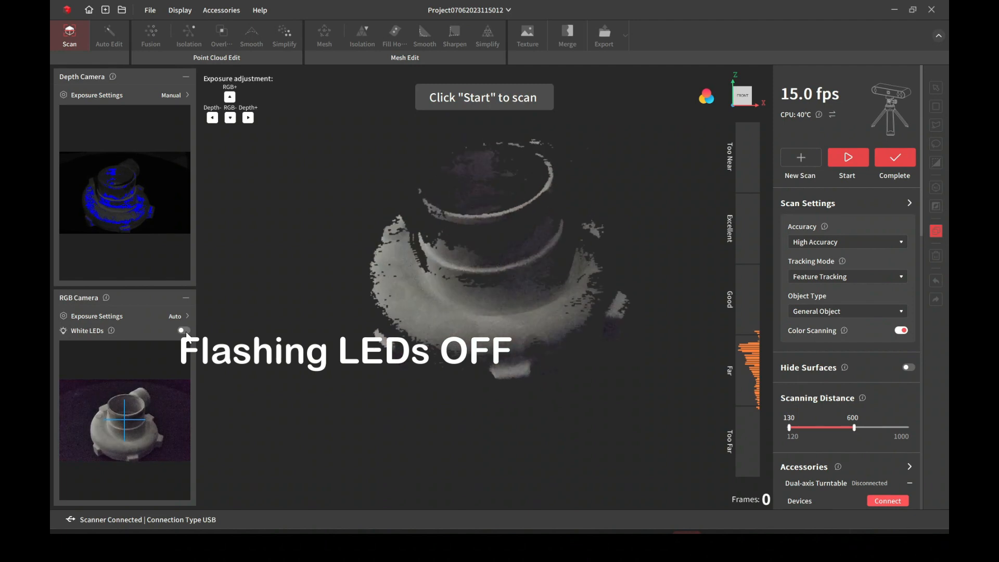
click(183, 330)
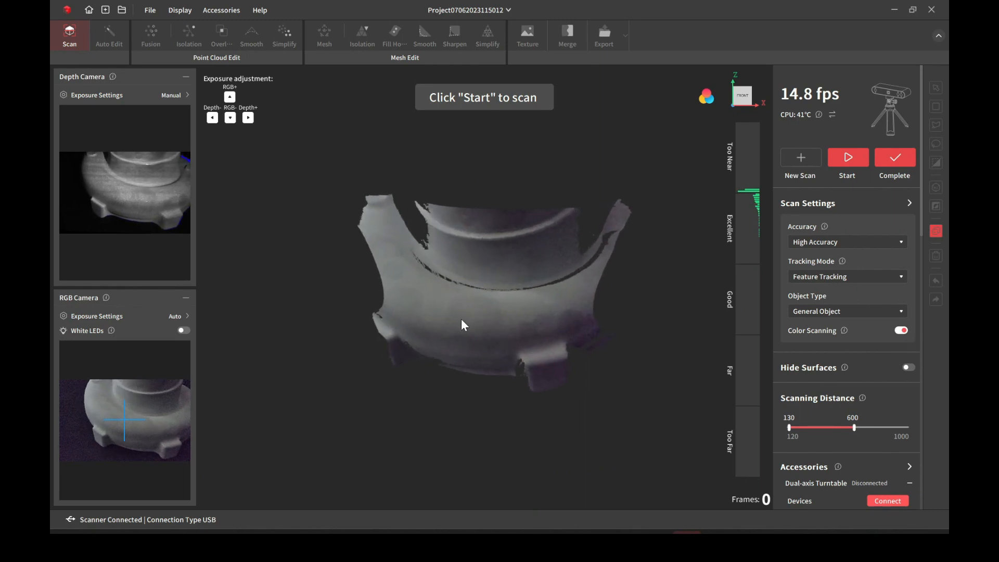
click(900, 329)
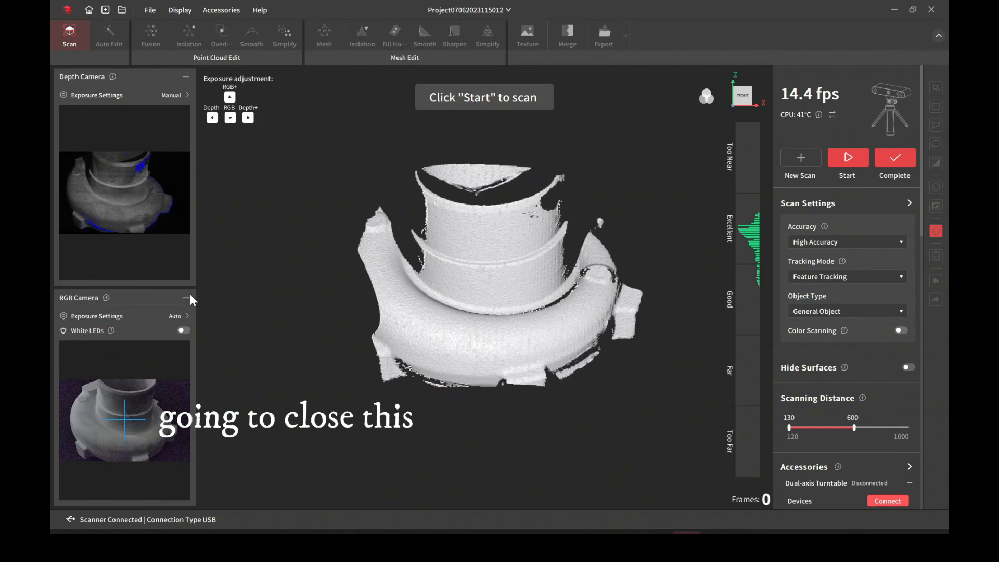
click(185, 297)
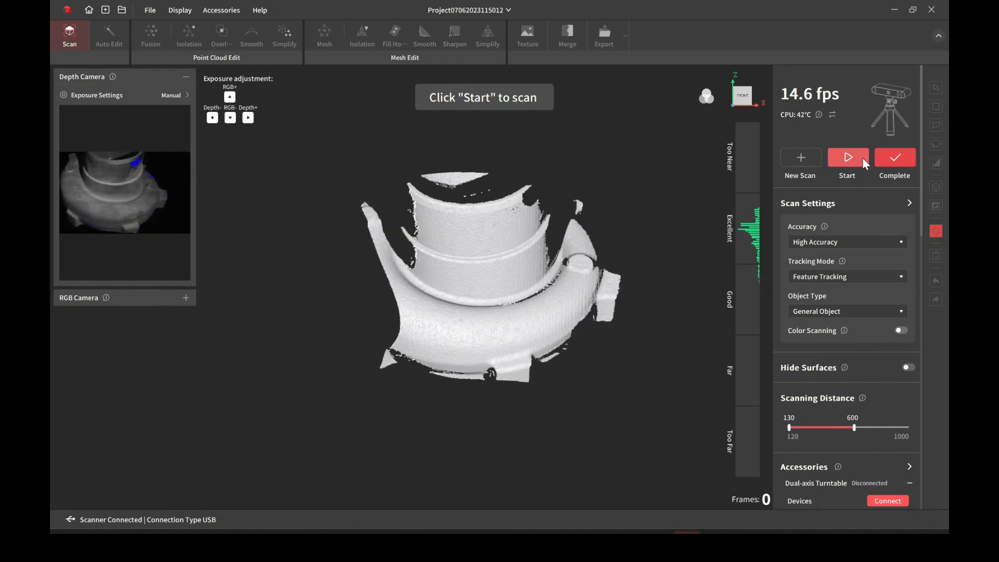
- Capture a first pass of the turbo housing's outer shell and pause at 599 frames
click(847, 157)
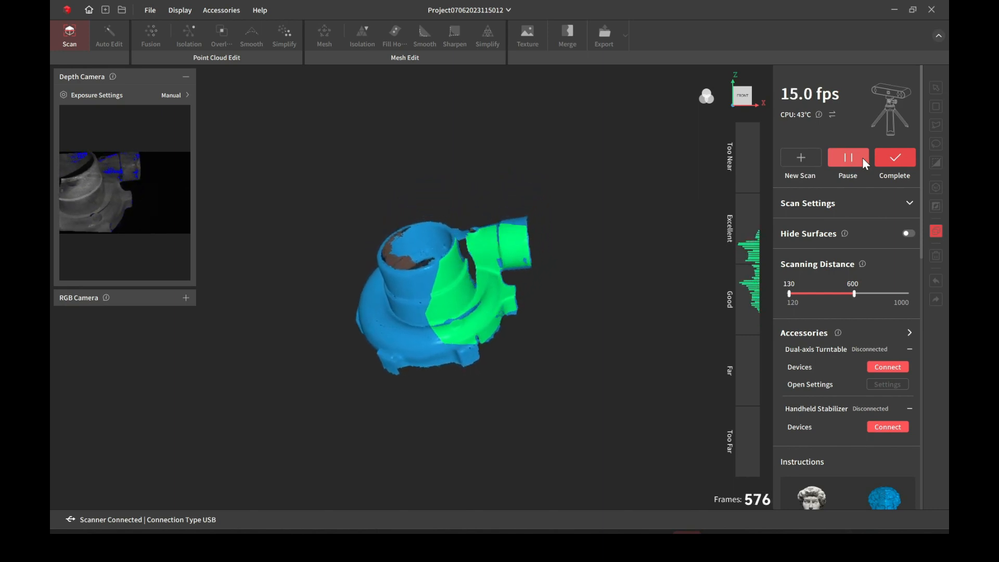
click(846, 157)
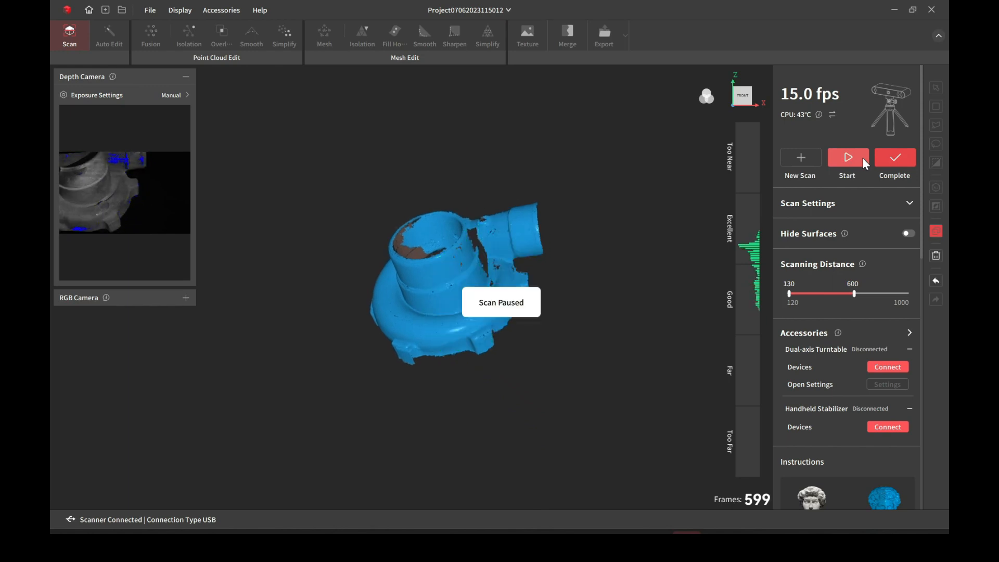
click(847, 157)
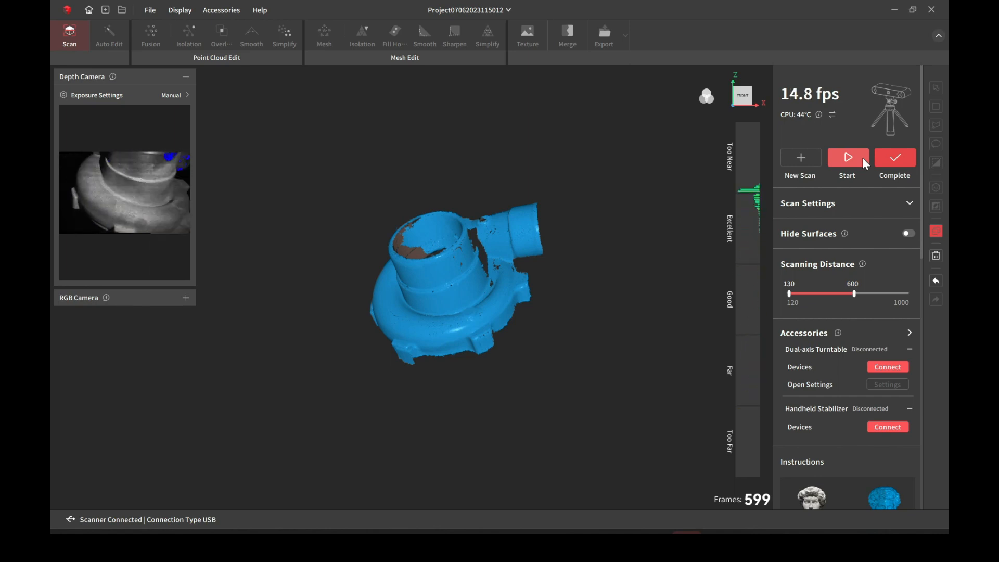
- Resume scanning to add the housing's top and inner bore, pausing at 1,094 frames
click(847, 158)
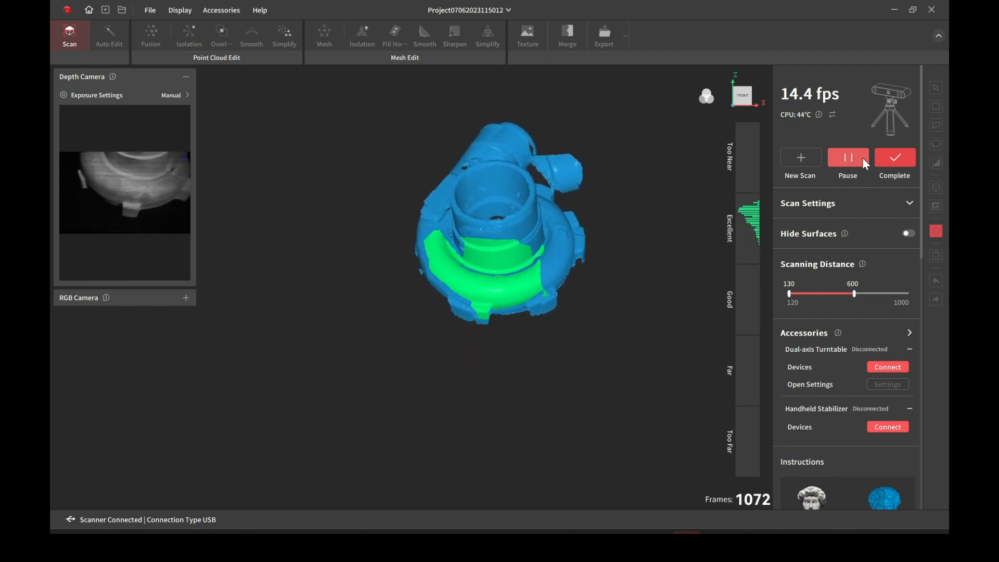
click(847, 158)
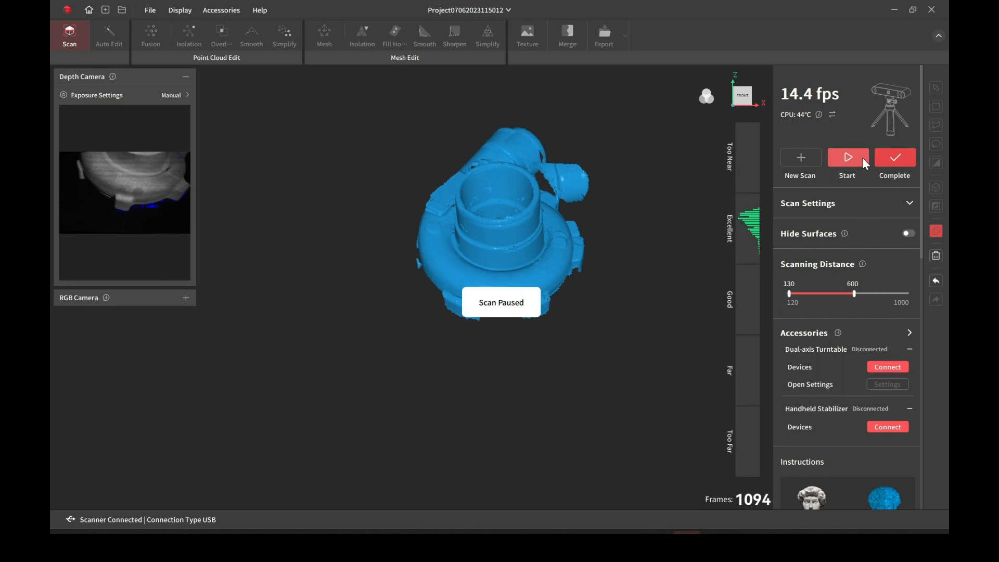
click(847, 157)
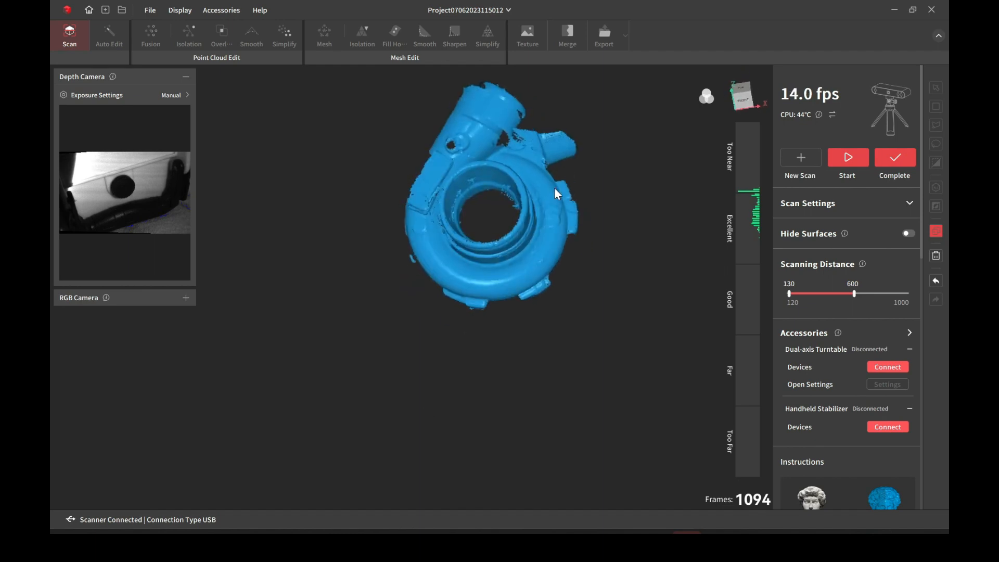
- Complete the 1,094-frame scan as model 0706_01 and return to Scan mode for a new scan
drag(554, 193, 504, 187)
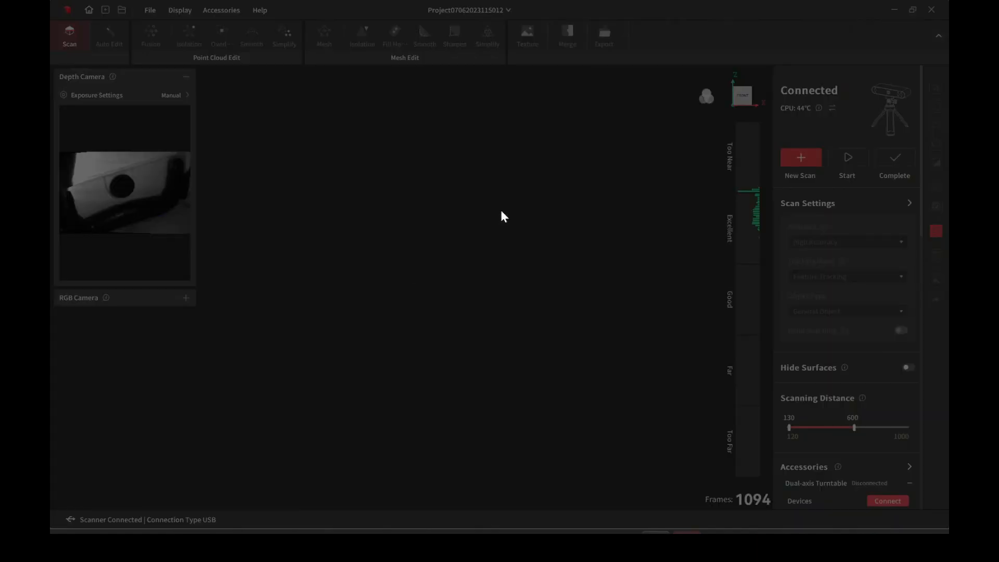
click(108, 36)
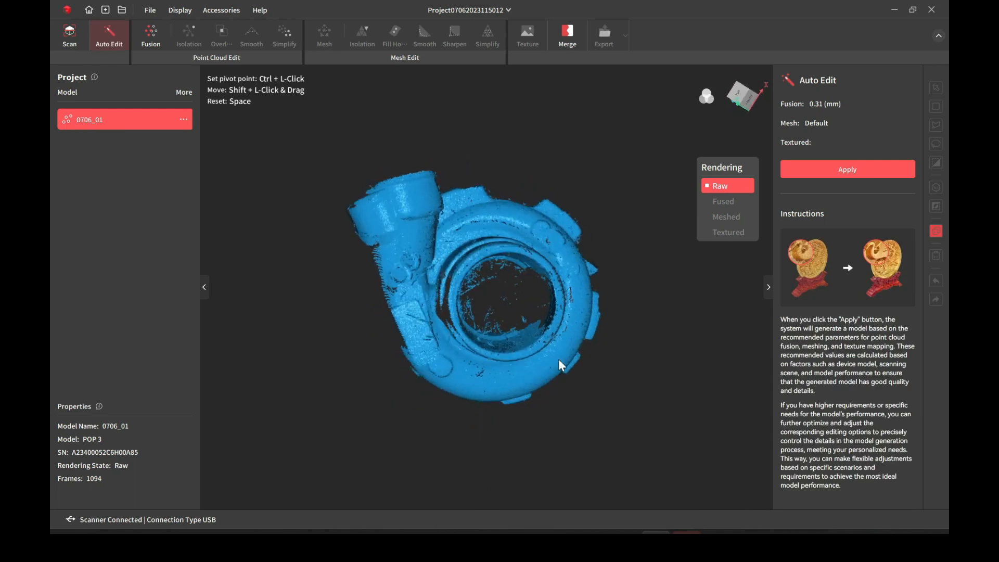
drag(560, 366, 478, 278)
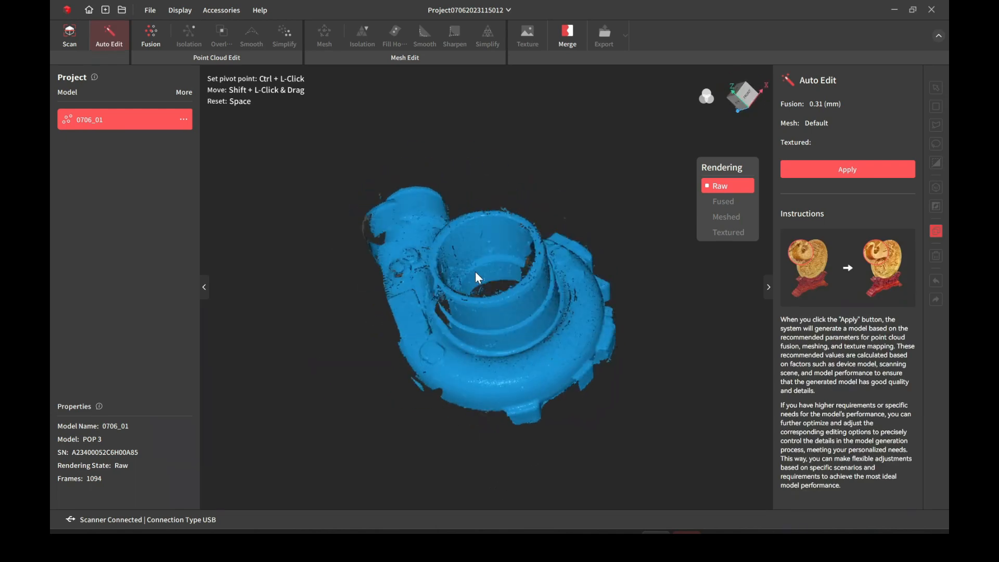
click(69, 35)
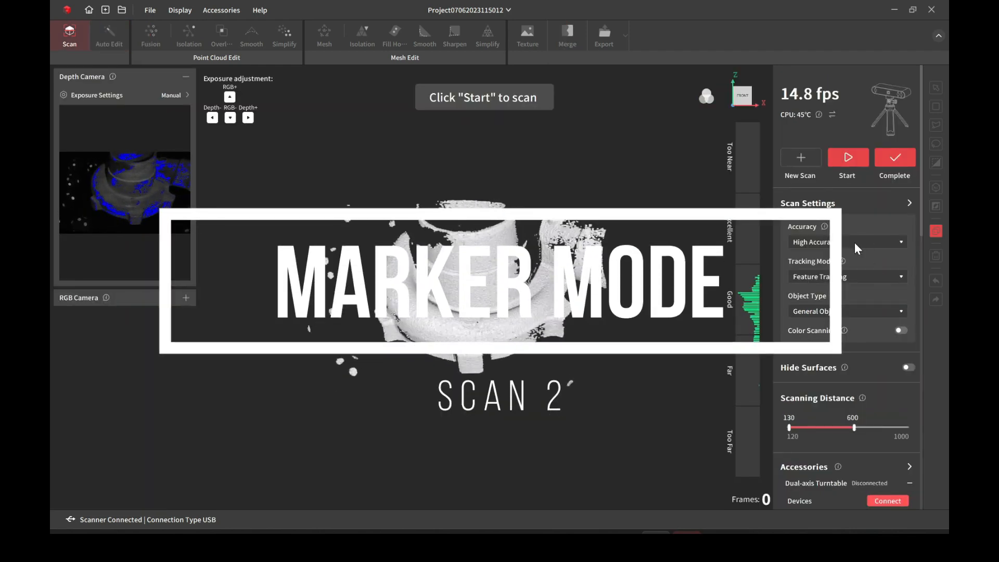
- Set the new scan's Tracking Mode to Marker Tracking
click(846, 276)
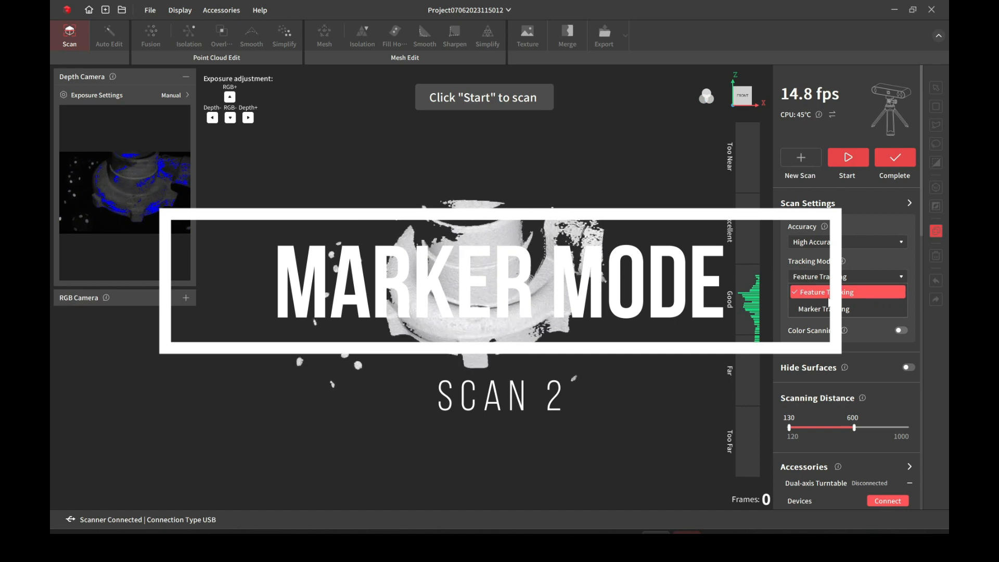
click(824, 309)
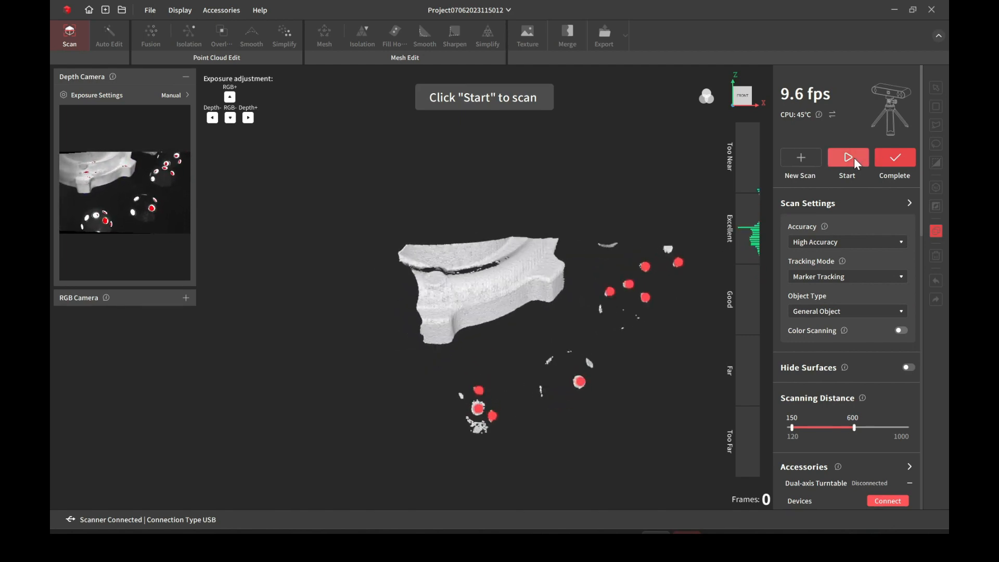
- Scan the housing with markers in view and pause at 391 frames
click(847, 160)
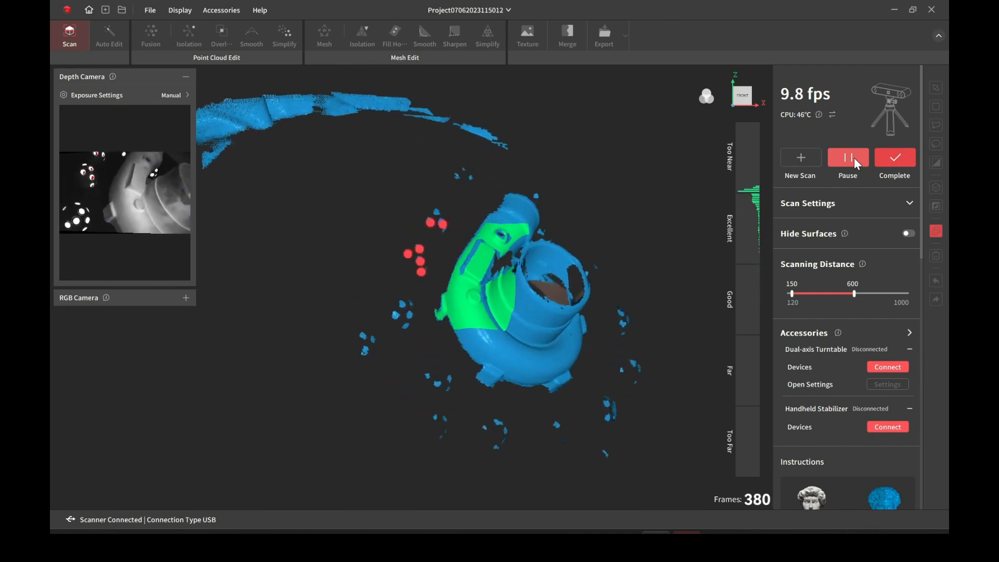
click(847, 157)
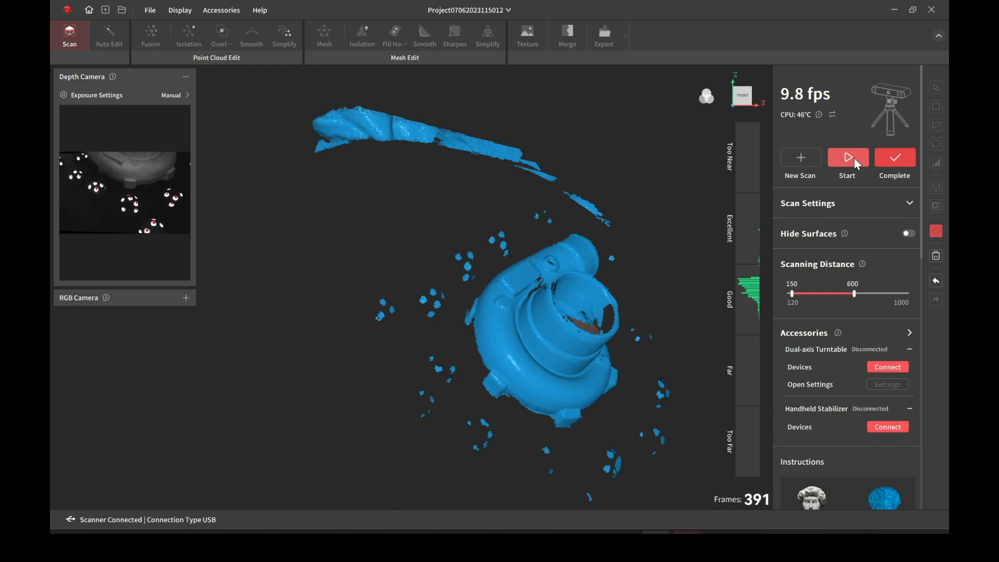
- Resume the marker-tracked scan over the housing's top and bore, pausing at 973 frames
click(847, 158)
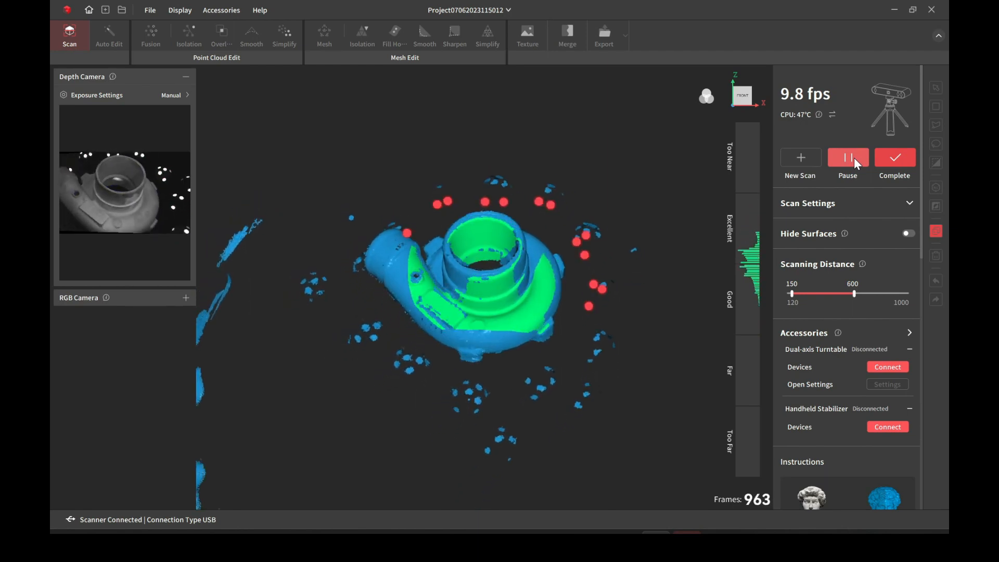
click(847, 157)
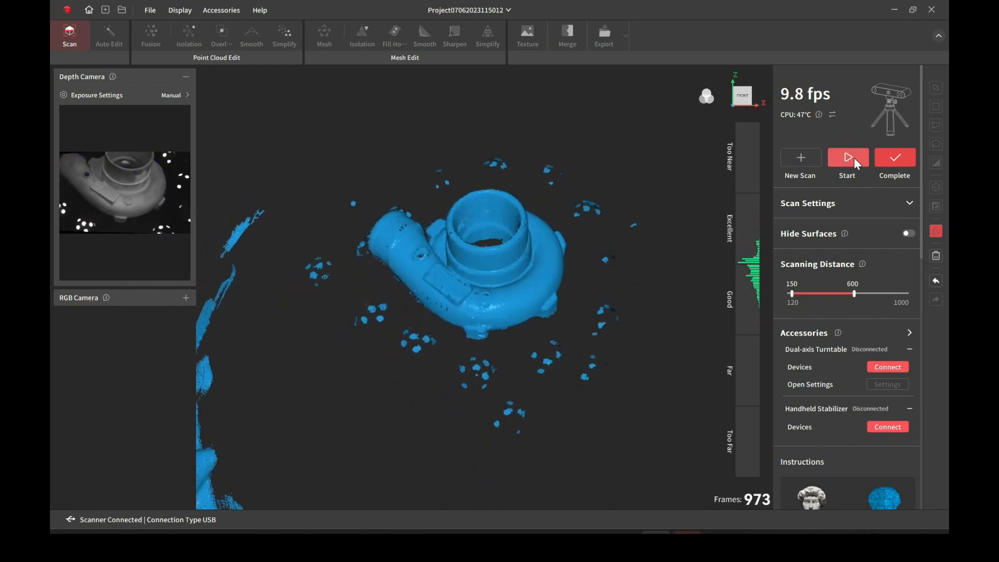
- Check coverage, capture the housing's remaining surfaces and pause at 1,158 frames
click(847, 157)
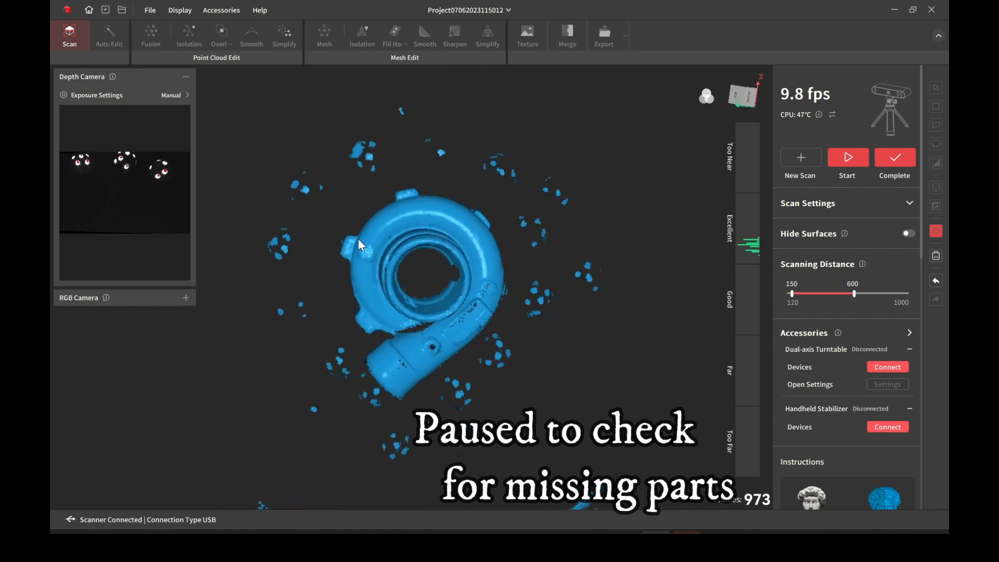
drag(360, 246, 444, 419)
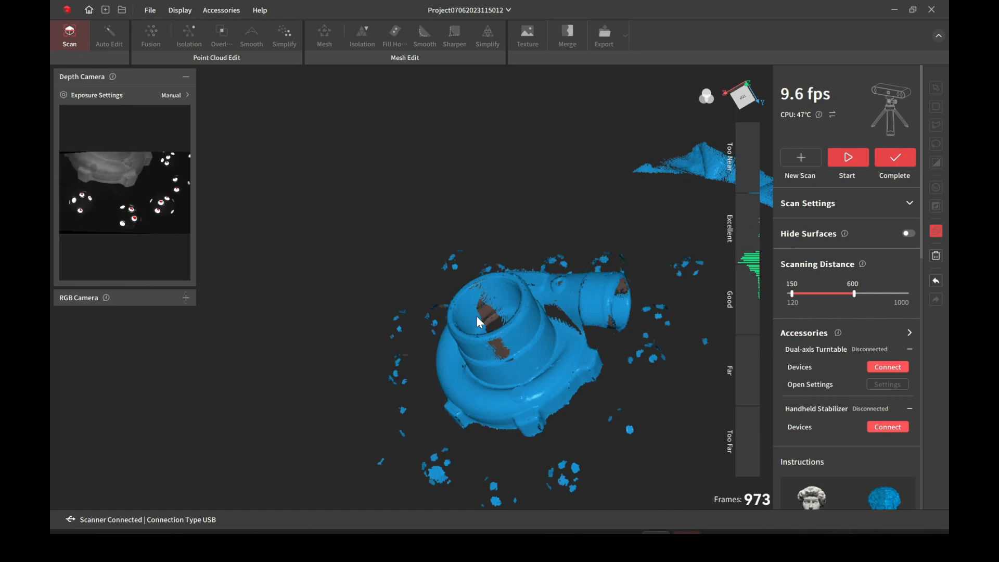
click(847, 161)
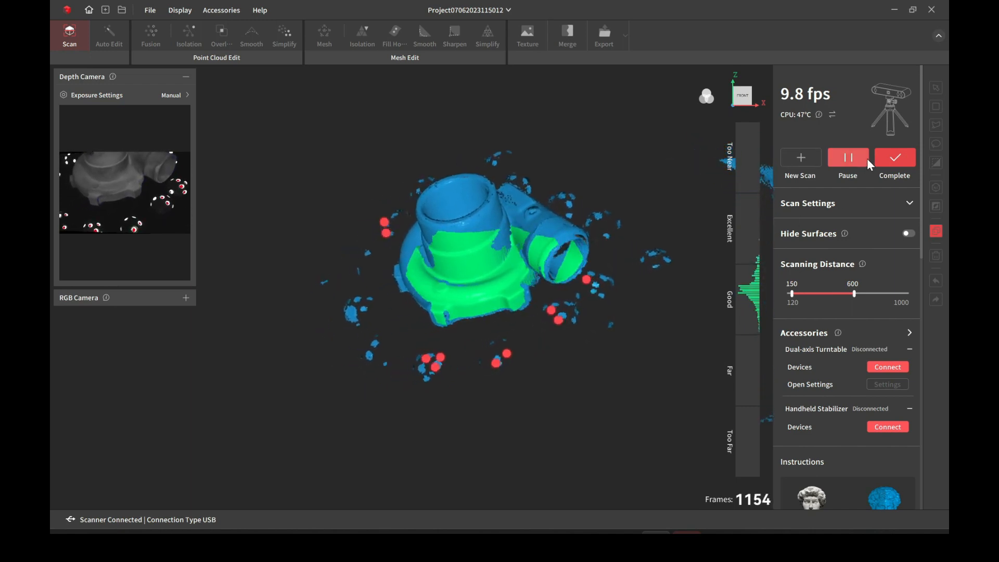
click(847, 157)
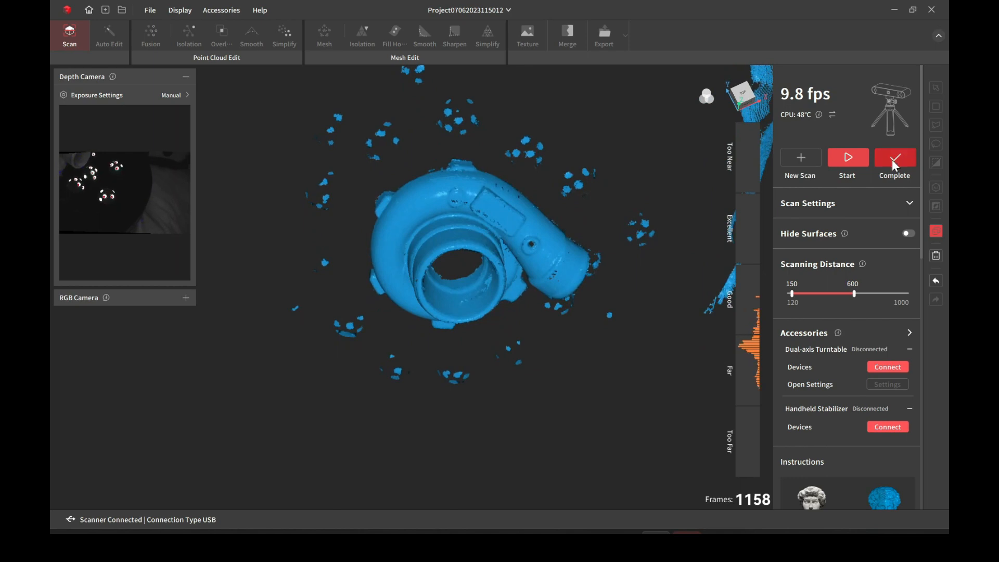
- Complete the scan as raw model 0706_02 and select it in the Project list after viewing 0706_01
click(895, 160)
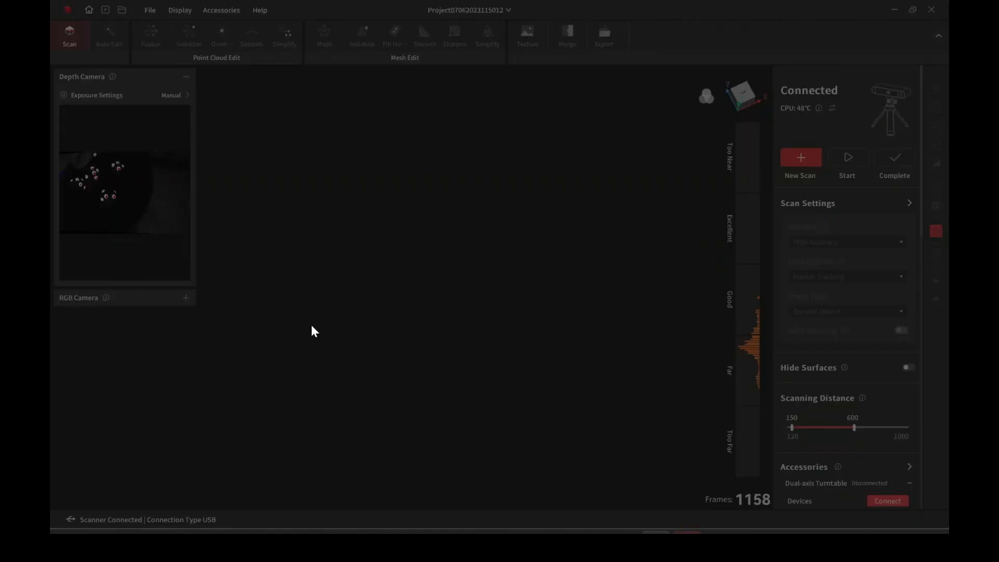
click(108, 36)
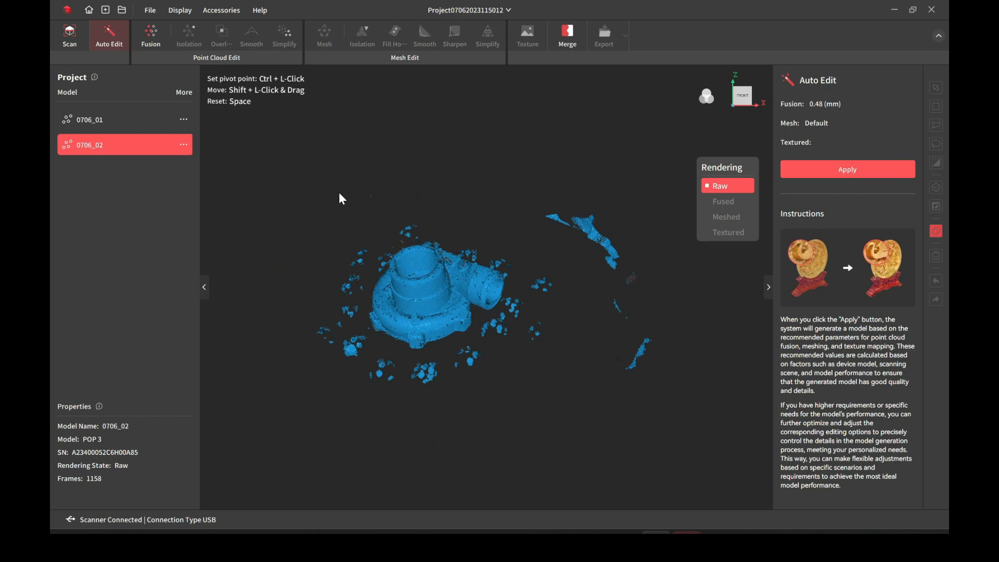
click(89, 119)
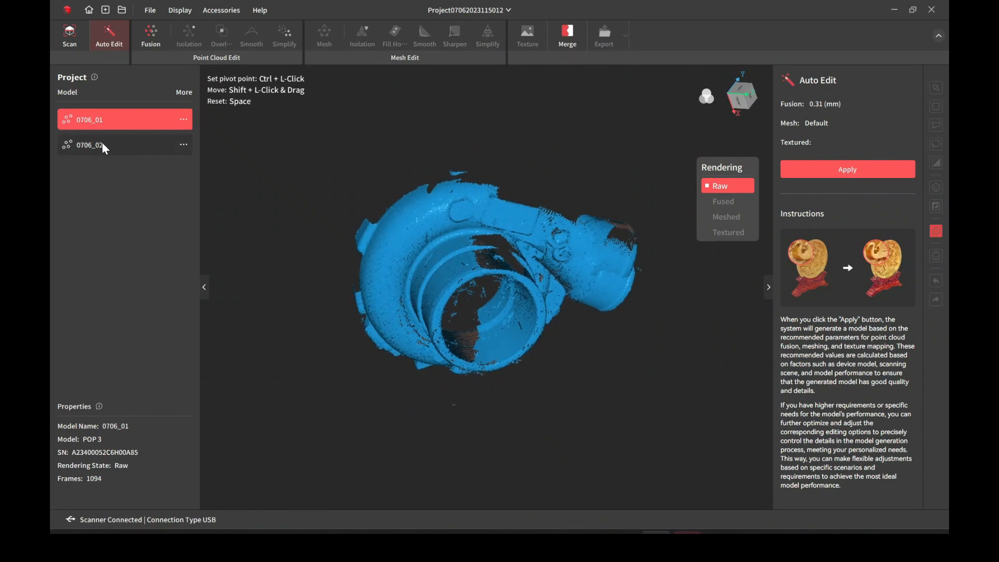
click(90, 145)
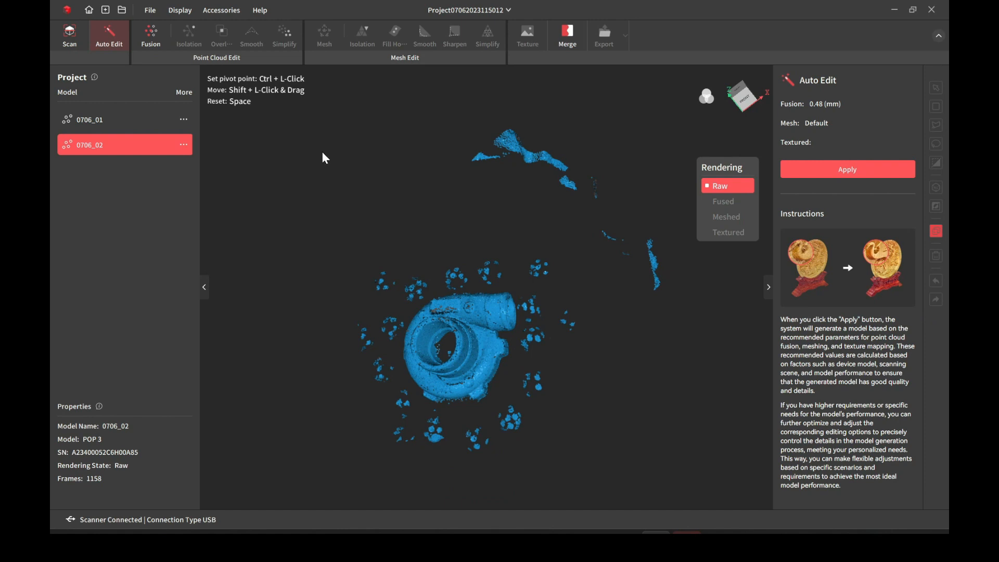
- Start a third scan of the housing's side and inlet, pausing at 298 frames
click(68, 35)
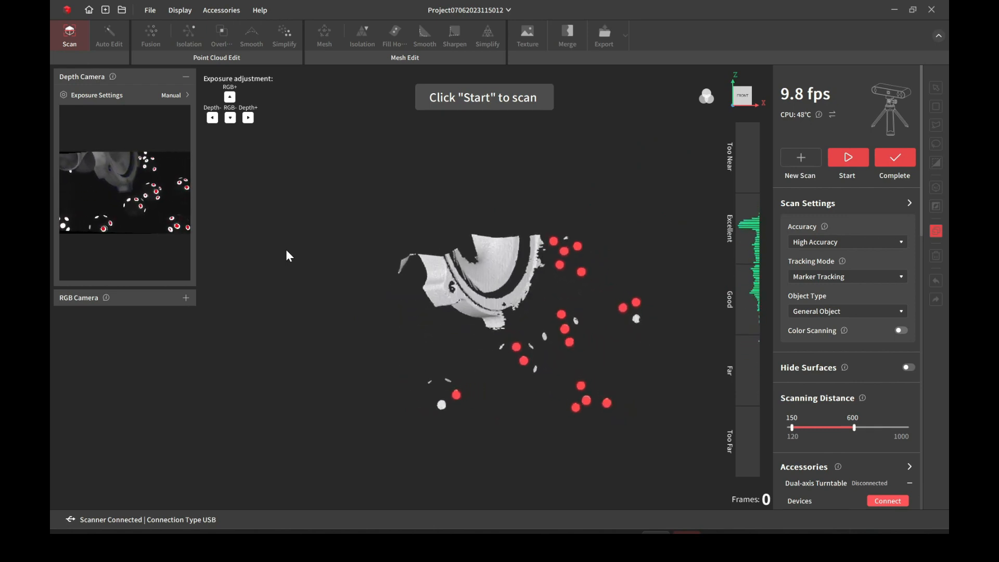
click(847, 157)
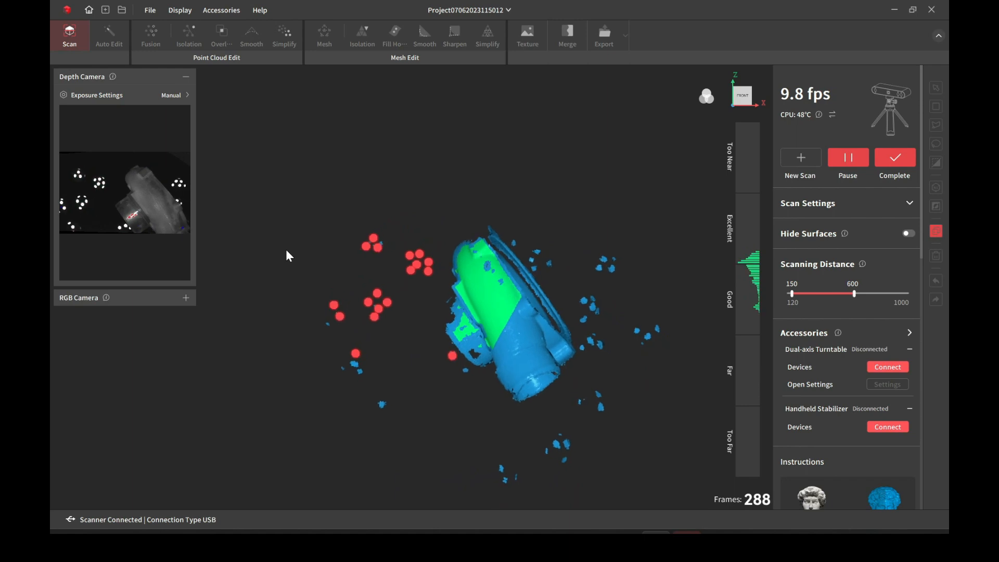
click(847, 157)
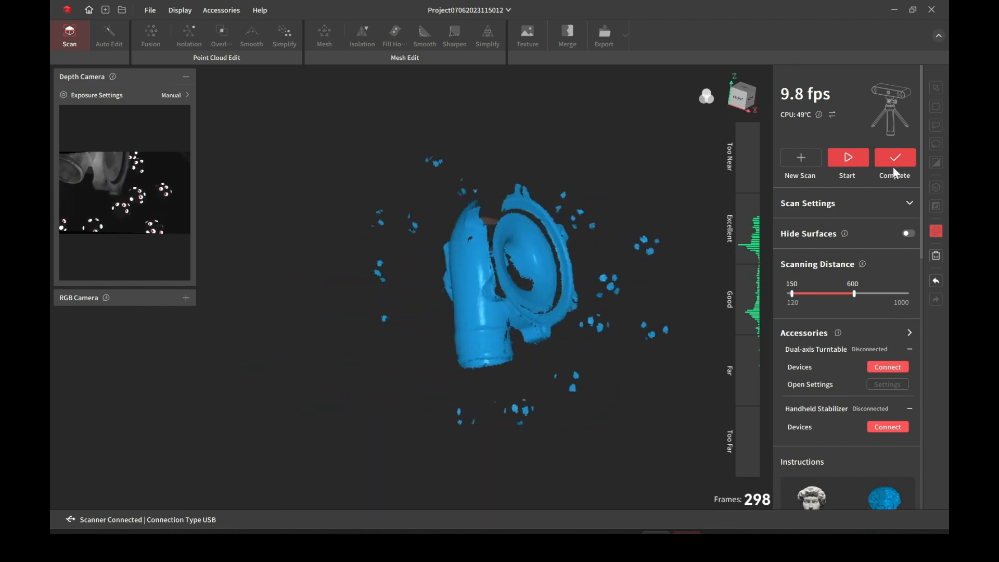
- Complete the 298-frame scan as model 0706_03 and begin a new separate scan
click(895, 157)
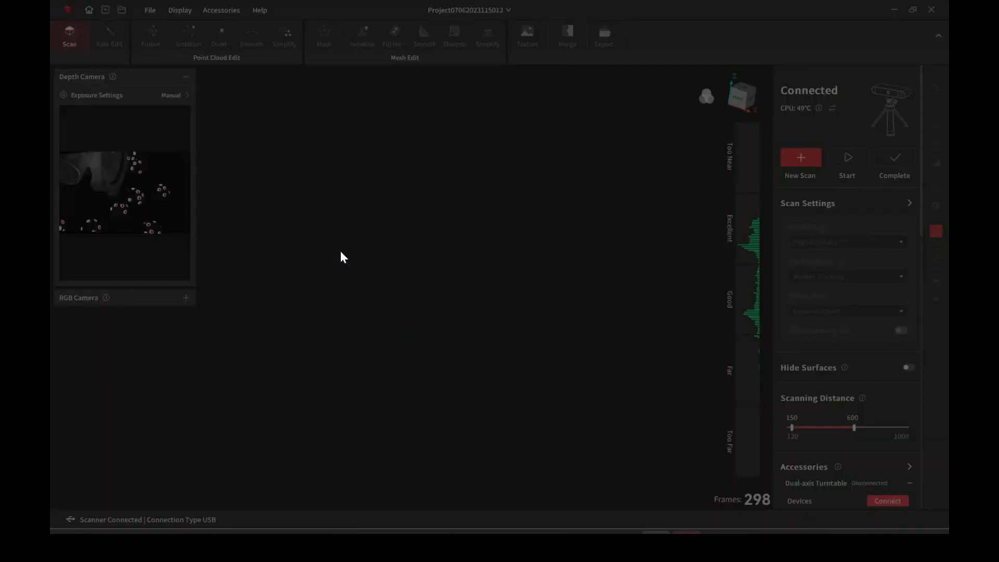
click(109, 37)
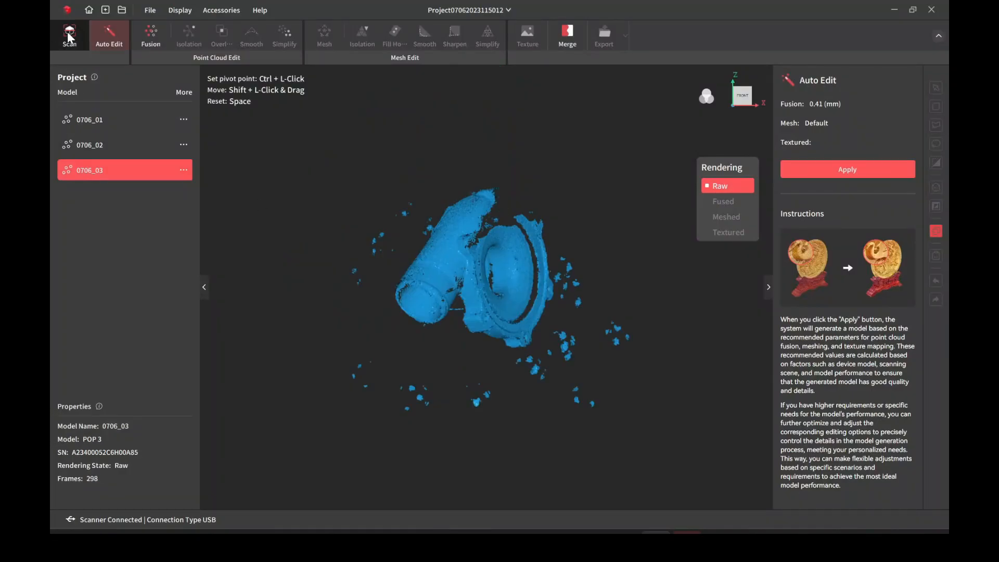
click(69, 35)
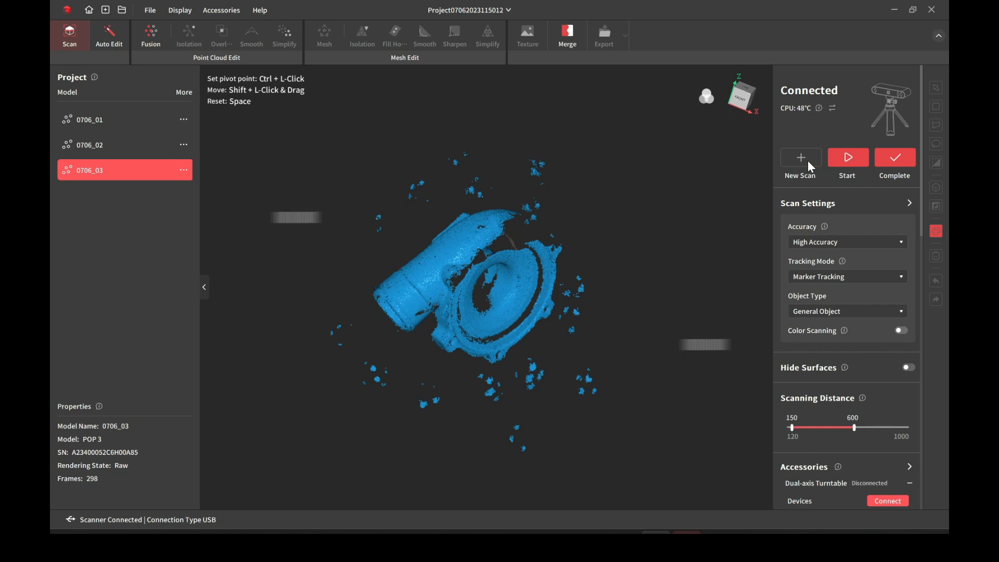
click(800, 162)
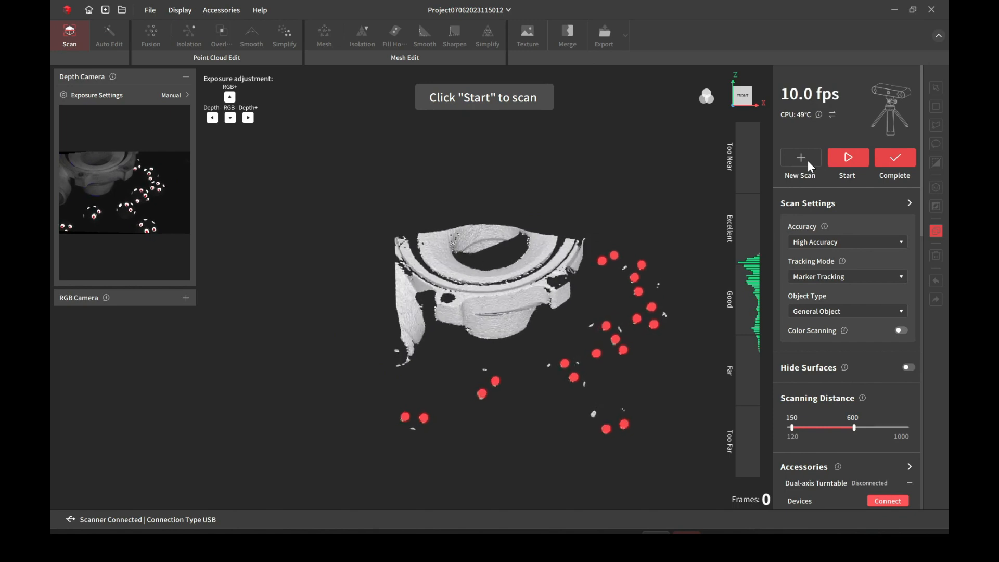
click(248, 117)
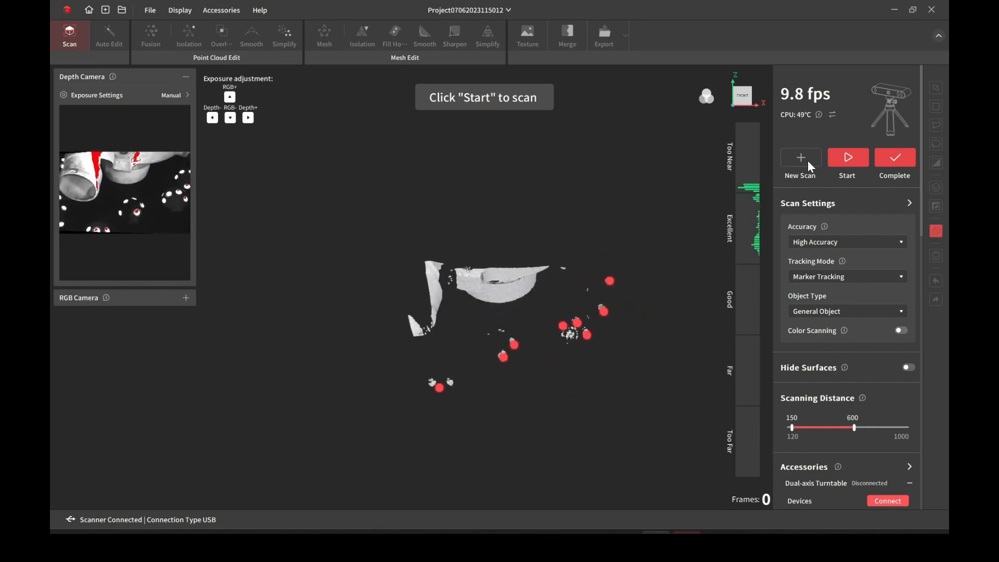
- Capture the housing in start/pause passes until the new scan reaches 771 frames
click(847, 162)
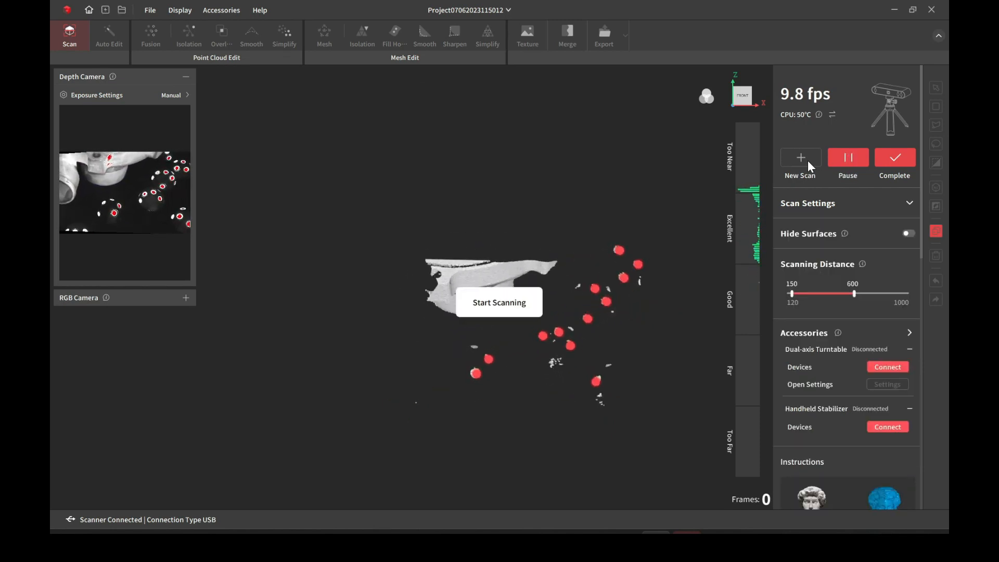
click(498, 302)
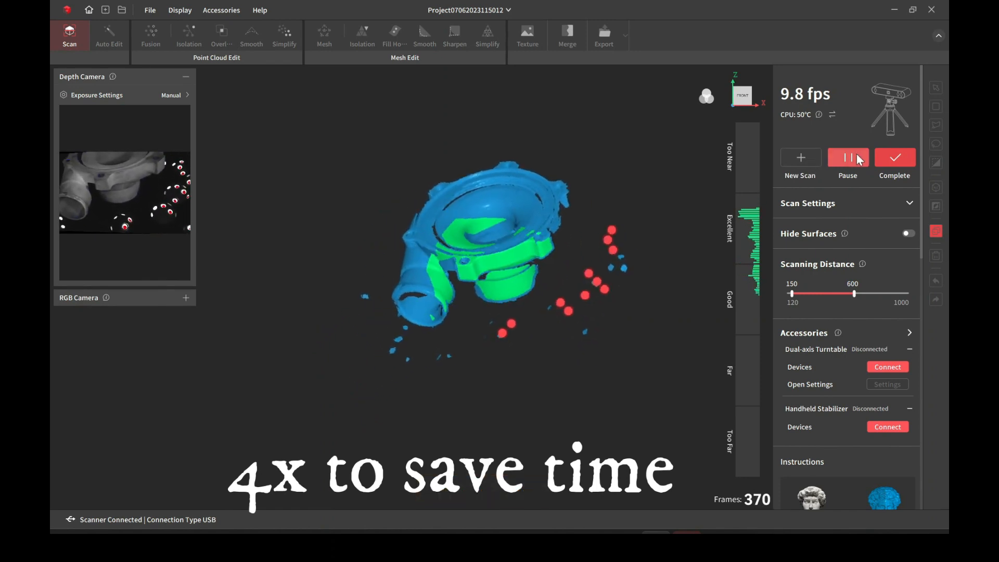
click(847, 157)
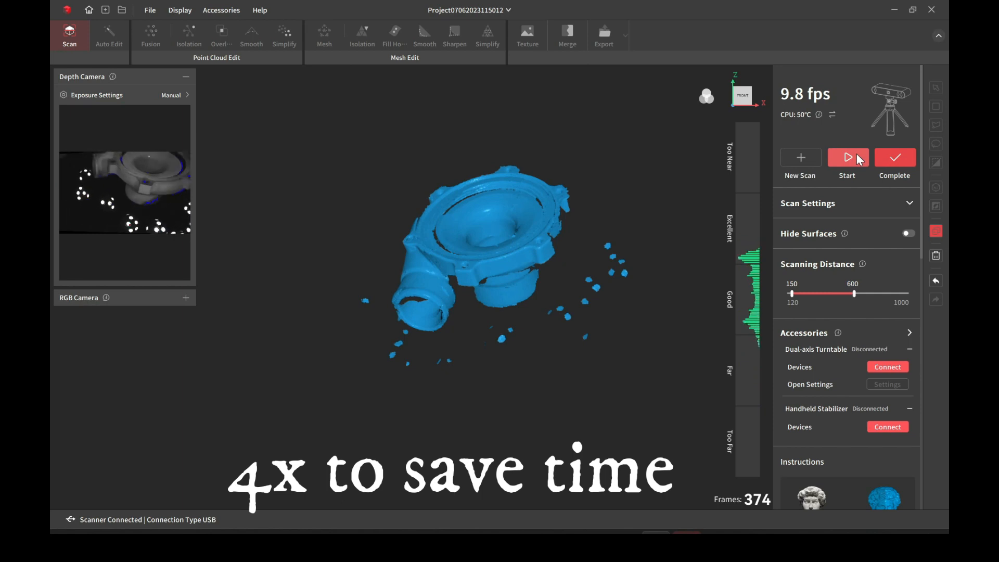
click(846, 157)
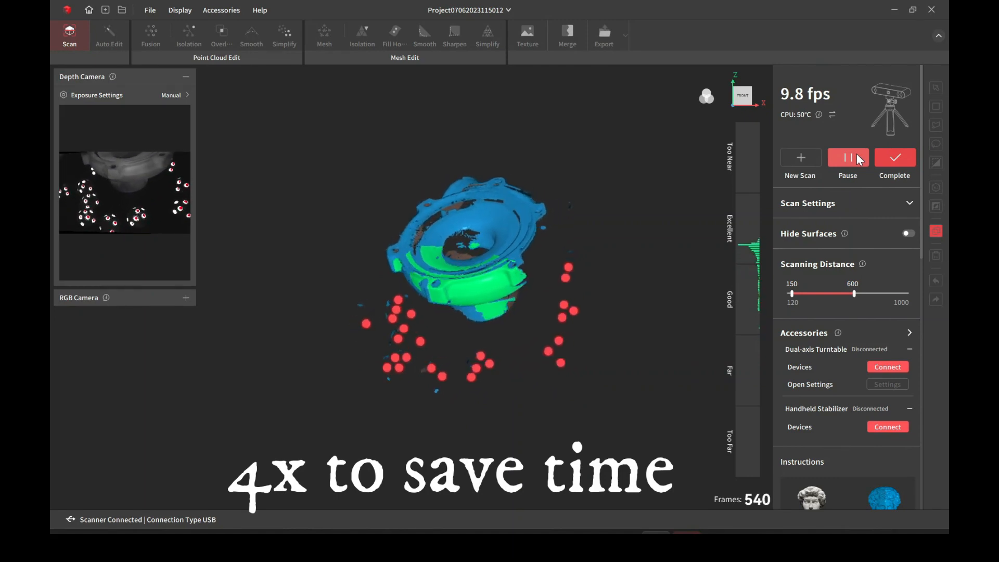
click(847, 157)
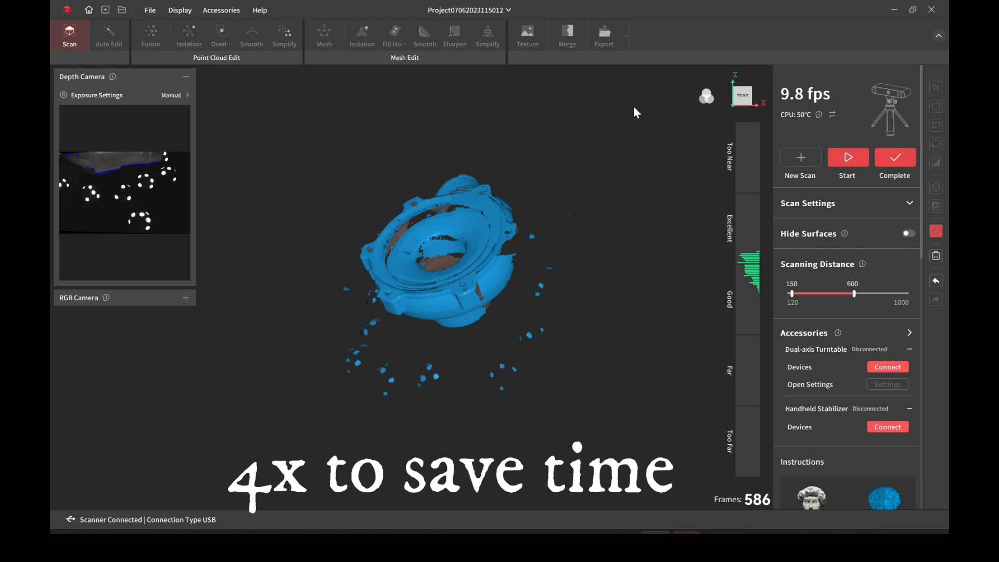
click(847, 160)
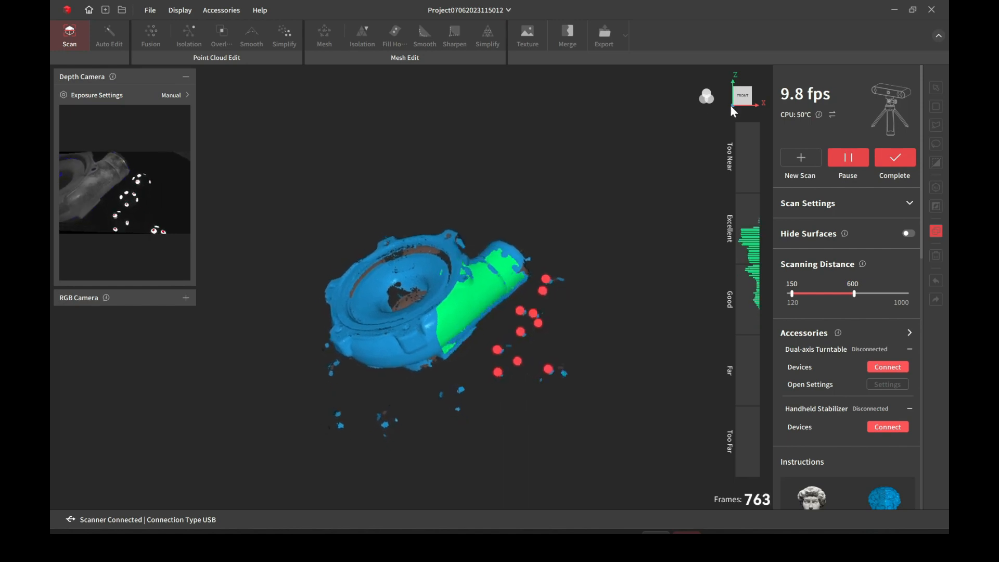
click(847, 157)
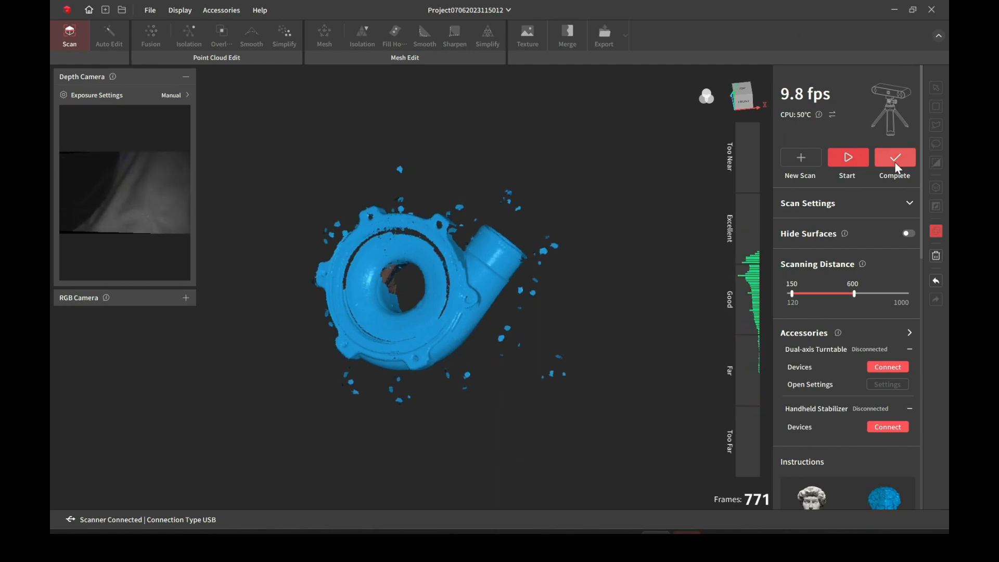
- Complete the 771-frame scan as 0706_04 and Auto Edit it into an 812,649-polygon mesh
click(895, 157)
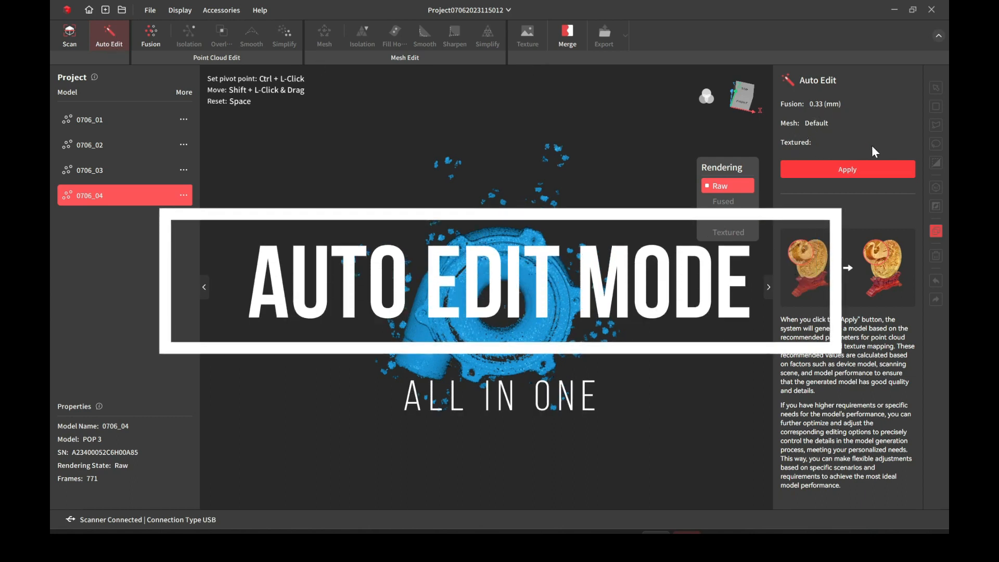
click(846, 168)
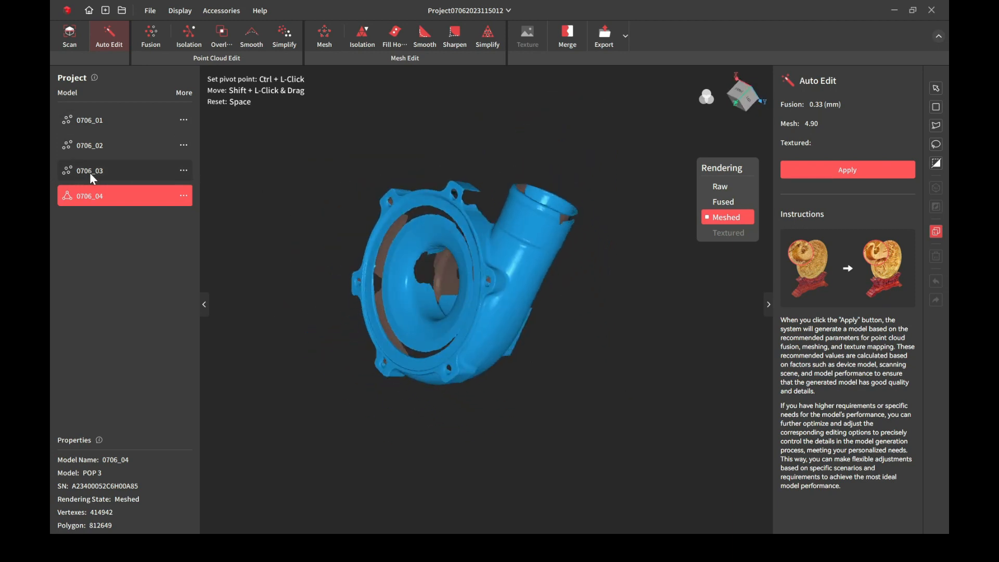
- Open 0706_03 for fusion, settle on the Advanced method and enter 0.2 mm point distance
click(89, 170)
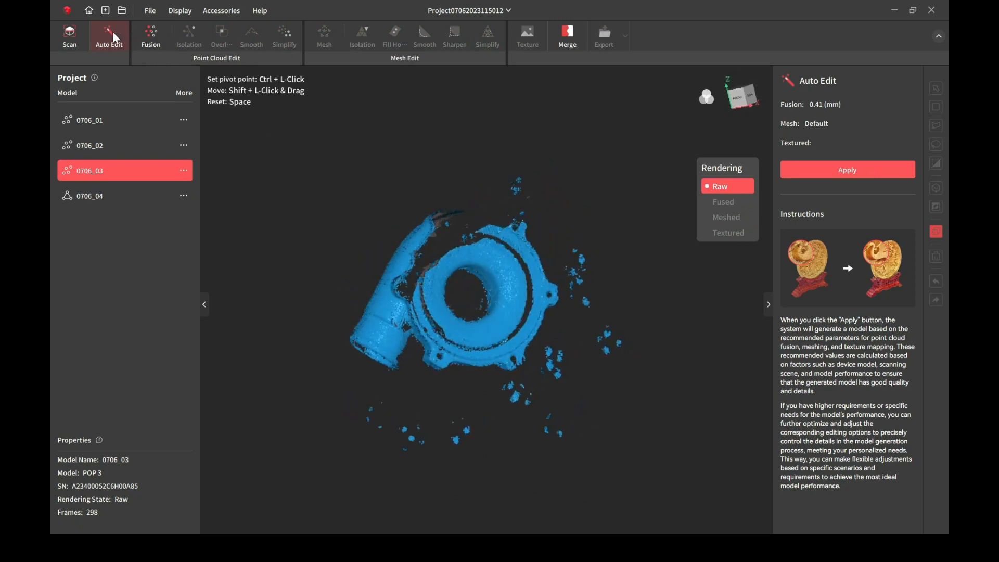
mouse_move(132, 56)
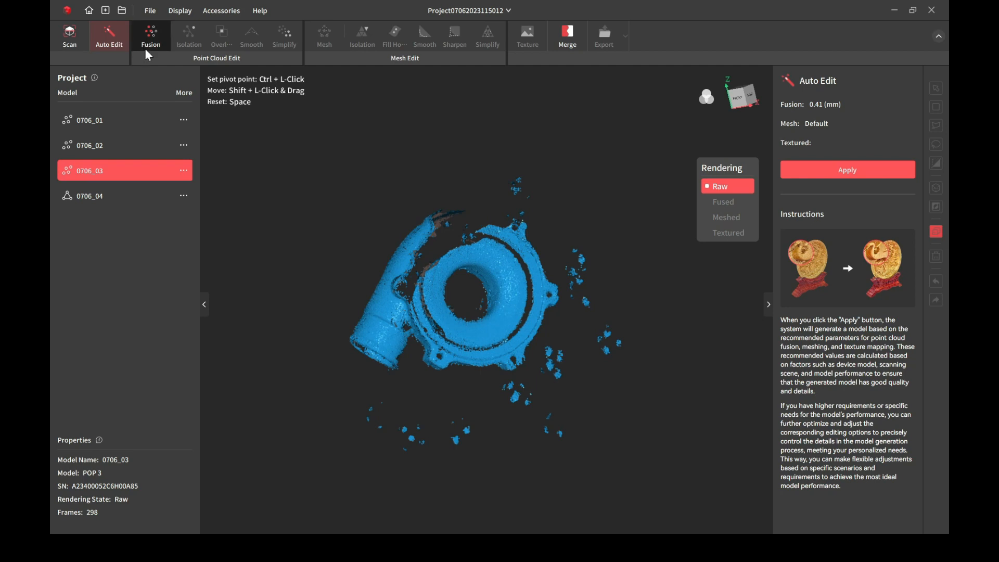
mouse_move(151, 54)
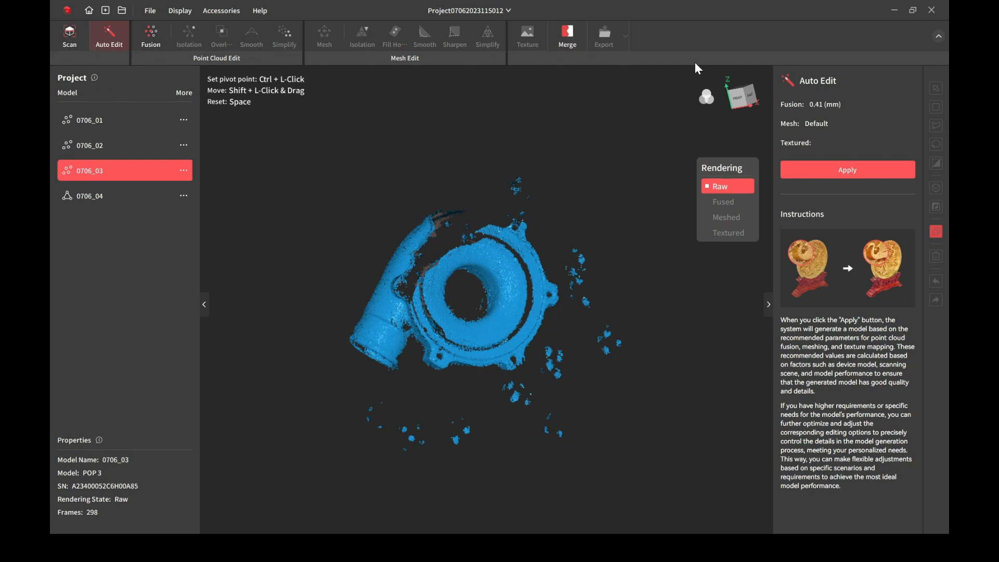
click(150, 36)
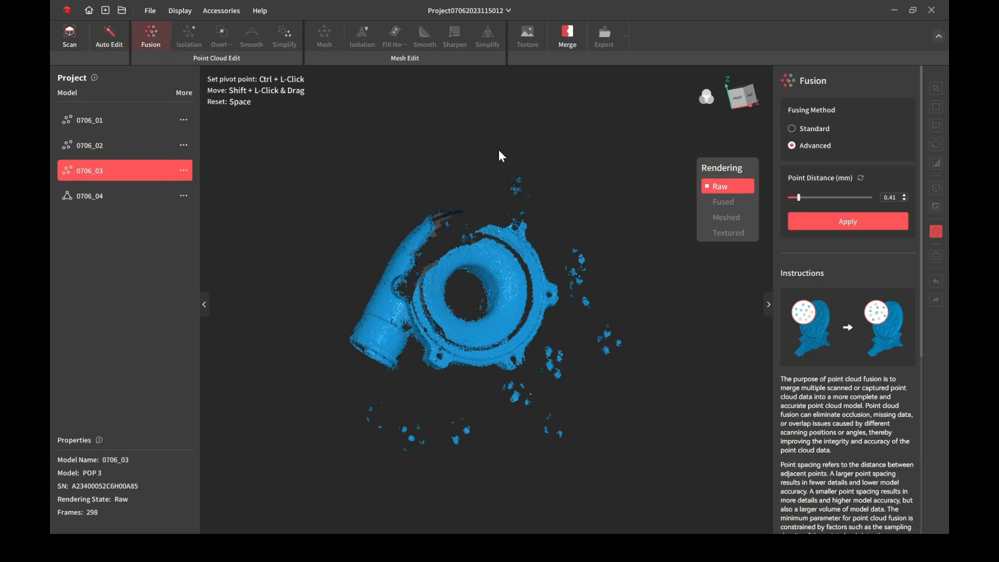
click(791, 145)
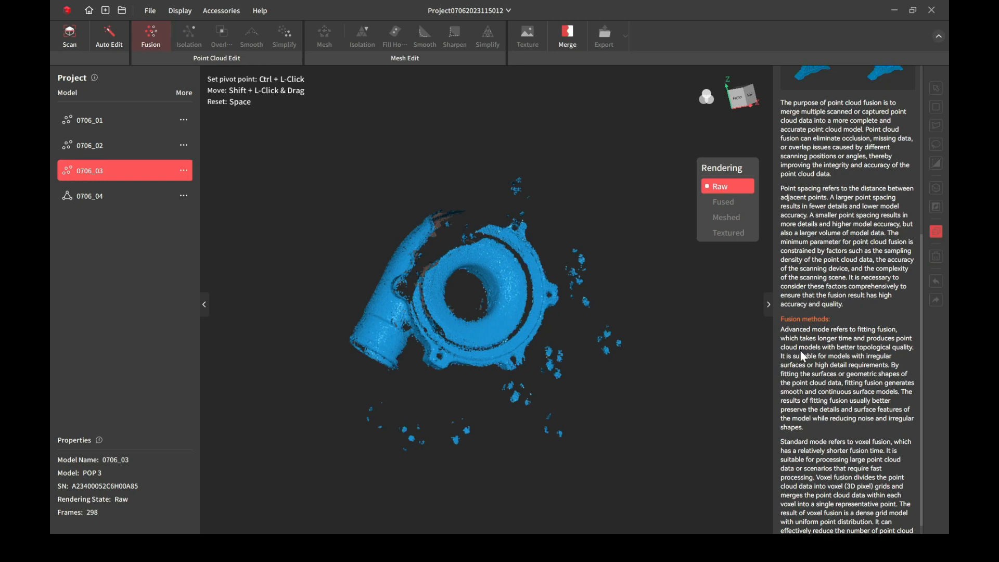
mouse_move(822, 498)
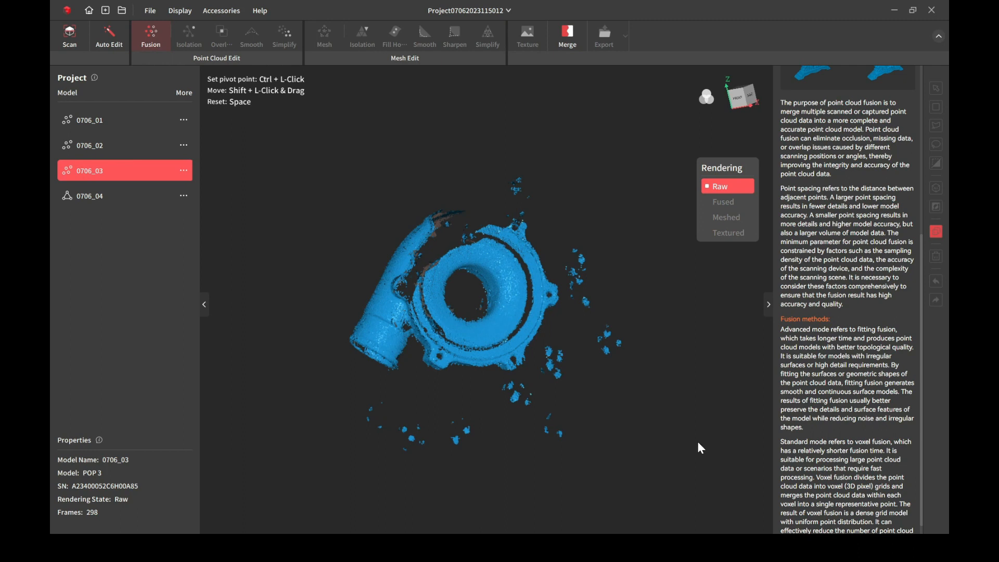
mouse_move(830, 497)
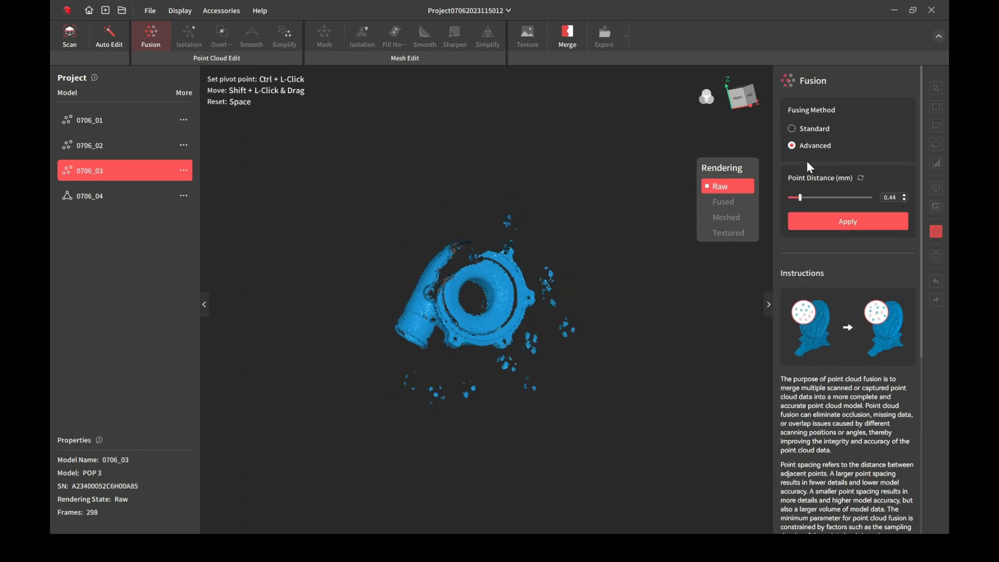
click(791, 128)
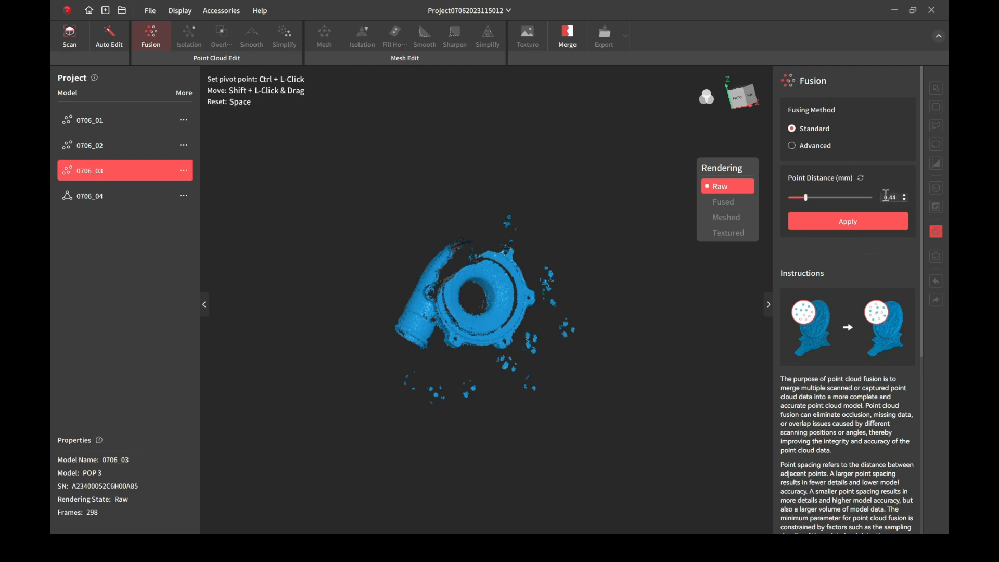
click(791, 145)
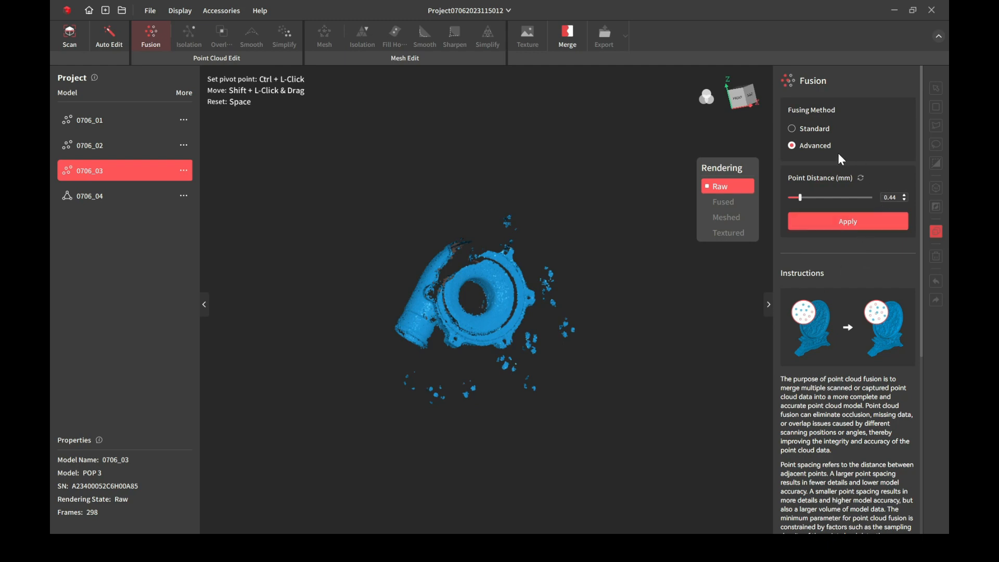
click(890, 197)
text(0.2)
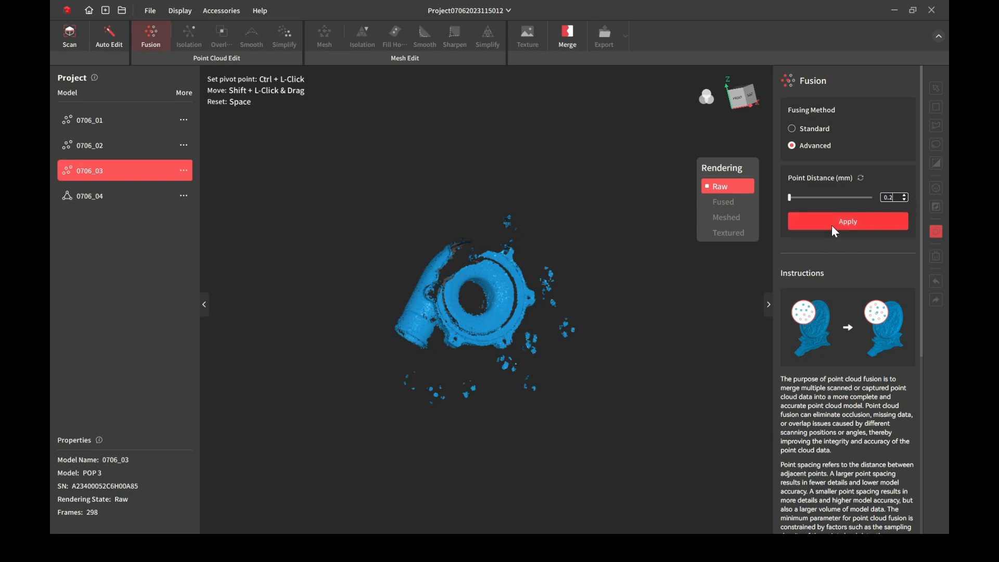
click(847, 221)
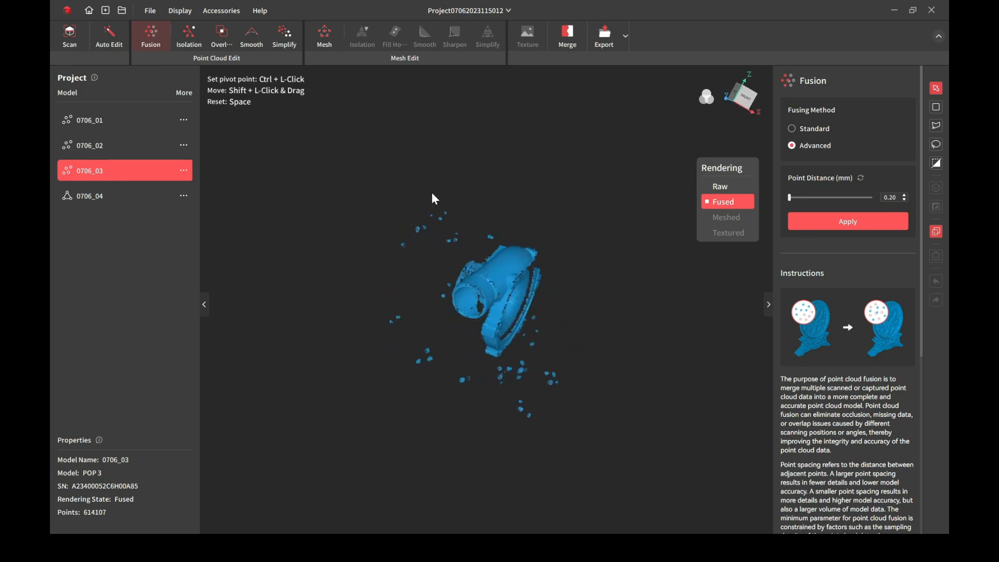
drag(432, 198, 567, 376)
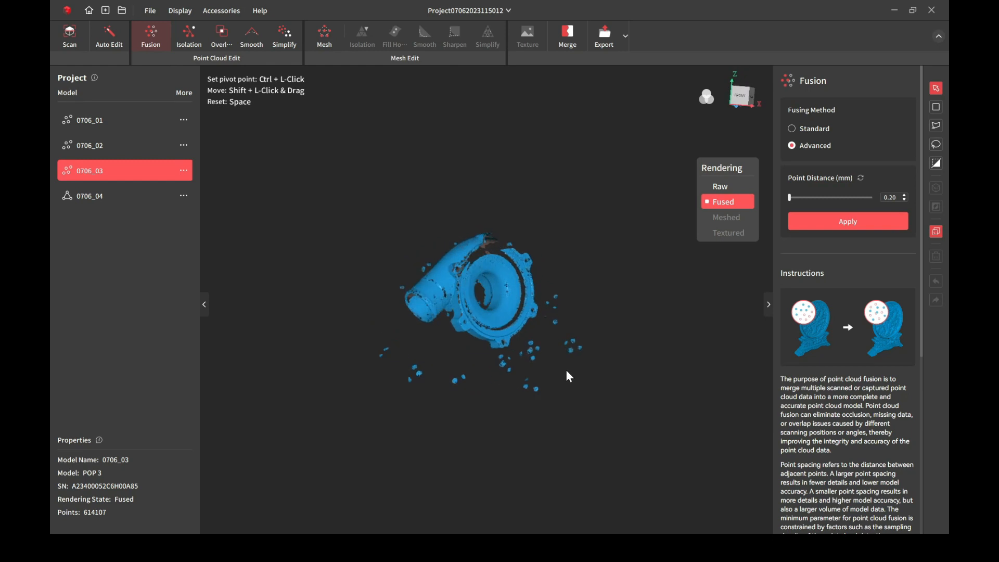
click(719, 187)
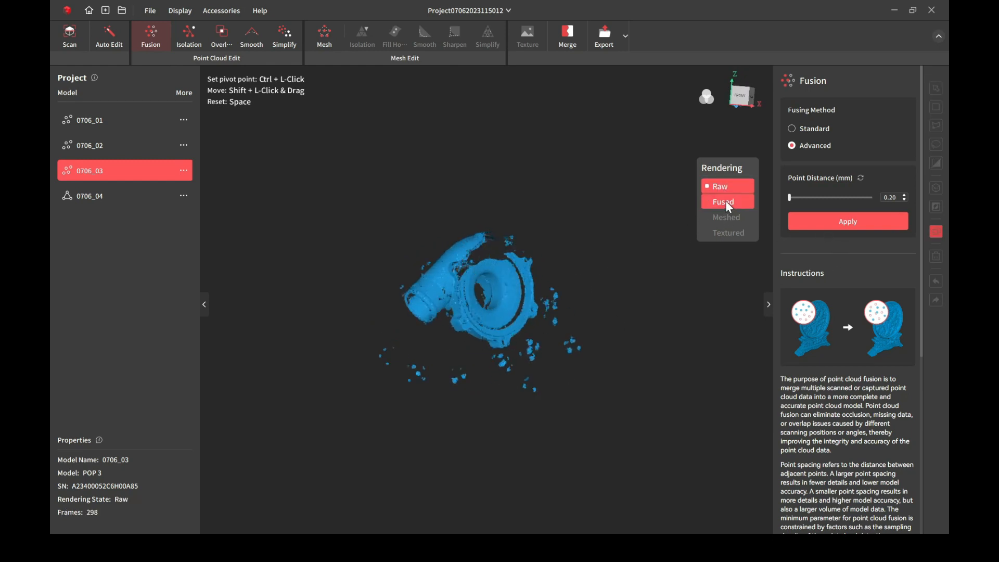
click(725, 200)
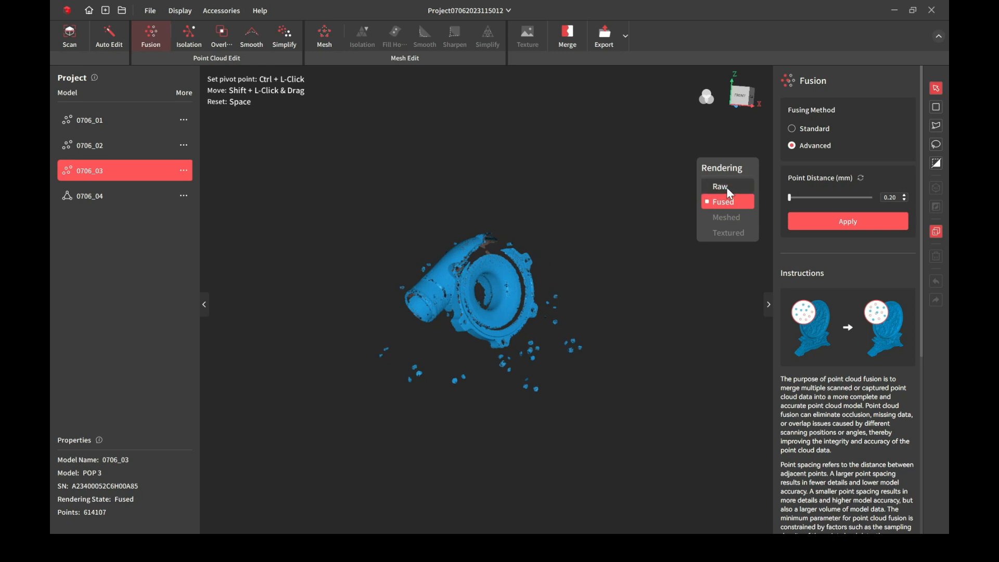
click(719, 186)
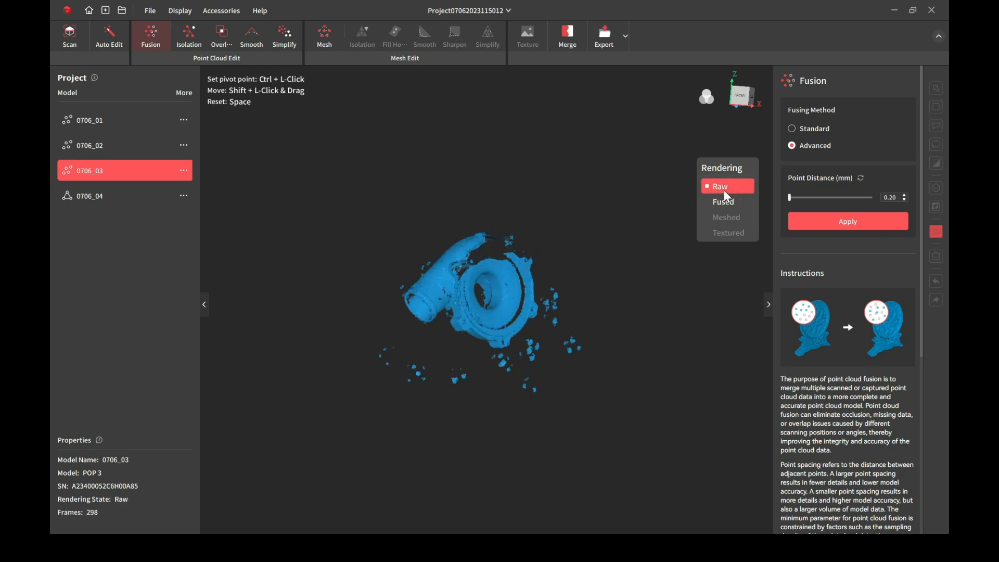
click(723, 201)
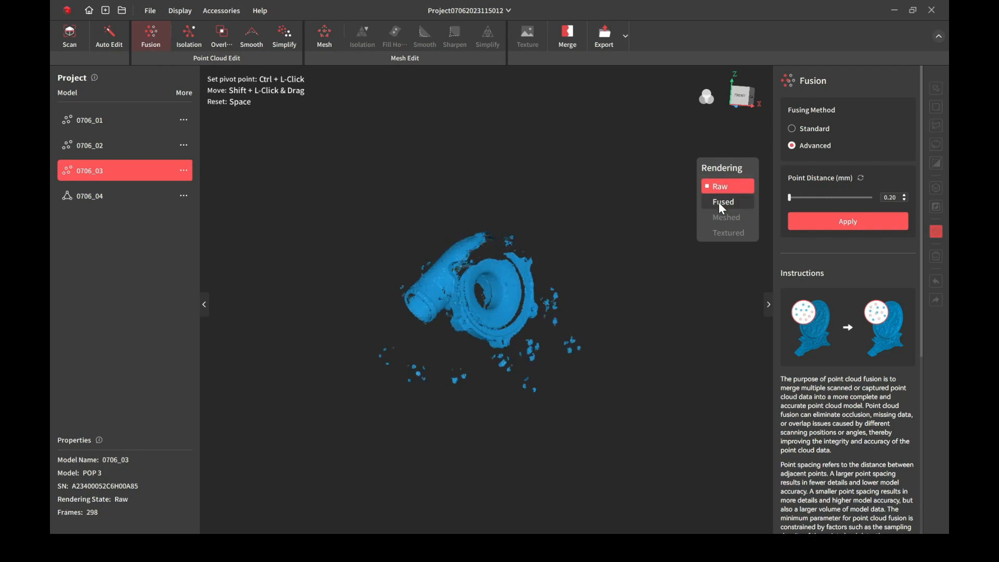
click(723, 201)
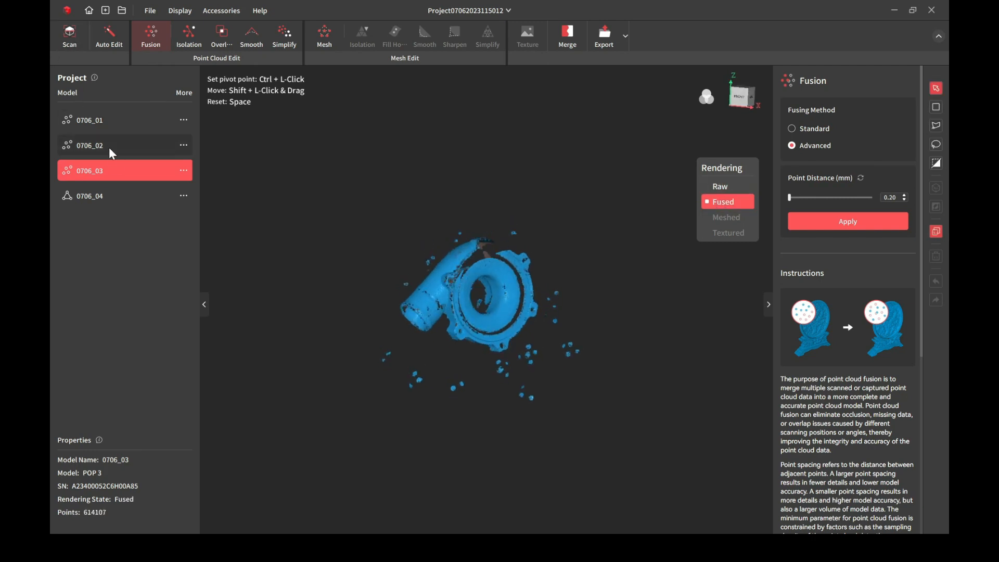
- Fuse 0706_02 with the Standard method at 0.20 mm, giving 2,967,741 points
click(90, 146)
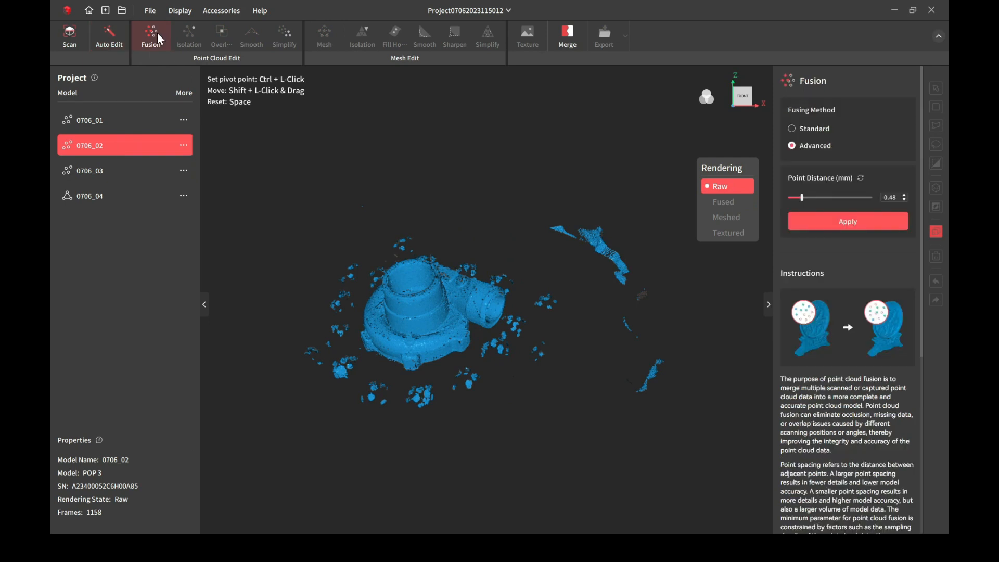
click(791, 128)
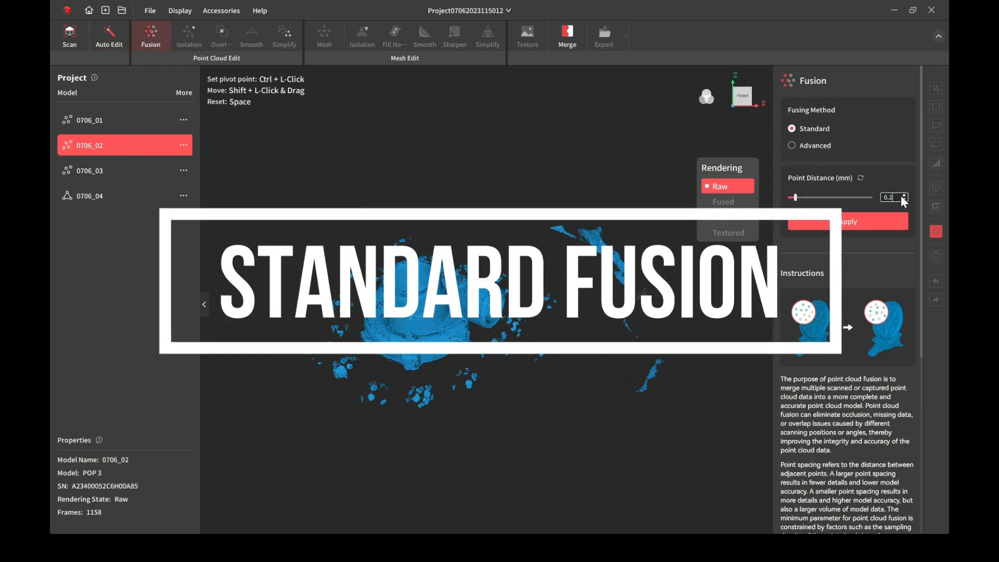
click(847, 221)
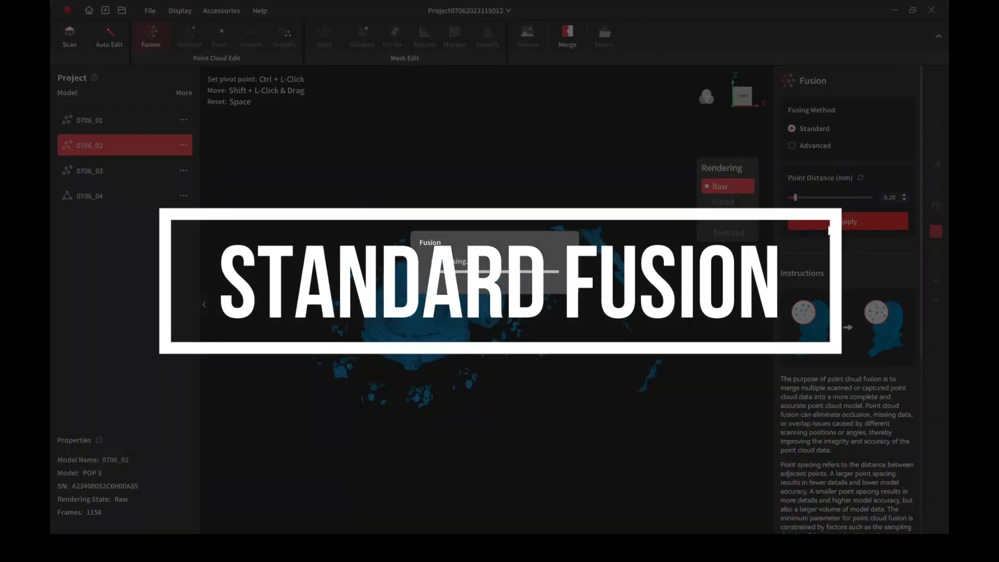
click(847, 221)
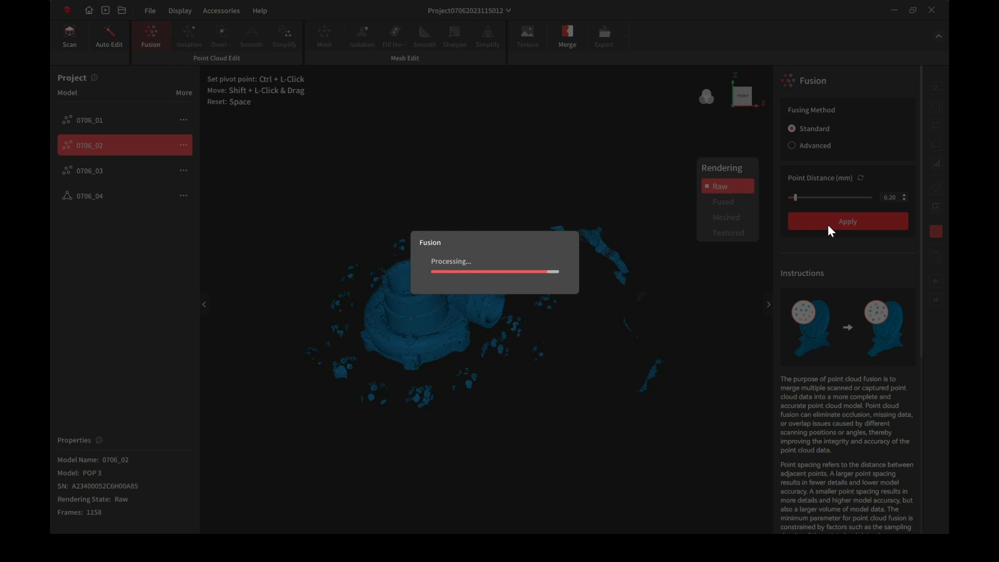
mouse_move(463, 489)
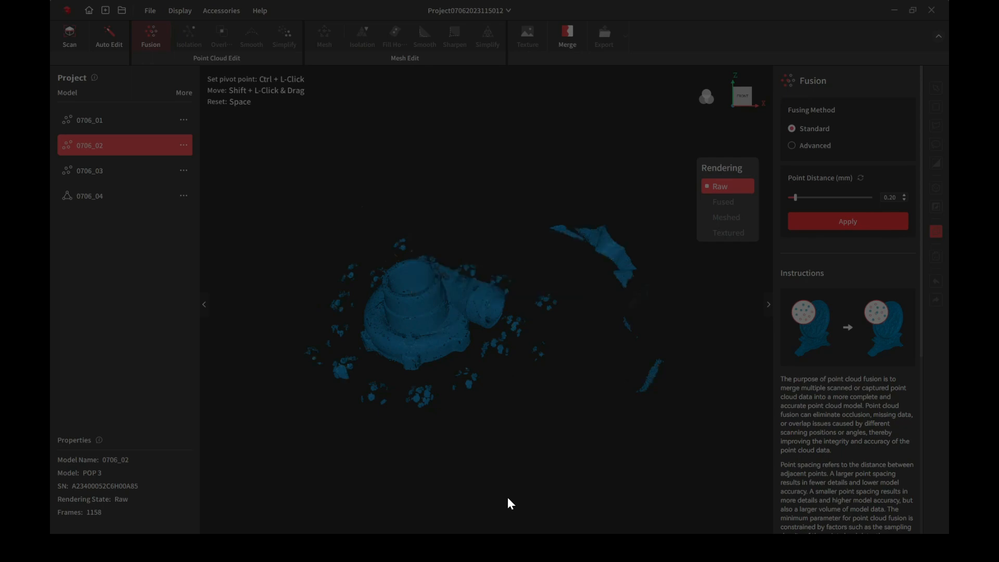
click(847, 221)
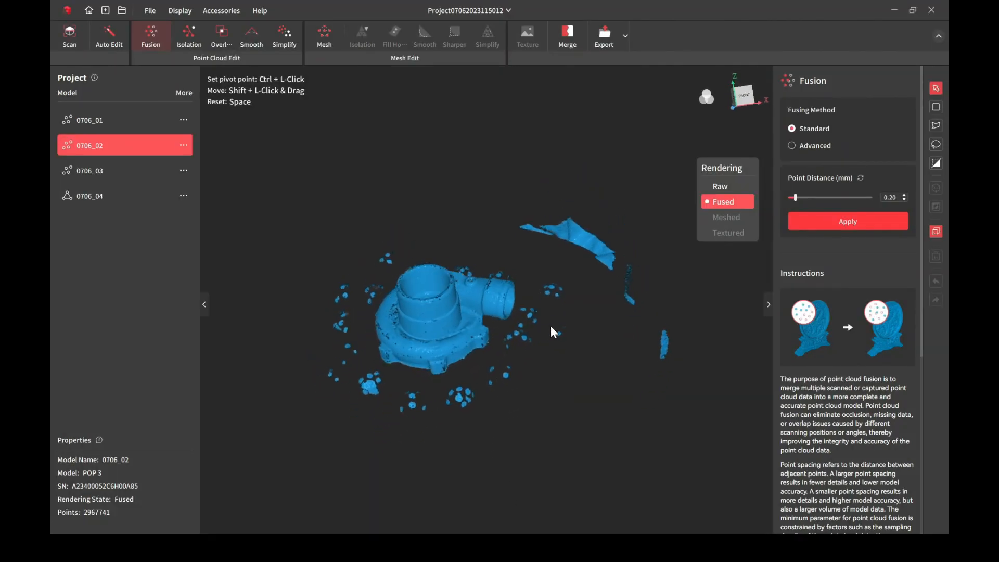
drag(552, 331, 561, 317)
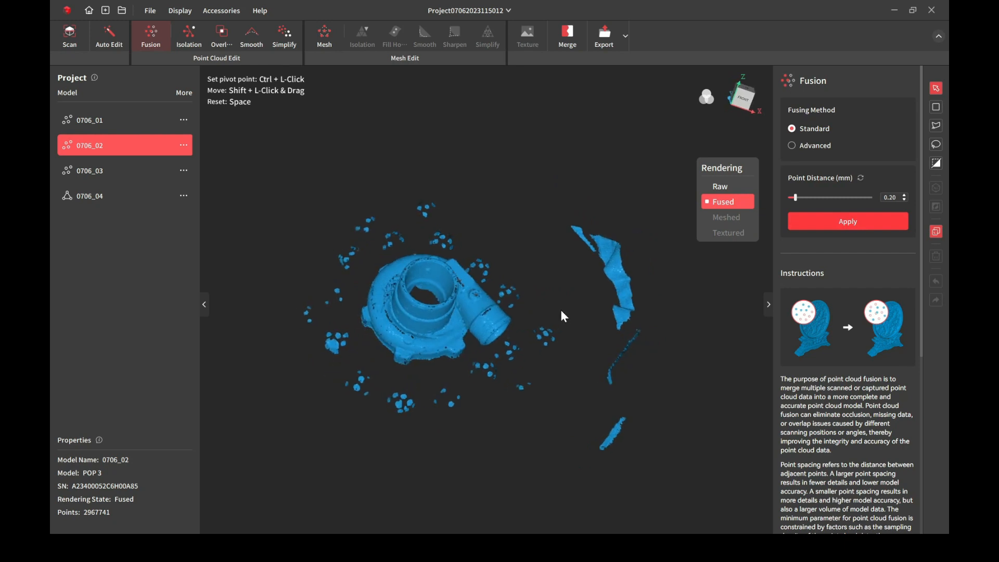
- Detect isolated points on 0706_02 at a 15% rate and delete them
click(188, 36)
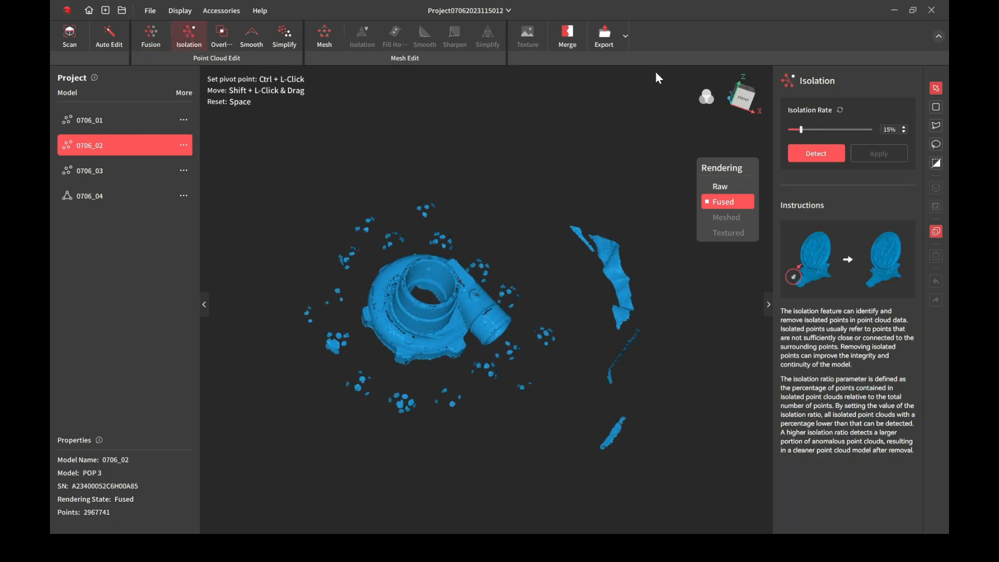
click(816, 153)
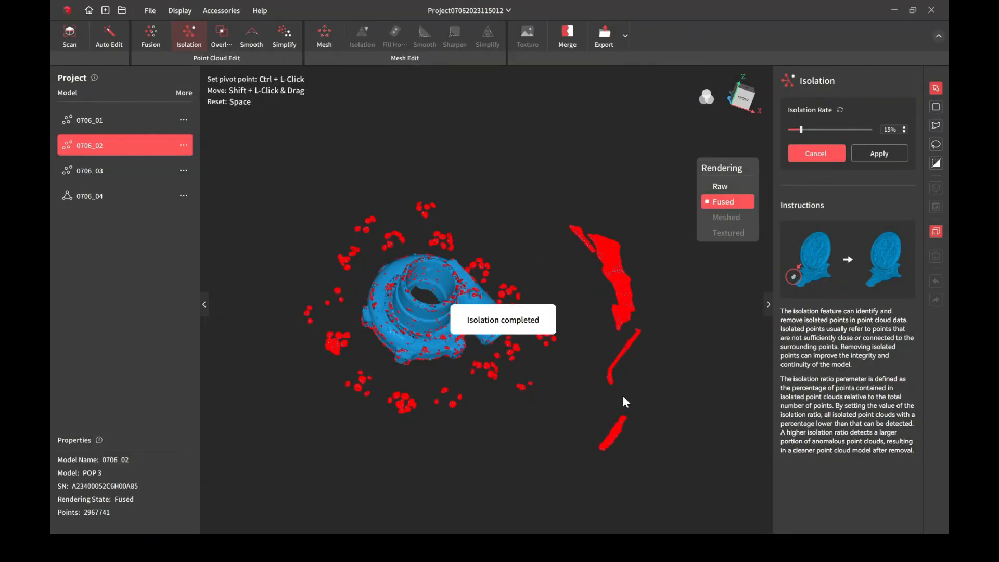
click(878, 153)
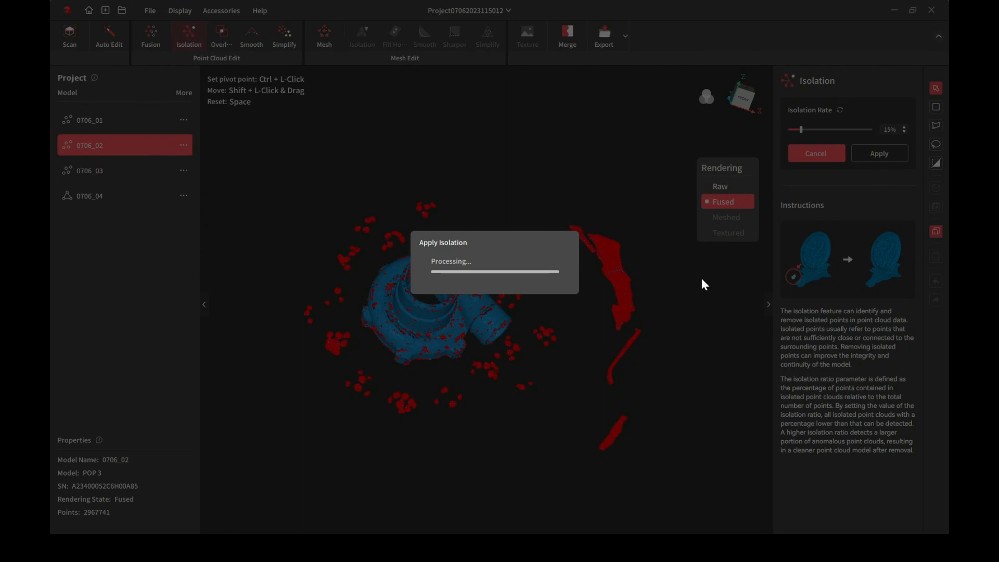
click(878, 153)
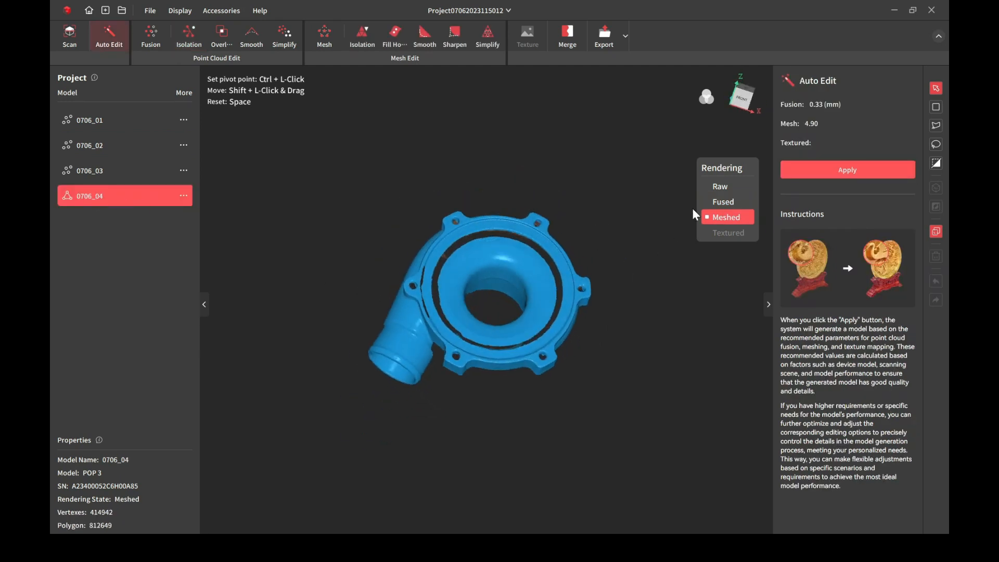
- View 0706_04 as raw data then meshed, and switch back to the 0706_02 cloud
click(719, 186)
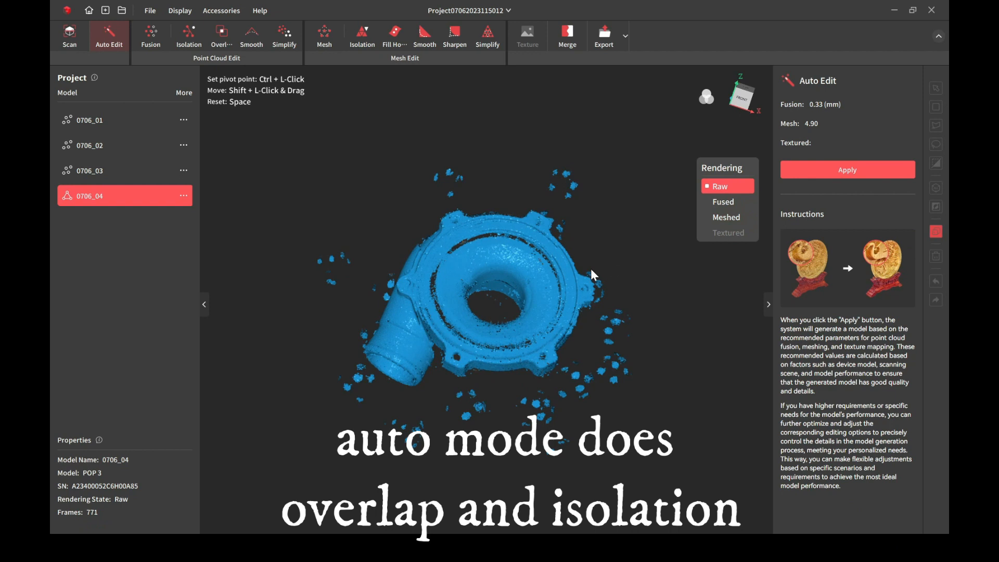
mouse_move(653, 408)
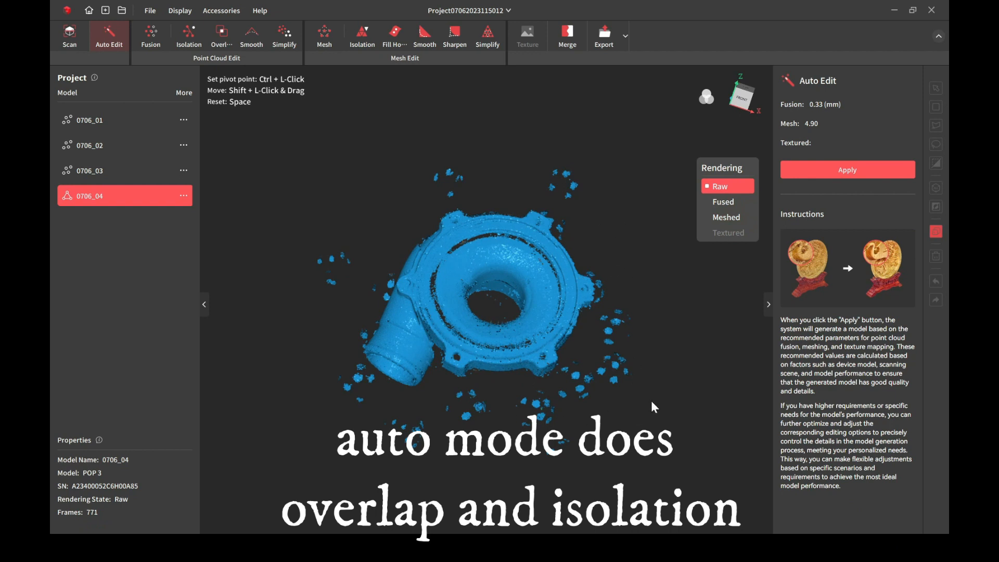
click(726, 217)
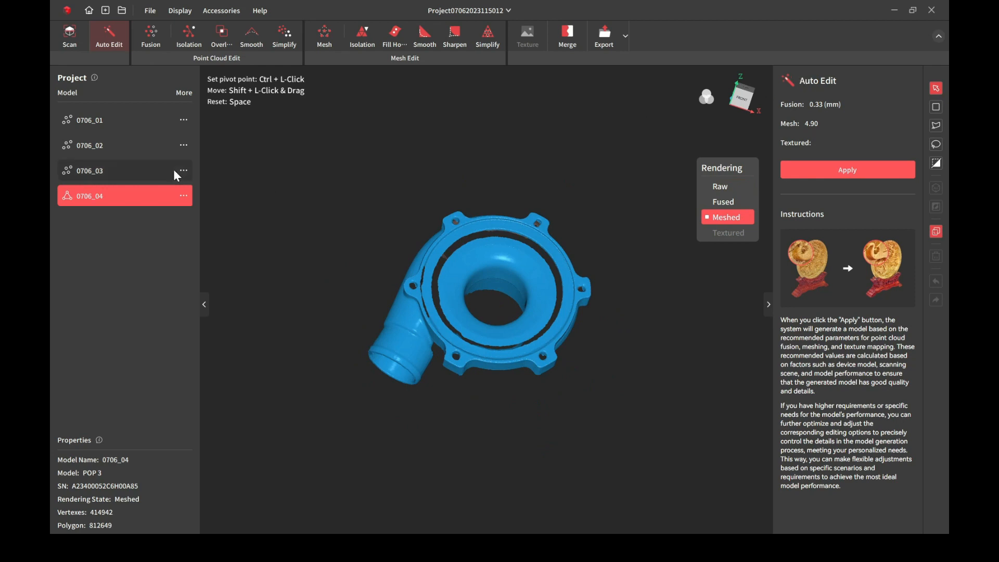
mouse_move(123, 143)
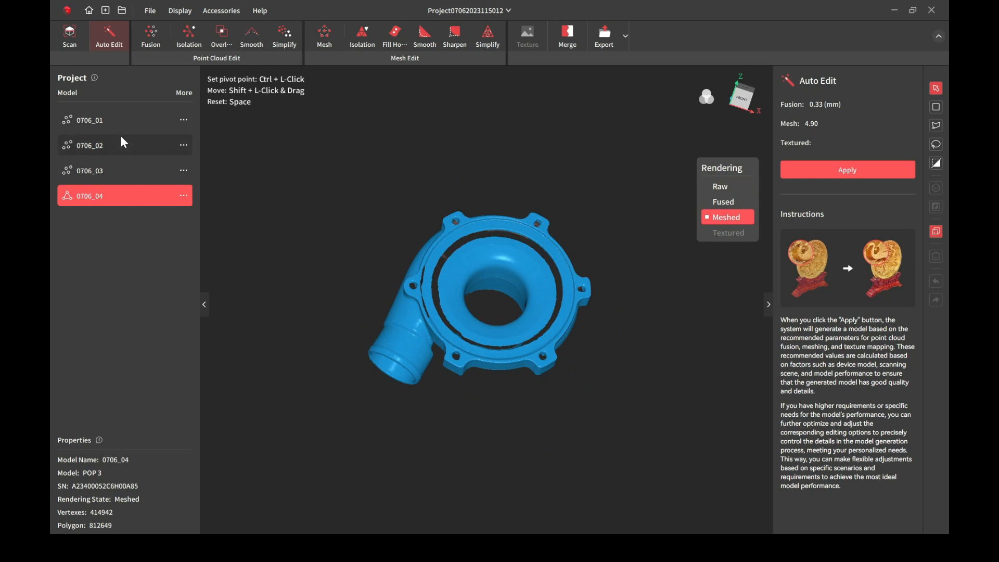
click(89, 145)
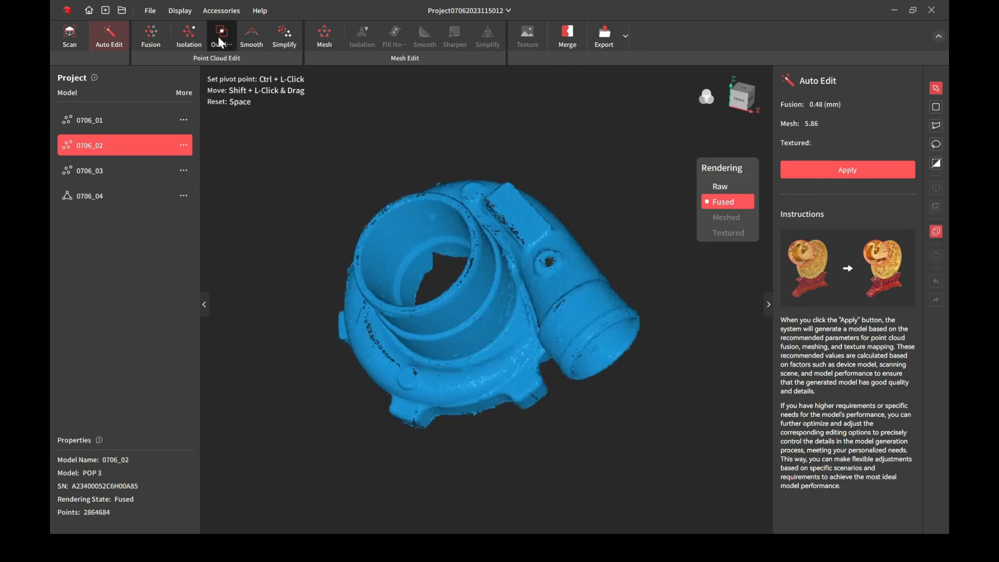
- Detect overlapping points on 0706_02 and delete the first batch
click(220, 36)
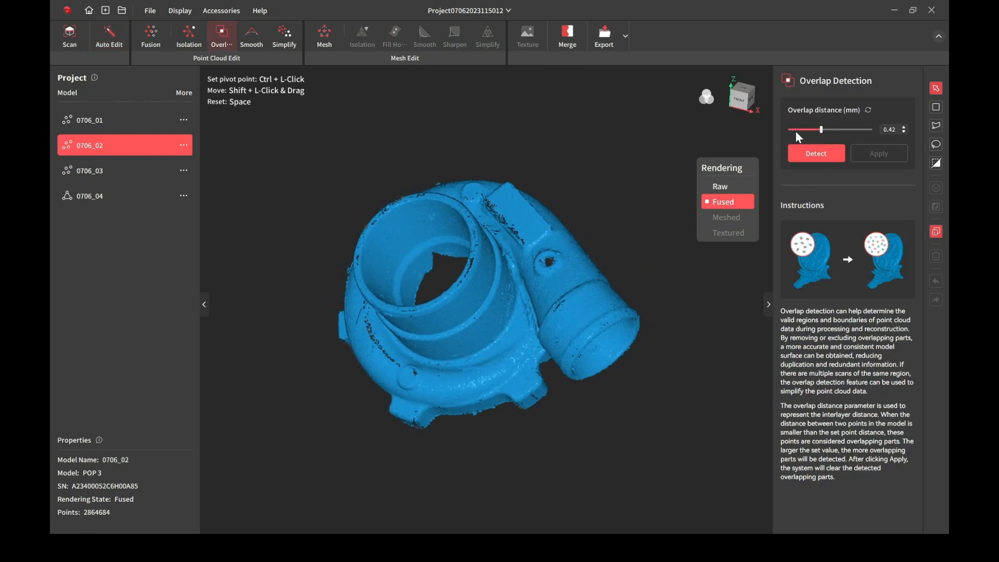
click(816, 153)
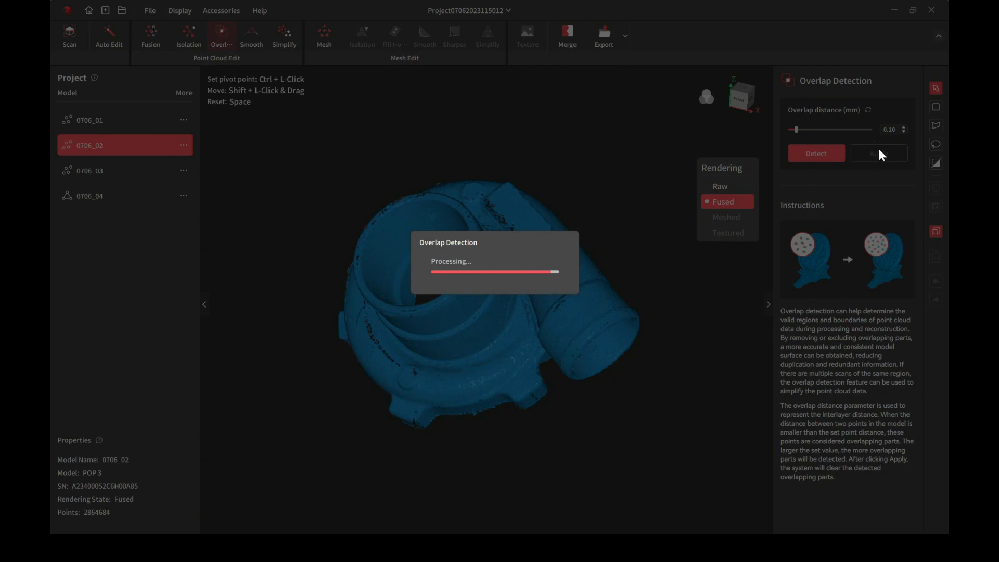
click(816, 153)
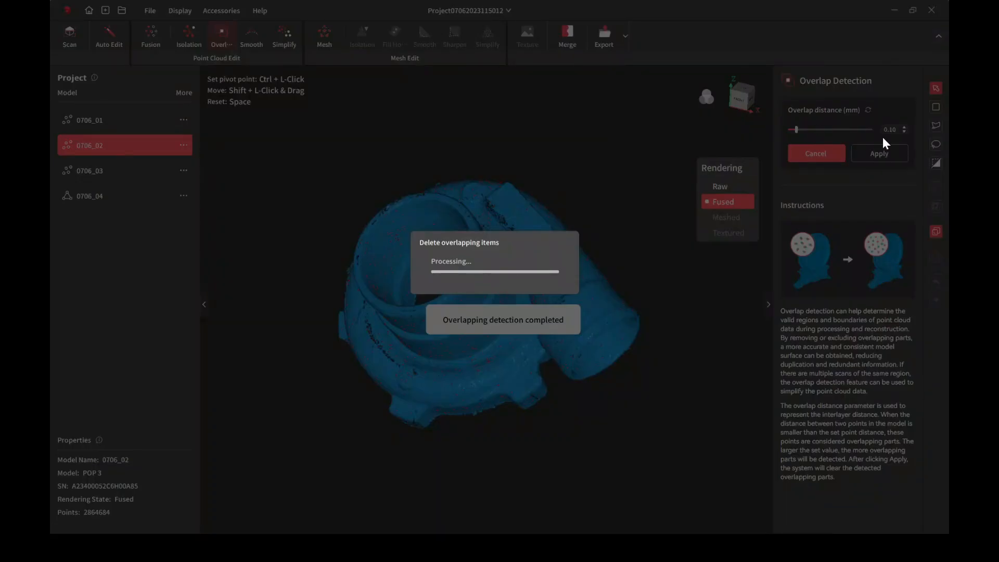
click(878, 153)
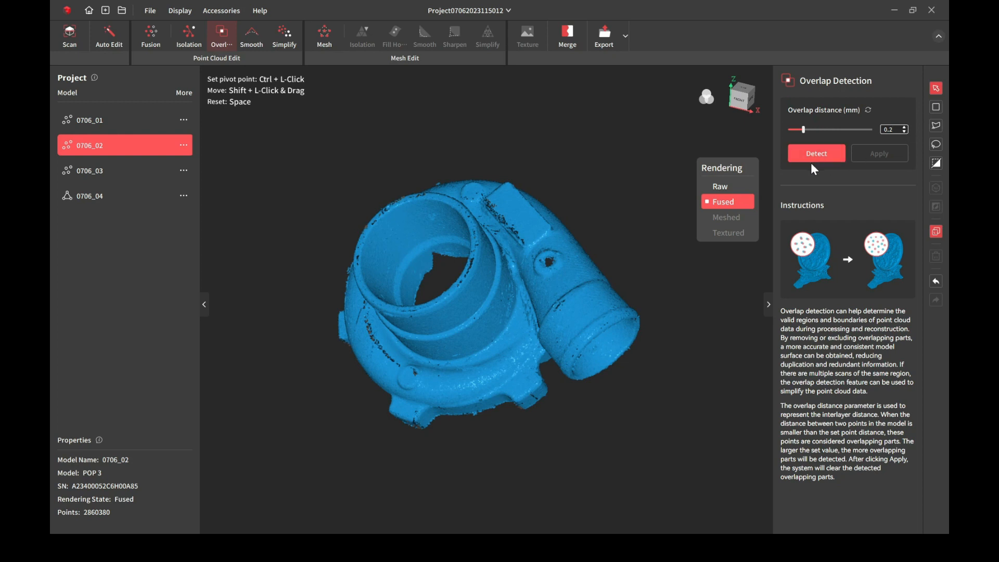
- Rerun overlap detection at 0.20 mm and delete again, leaving 1,465,640 points
click(815, 153)
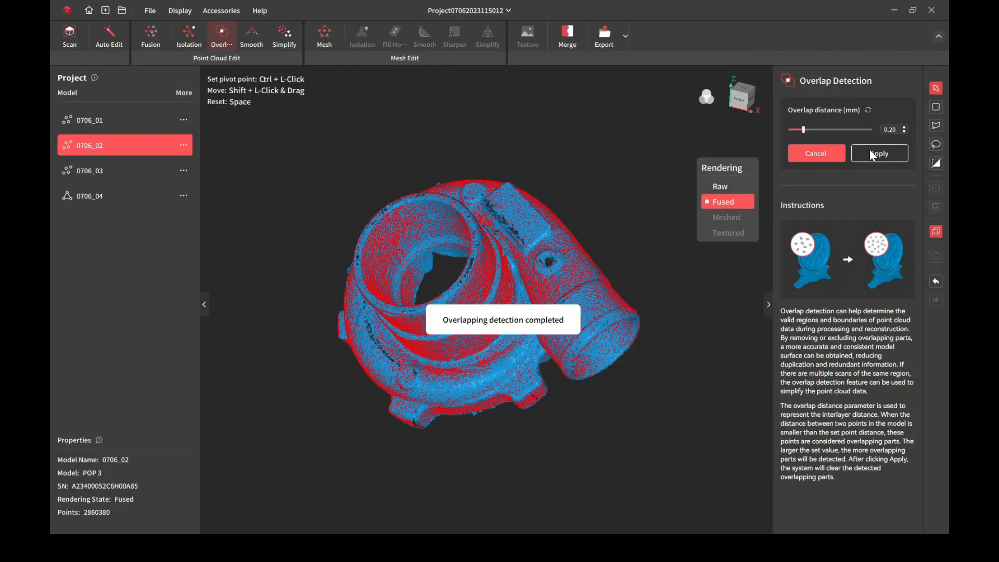
click(880, 153)
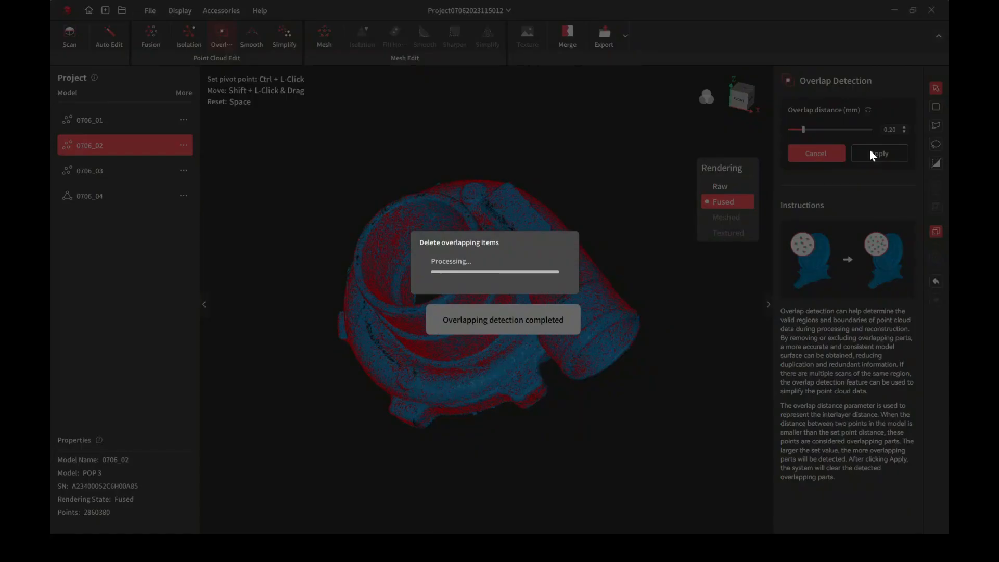
click(878, 153)
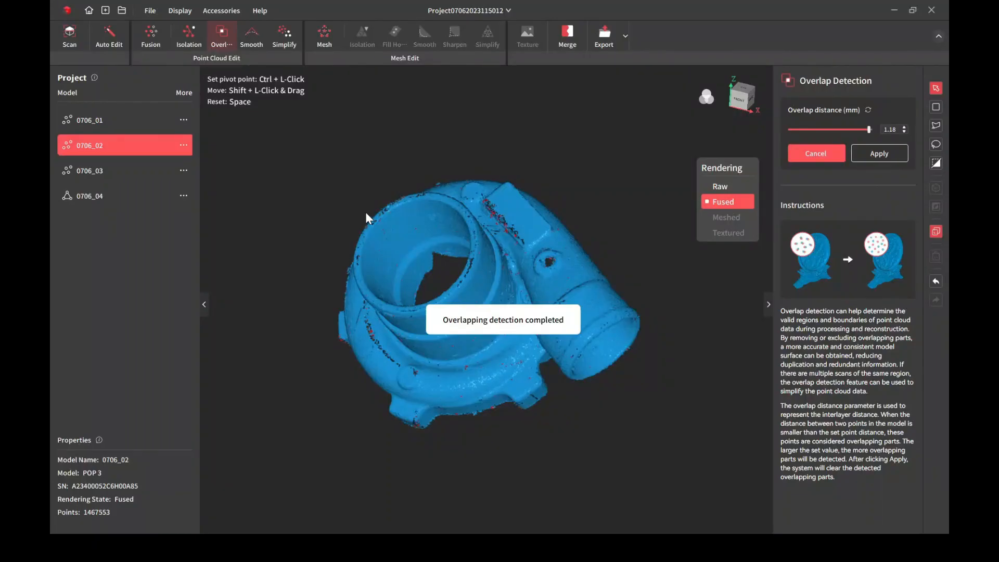
click(878, 152)
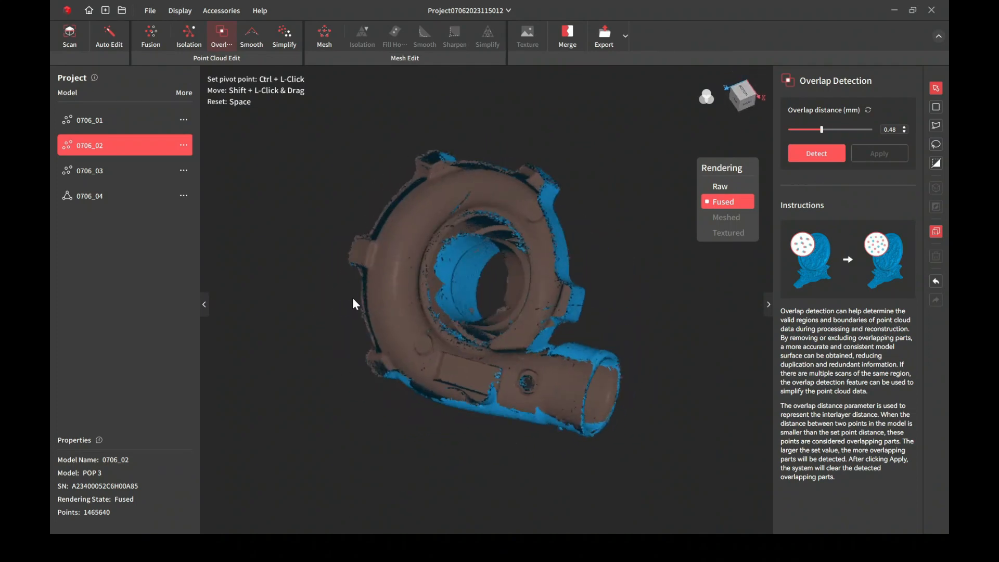
drag(354, 302, 516, 328)
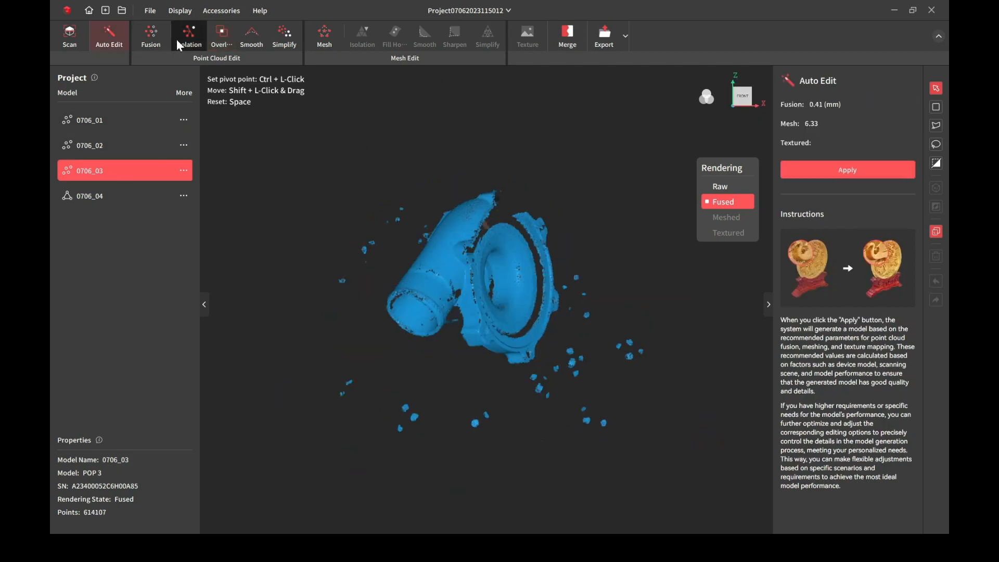
- Lasso the floating stray points around 0706_03 and delete them, leaving 602,667 points
click(188, 35)
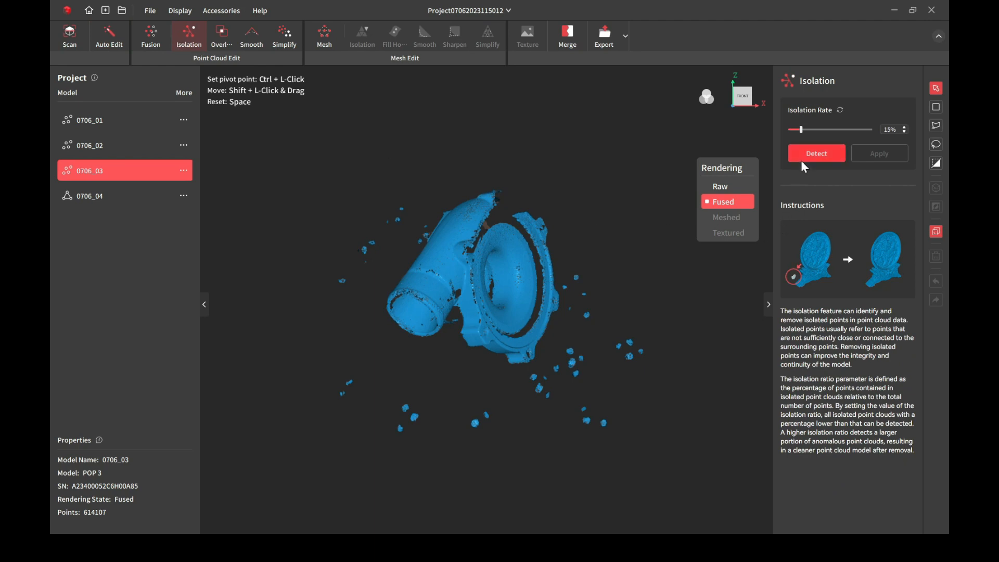
click(816, 153)
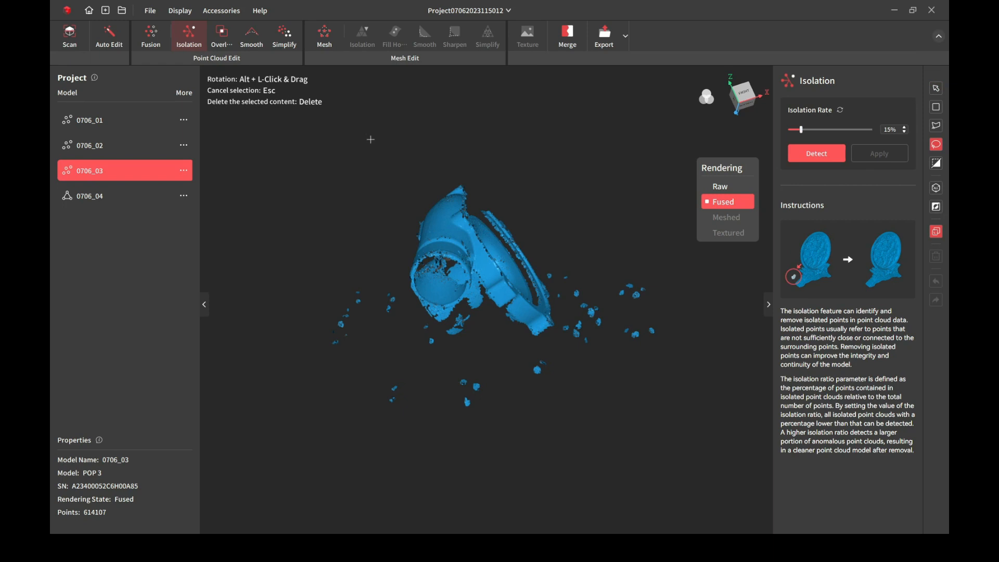
mouse_move(927, 149)
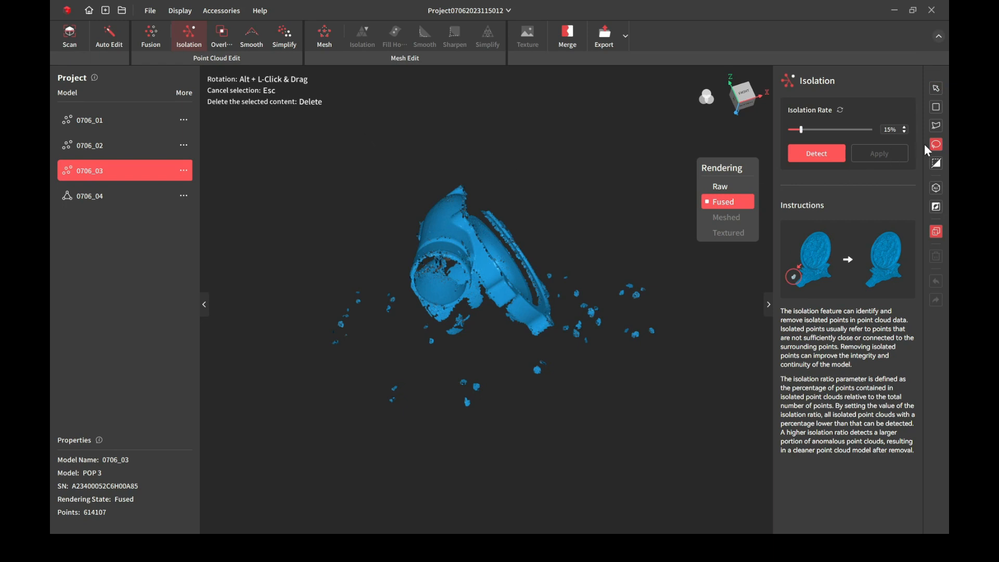
mouse_move(293, 303)
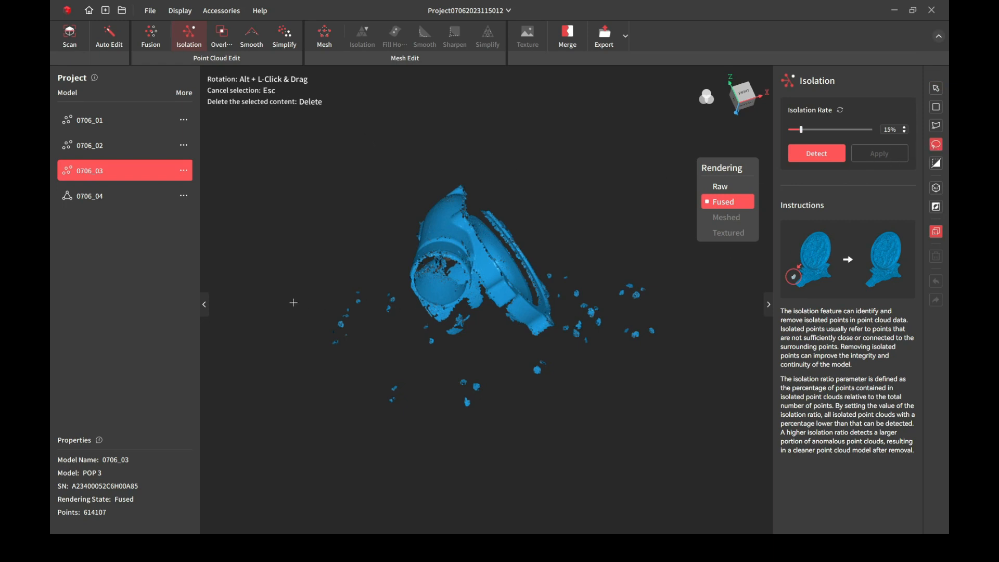
drag(293, 303, 449, 345)
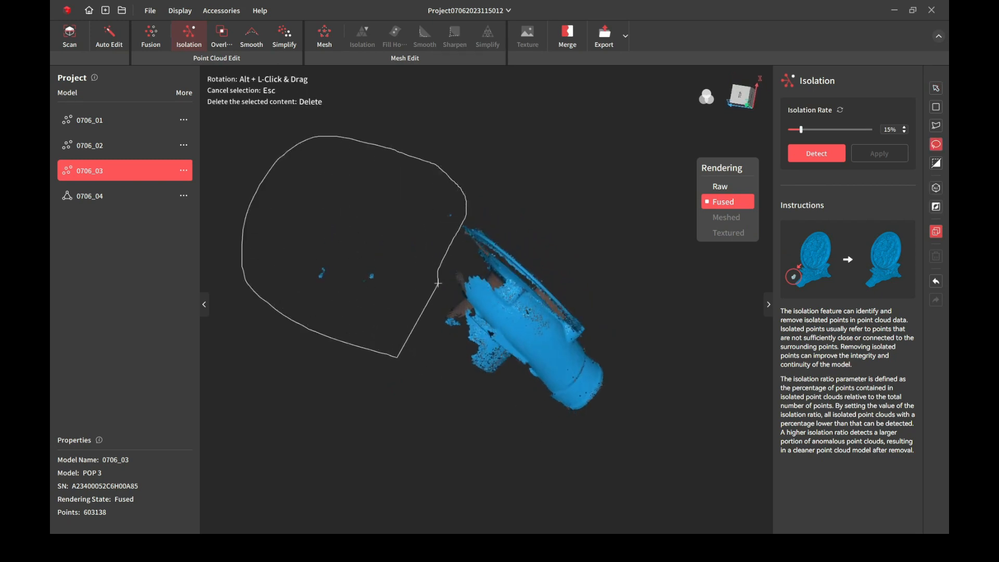
key(Delete)
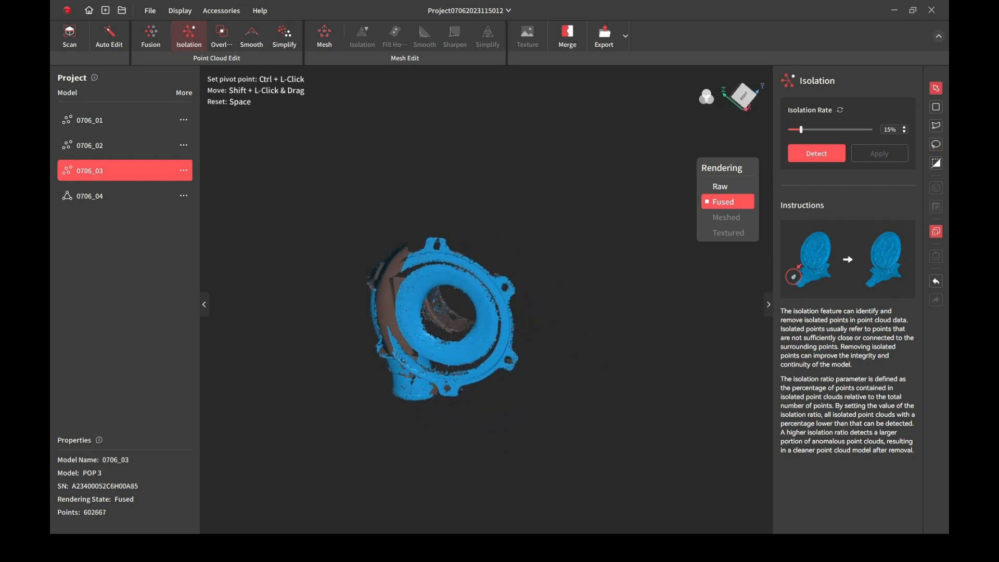
- Remove overlaps on 0706_03 at about 1.1 mm distance, then switch to 0706_04
click(222, 35)
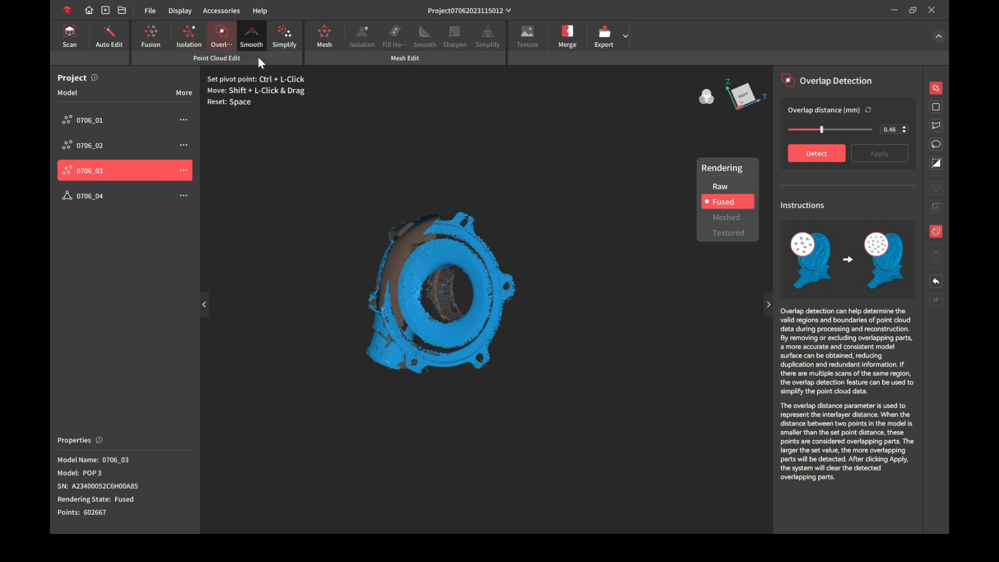
click(816, 153)
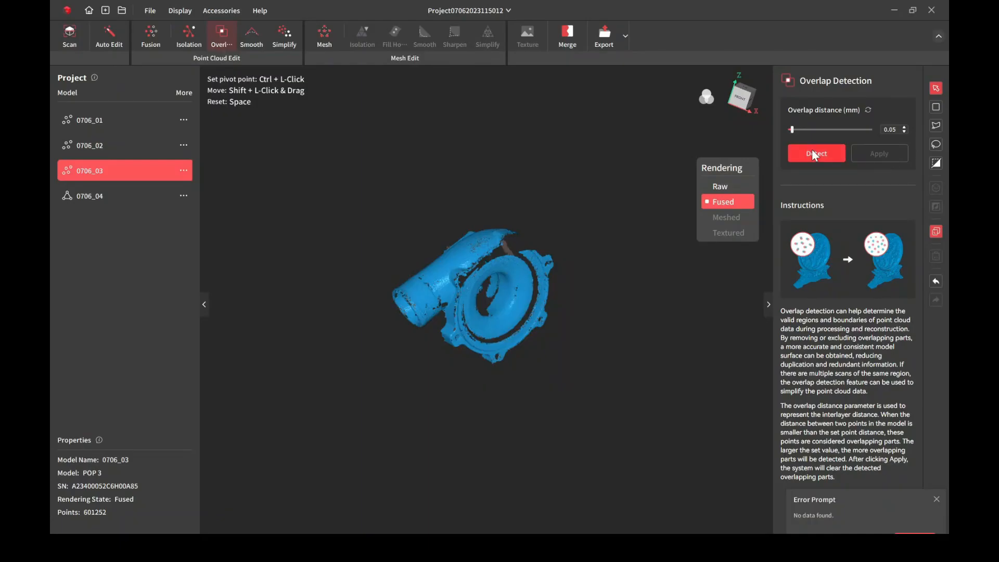
click(816, 153)
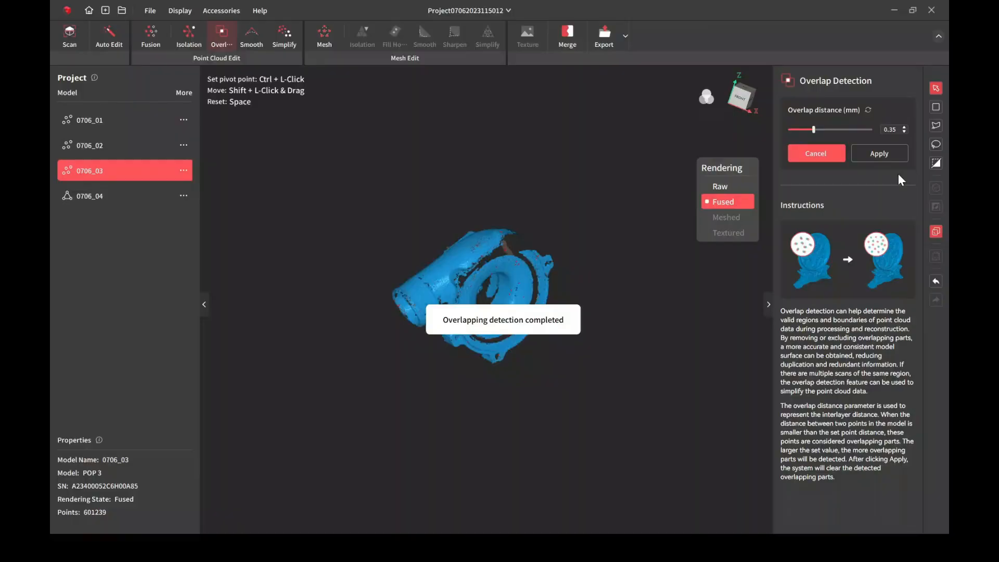
drag(813, 129, 869, 129)
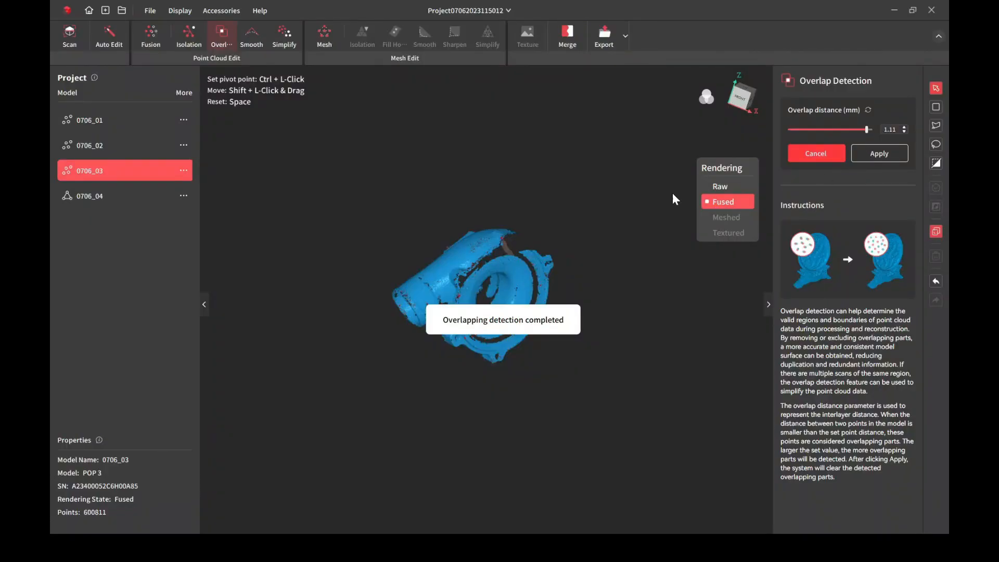
click(878, 152)
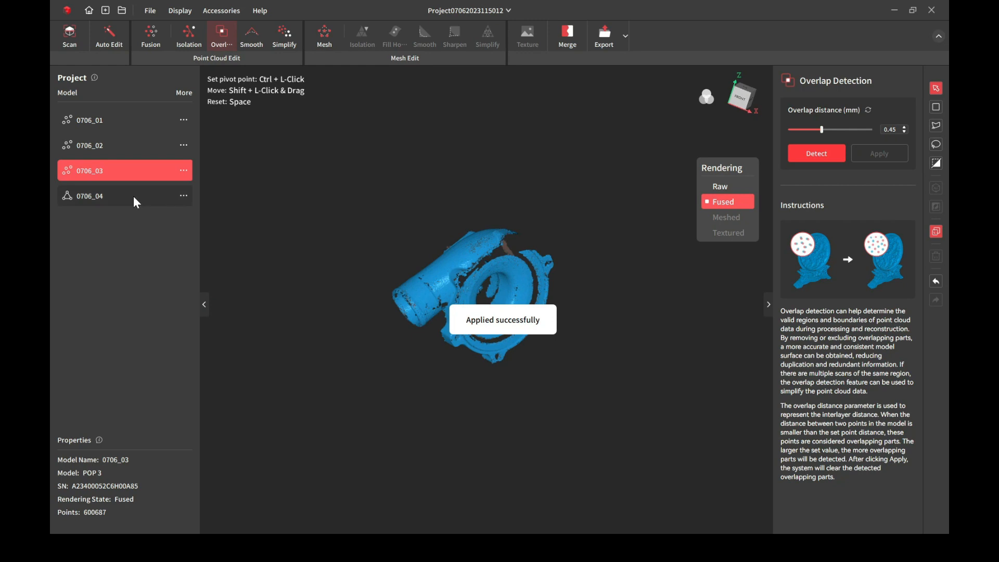
click(90, 195)
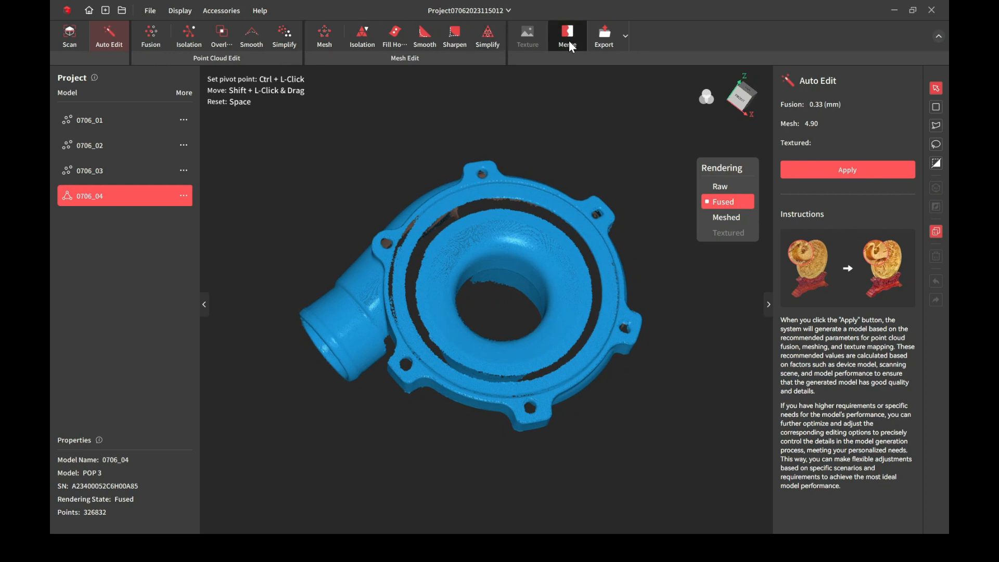
- Feature-align merge 0706_04 with 0706_02 into Merge_01 and check the alignment
click(565, 36)
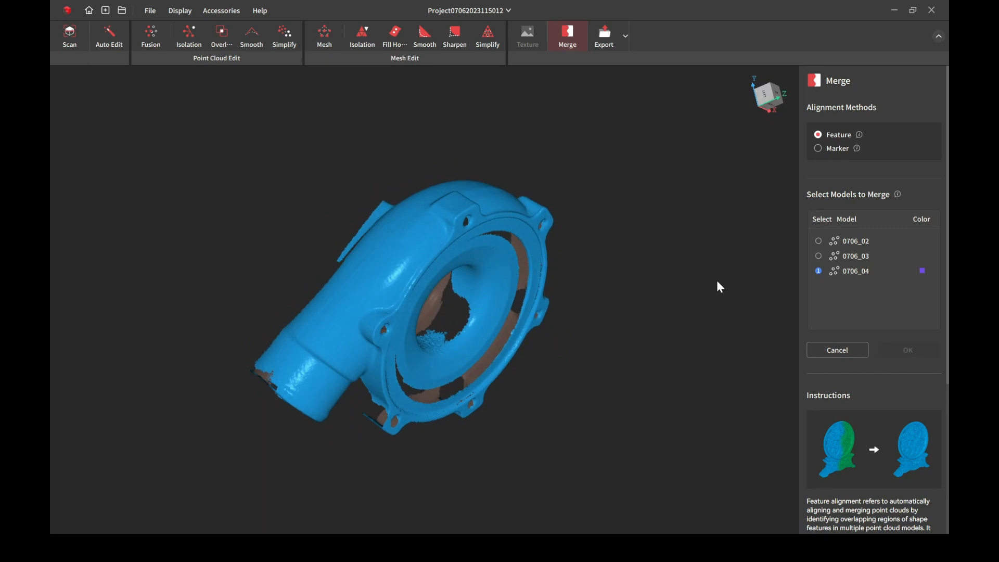
click(817, 240)
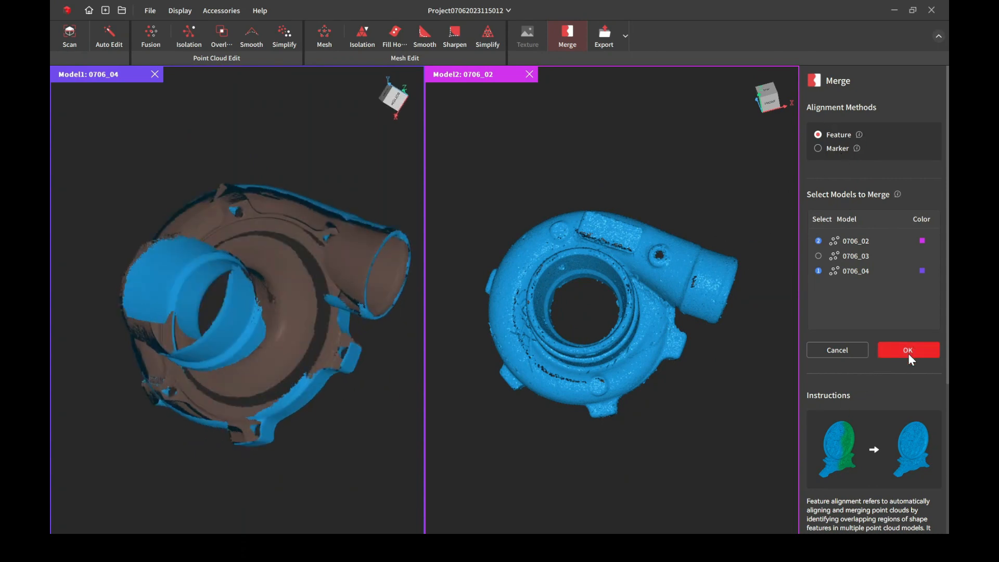
click(907, 350)
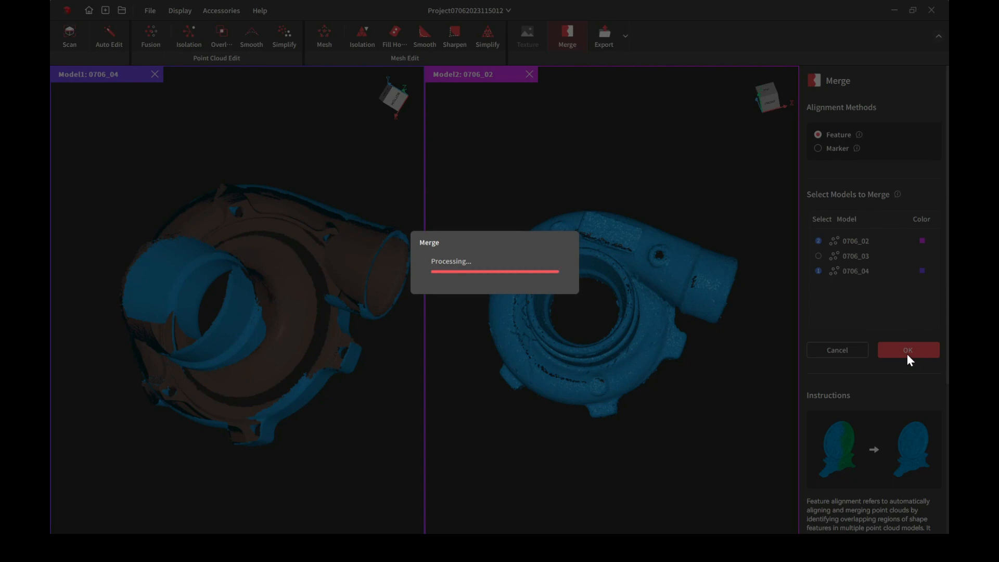
click(907, 350)
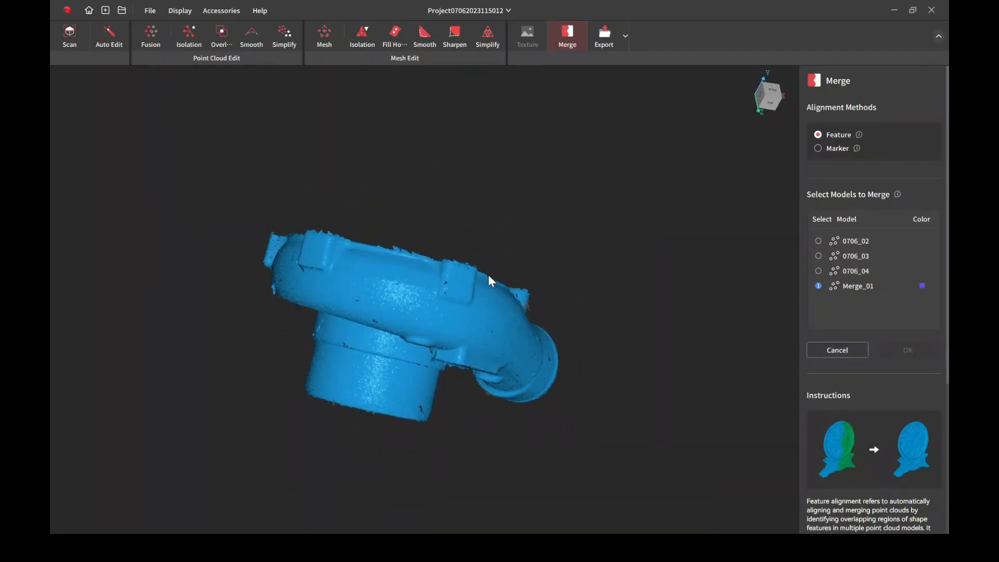
drag(490, 279, 535, 270)
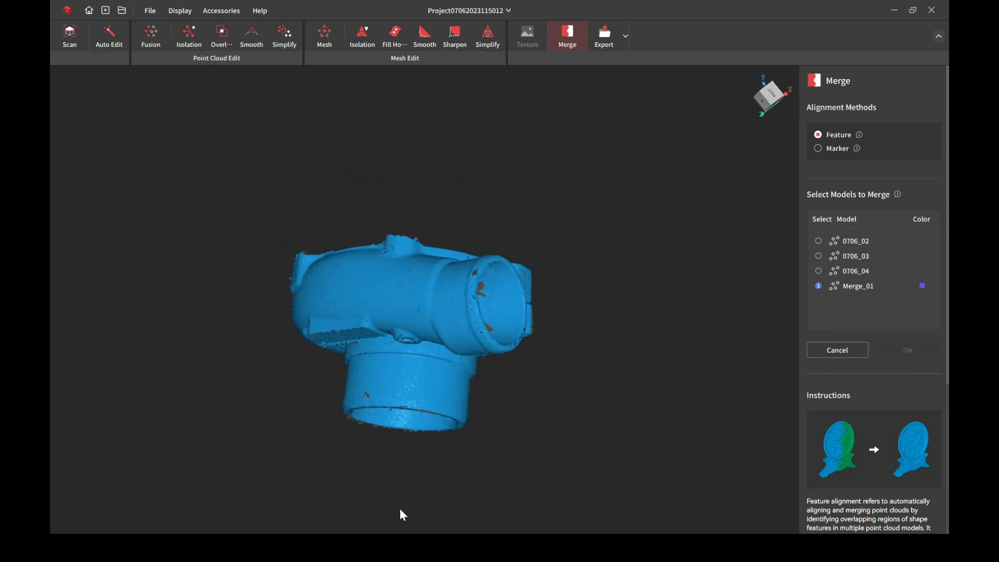
- Detect and remove isolated points from Merge_01 at 15%, leaving 1,297,124 points
drag(401, 351, 452, 322)
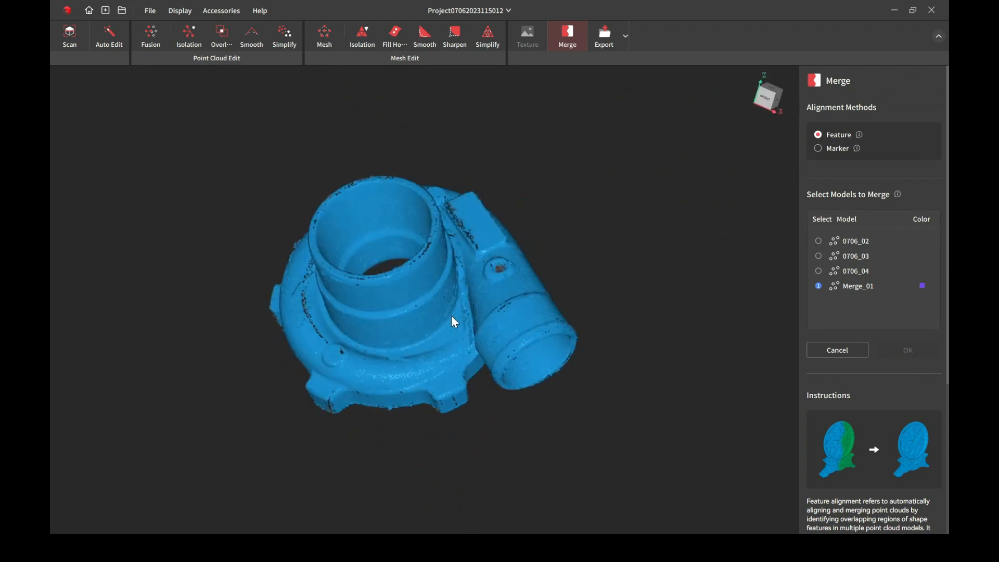
click(109, 36)
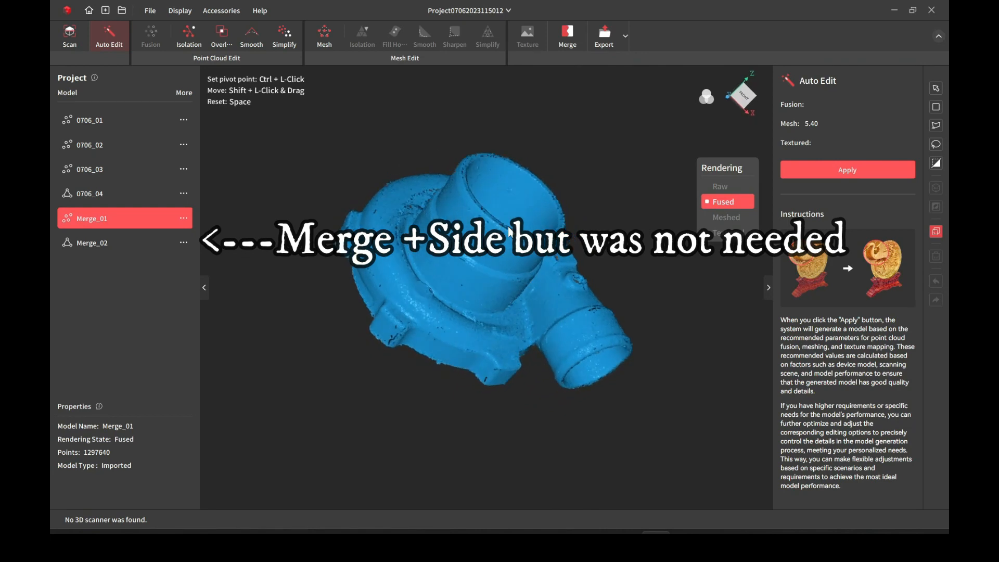
click(189, 35)
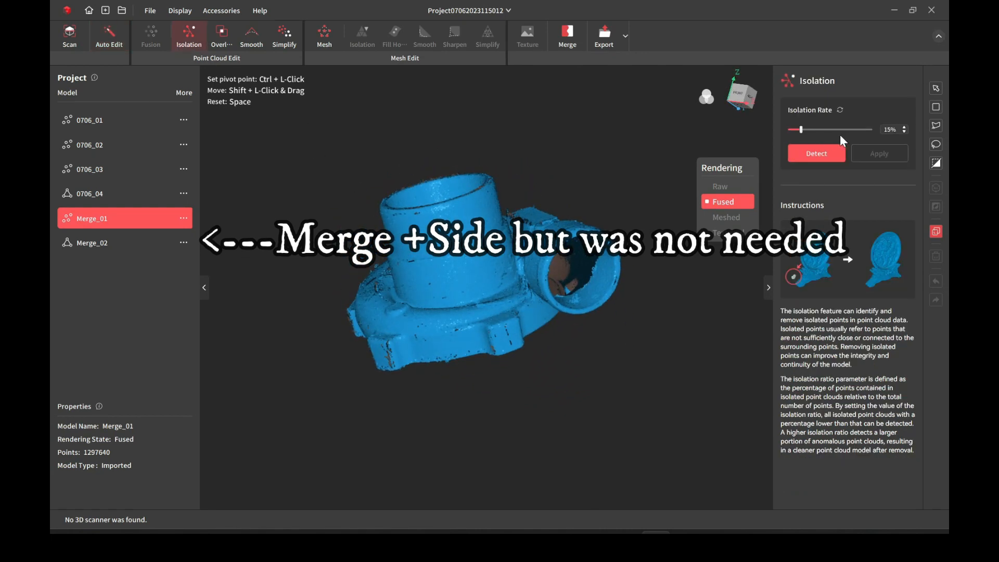
click(816, 153)
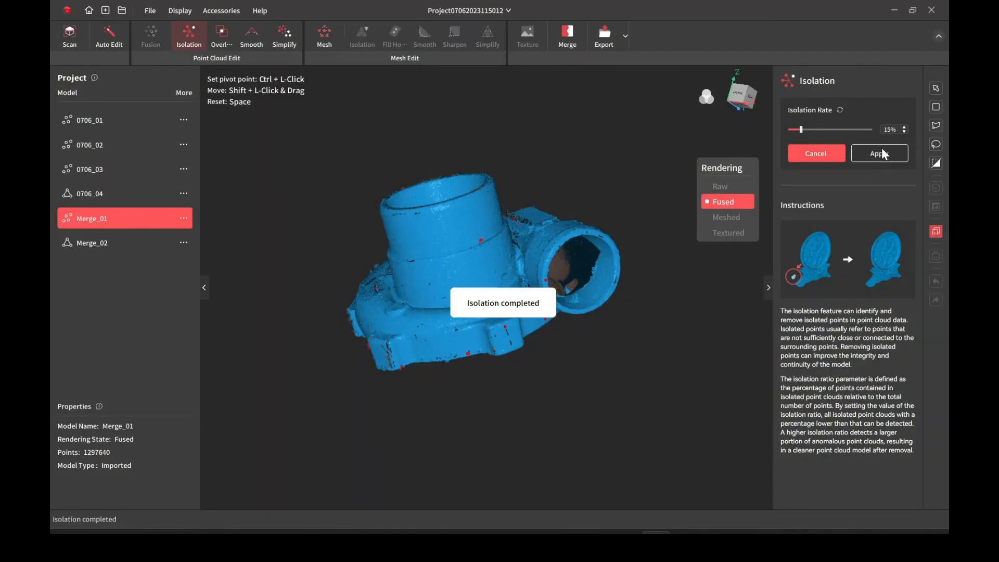
click(878, 153)
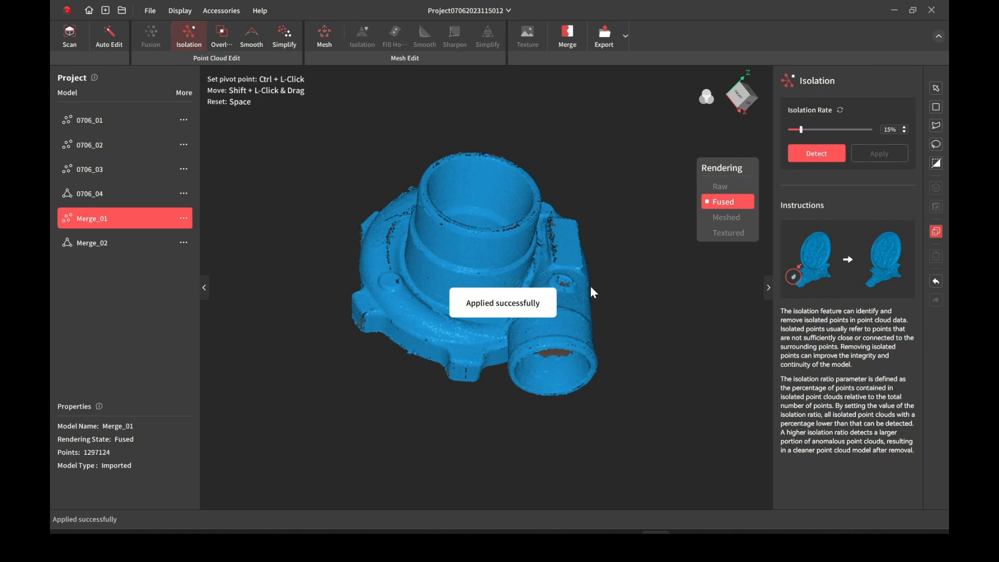
- Lasso and delete stray clusters inside the outlet and below the housing, down to 1,296,733 points
drag(592, 291, 535, 358)
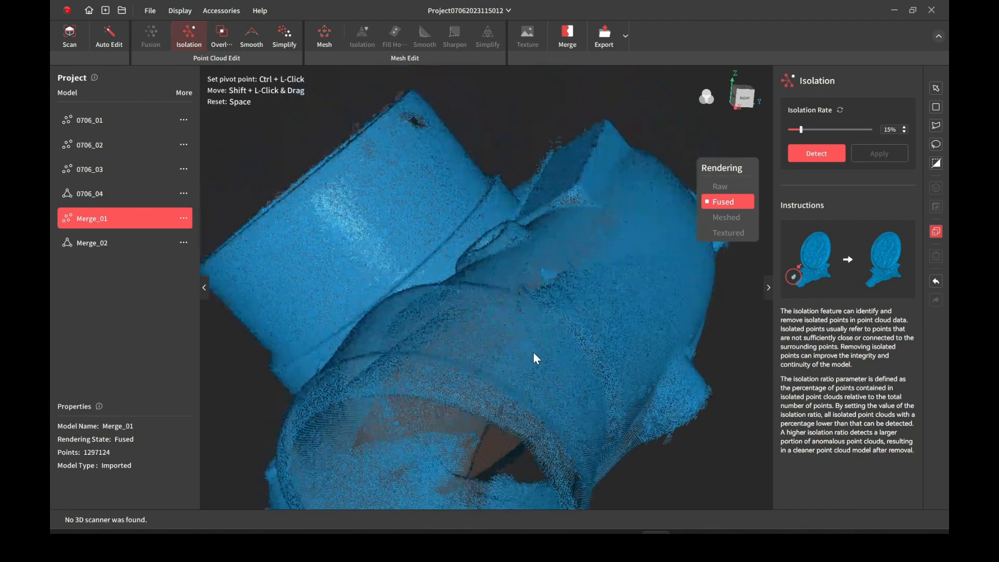
drag(534, 358, 570, 289)
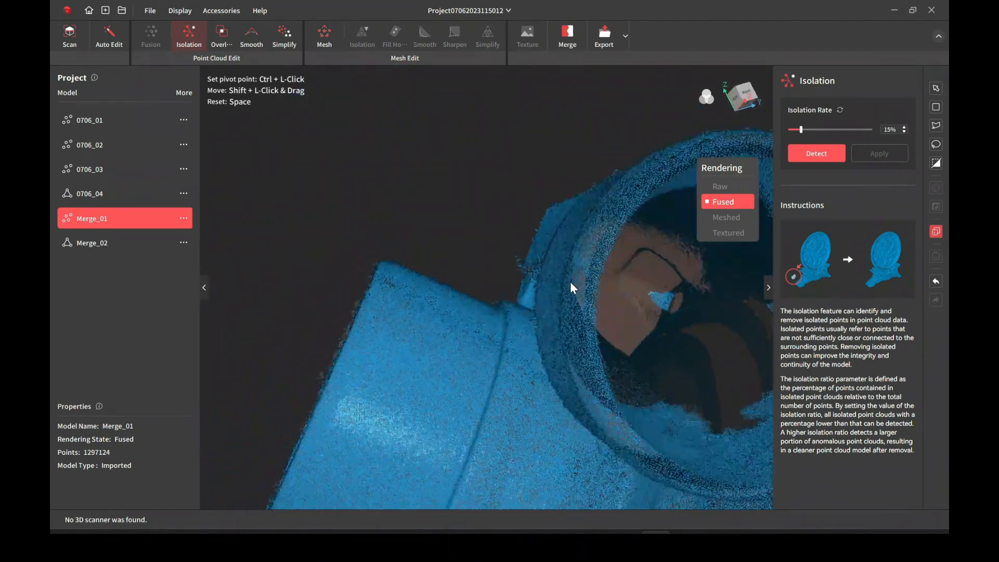
drag(571, 289, 525, 201)
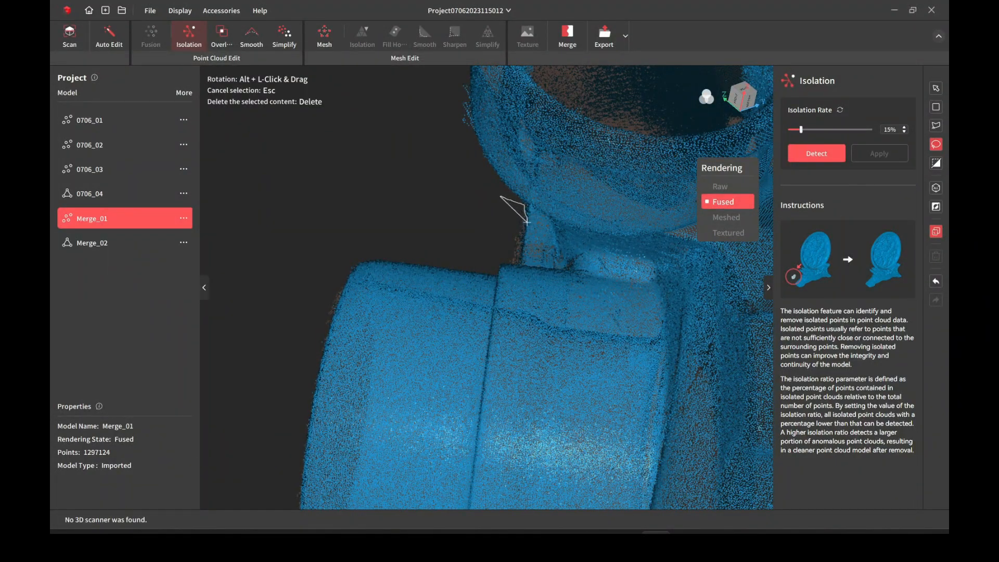
drag(516, 220, 516, 261)
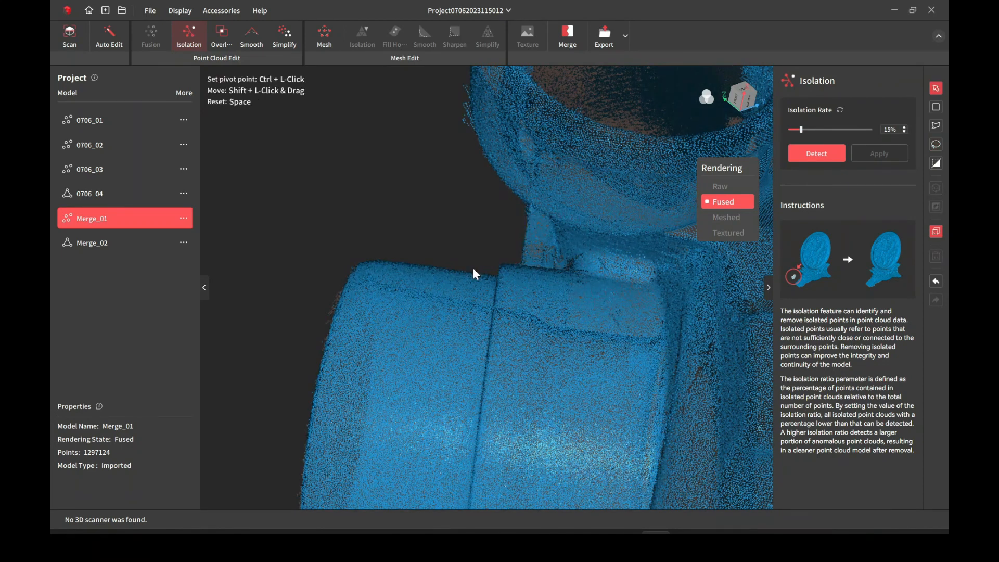
drag(474, 274, 554, 285)
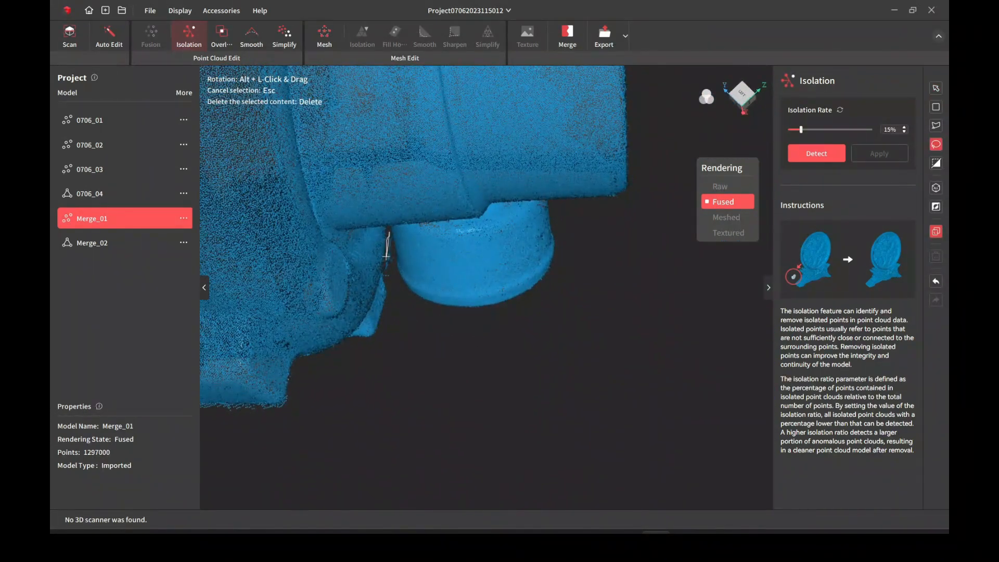
drag(381, 255, 516, 303)
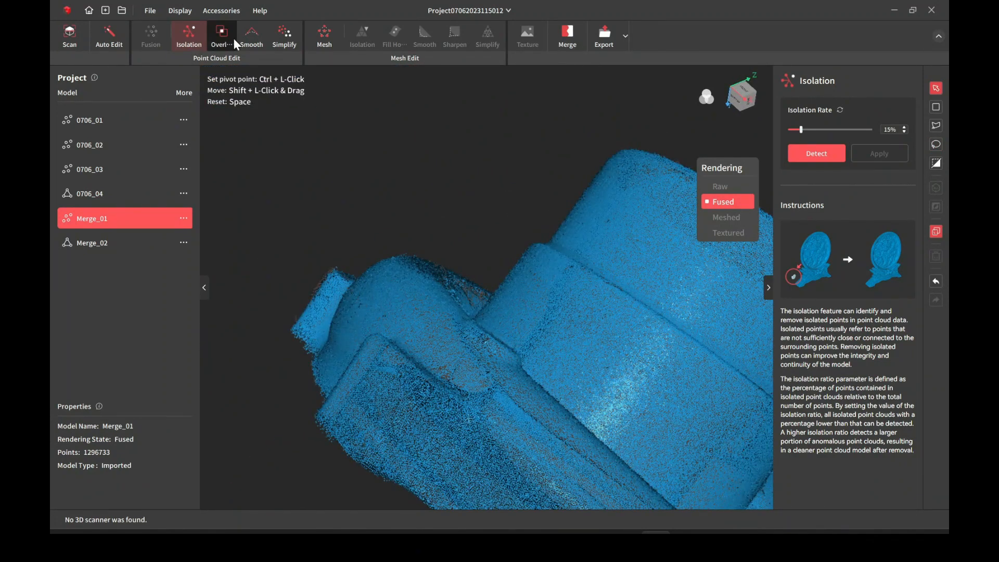
- Apply Smooth to Merge_01 with strength 10 and 10 times
click(251, 35)
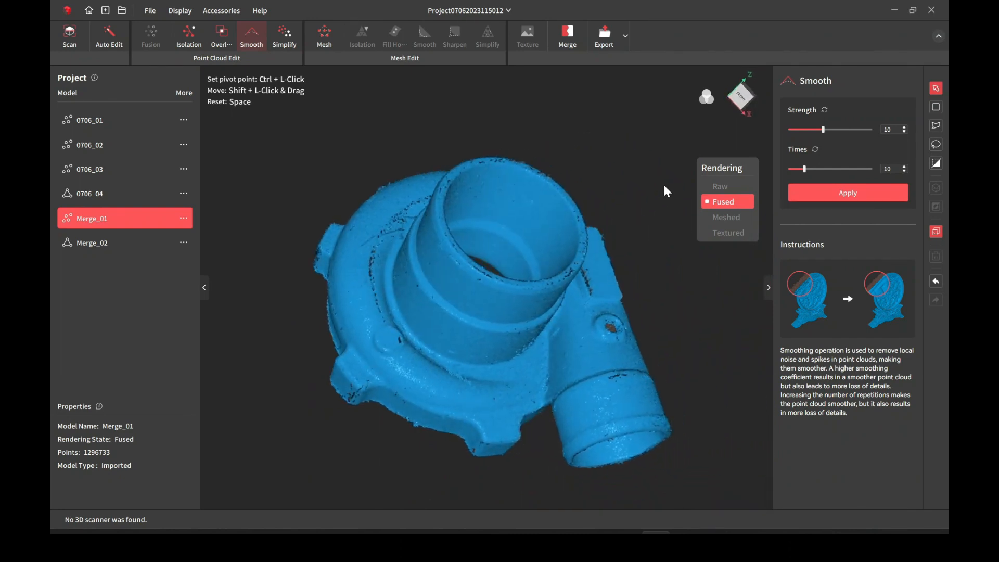
click(847, 193)
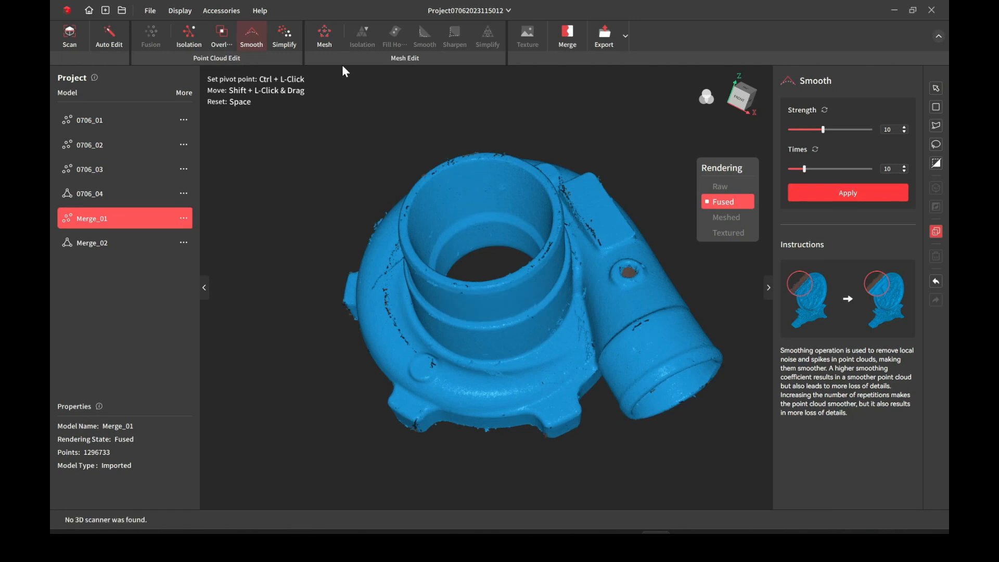
- Mesh Merge_01 at quality 5.4 with hole filling off, giving 2,773,660 polygons
click(324, 35)
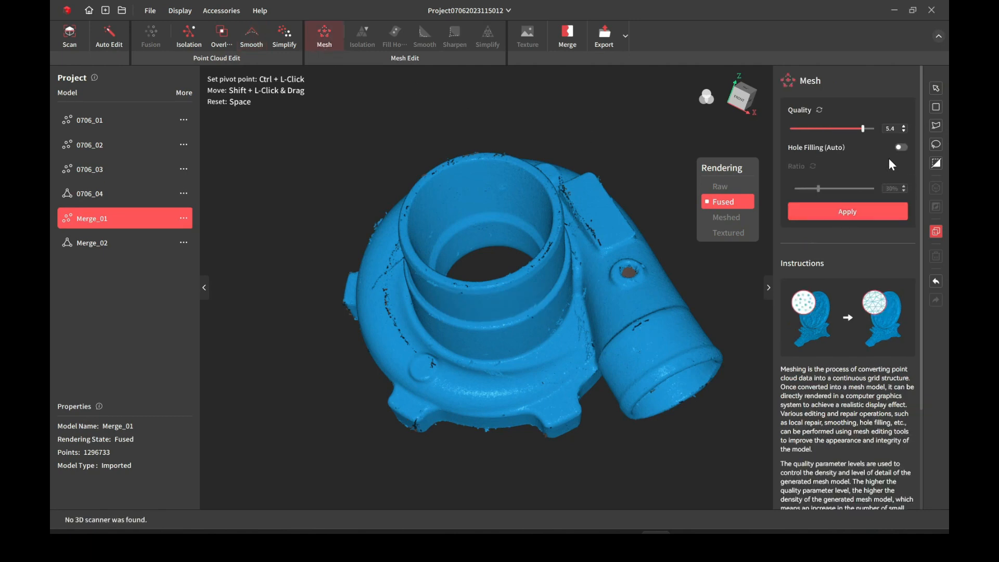
click(846, 211)
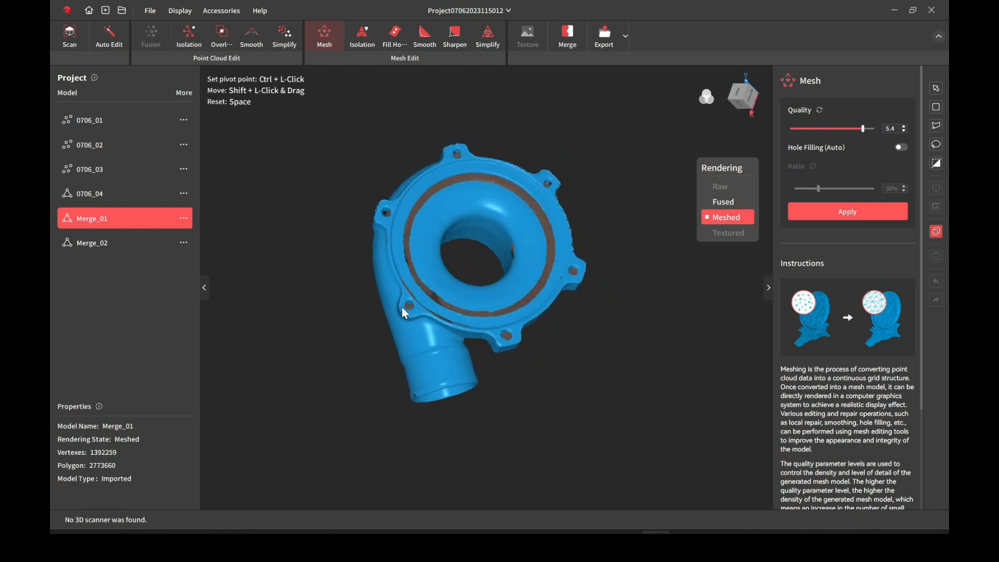
- Orbit the meshed housing to inspect the outlet, profile and inlet sides
drag(402, 312, 560, 317)
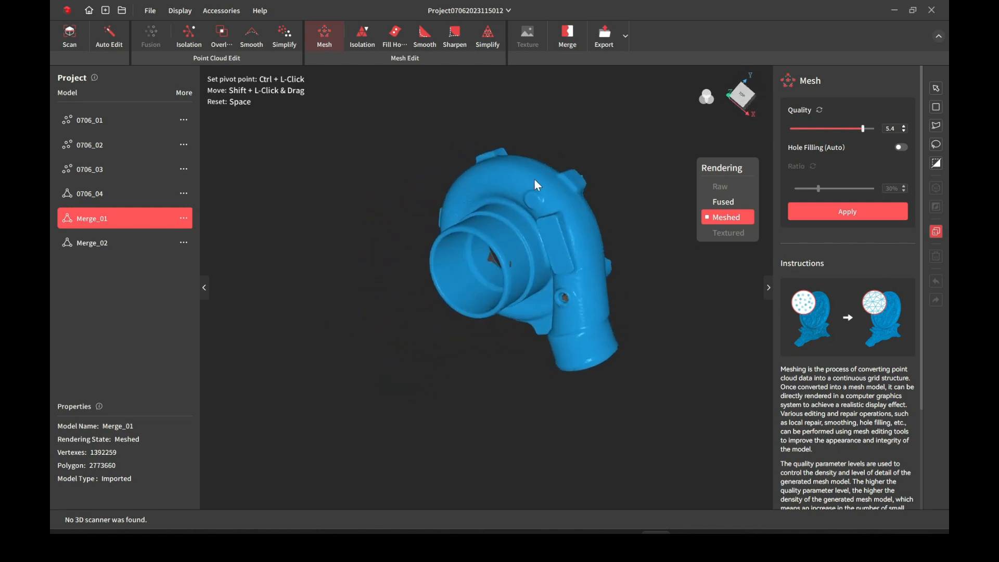
drag(534, 185, 501, 322)
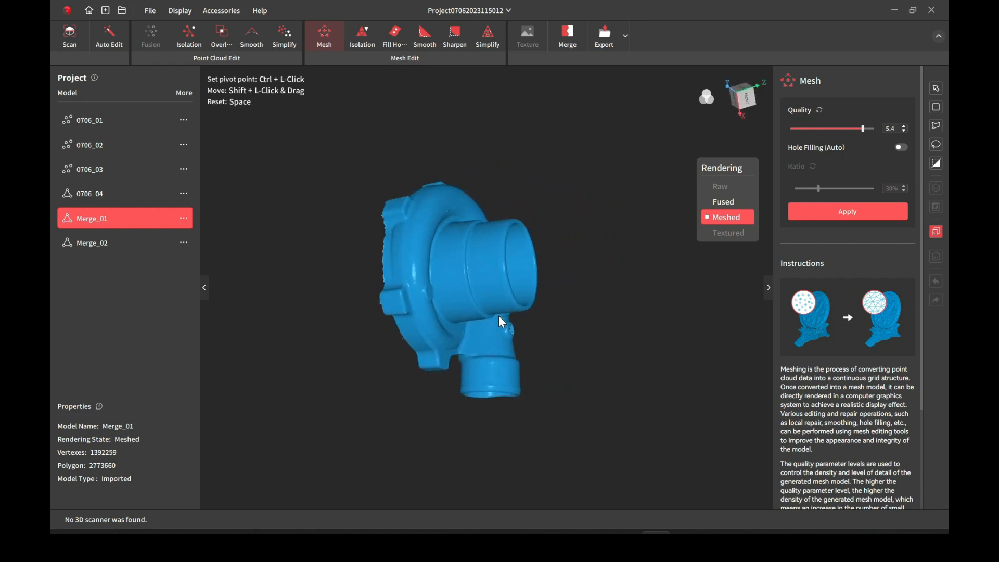
drag(500, 322, 522, 337)
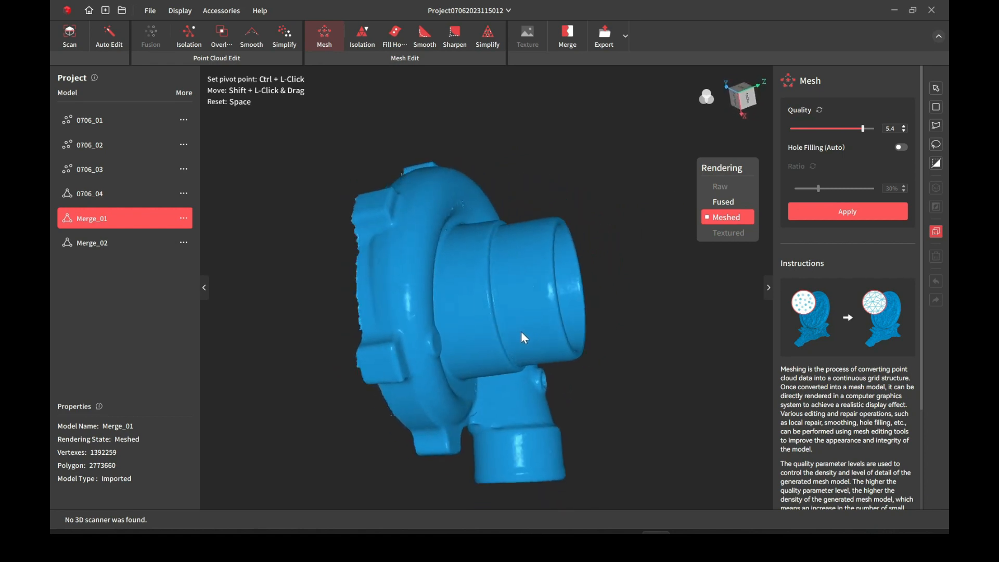
drag(522, 337, 456, 287)
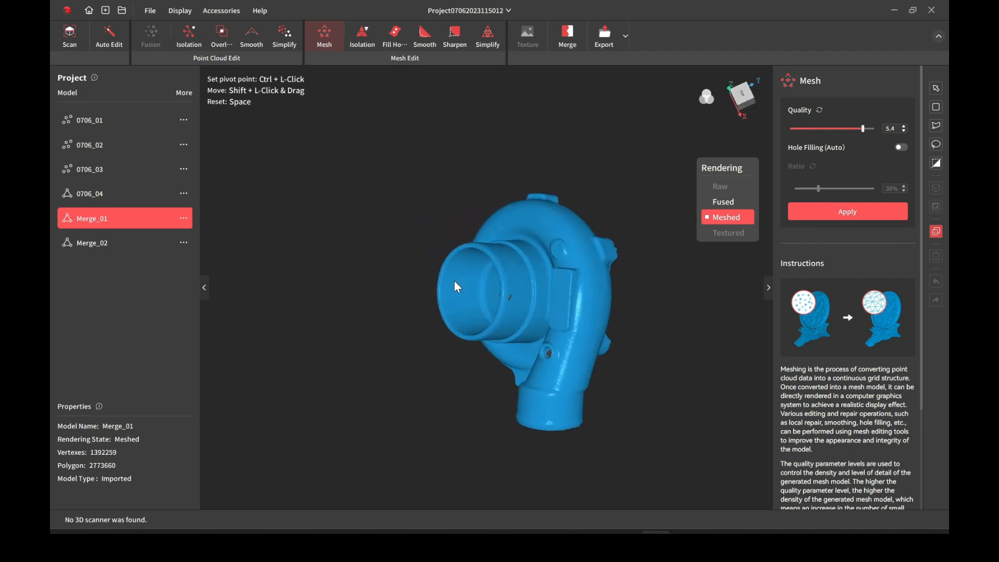
drag(456, 287, 567, 481)
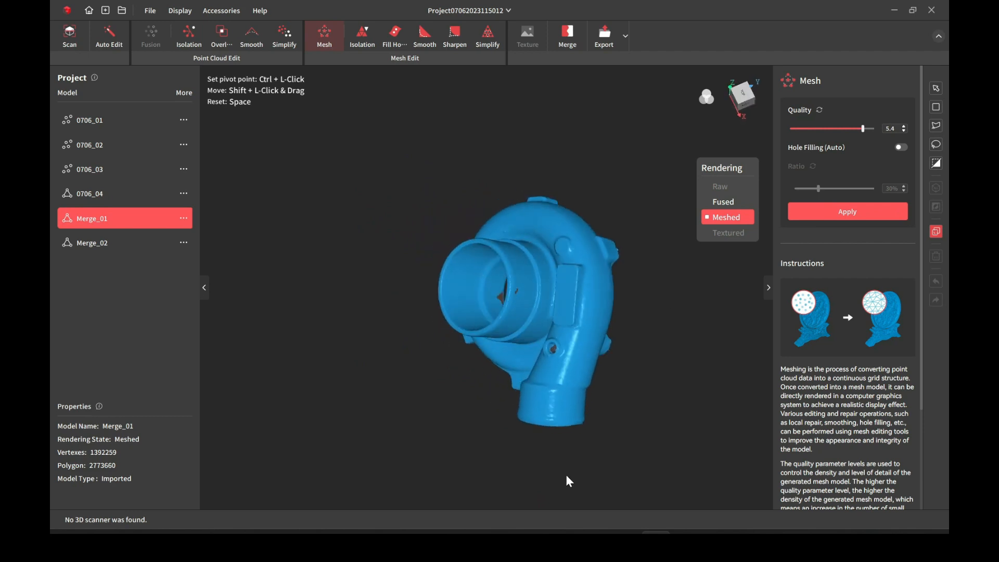
- Export Merge_01 from its options menu as a mesh model
click(109, 35)
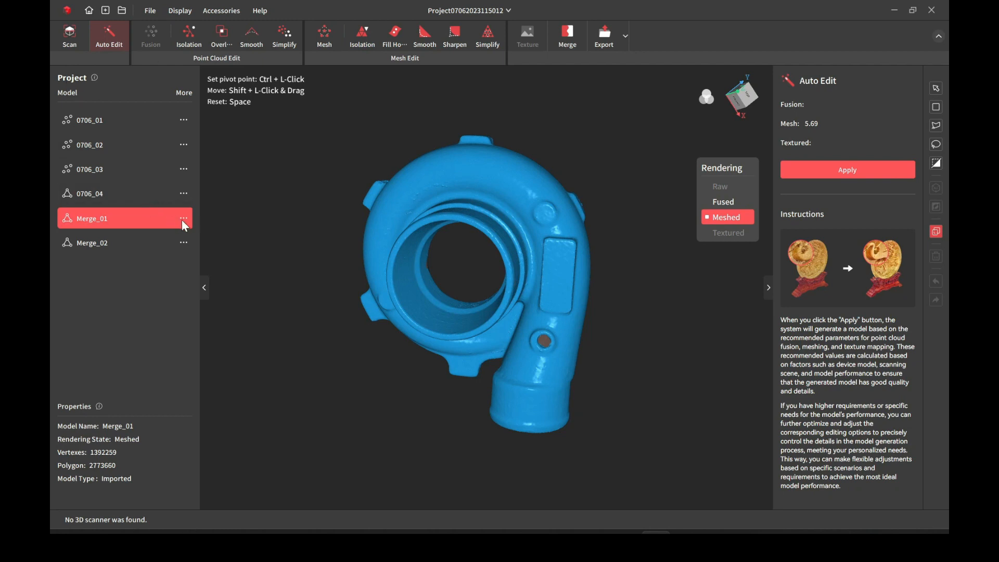
click(183, 218)
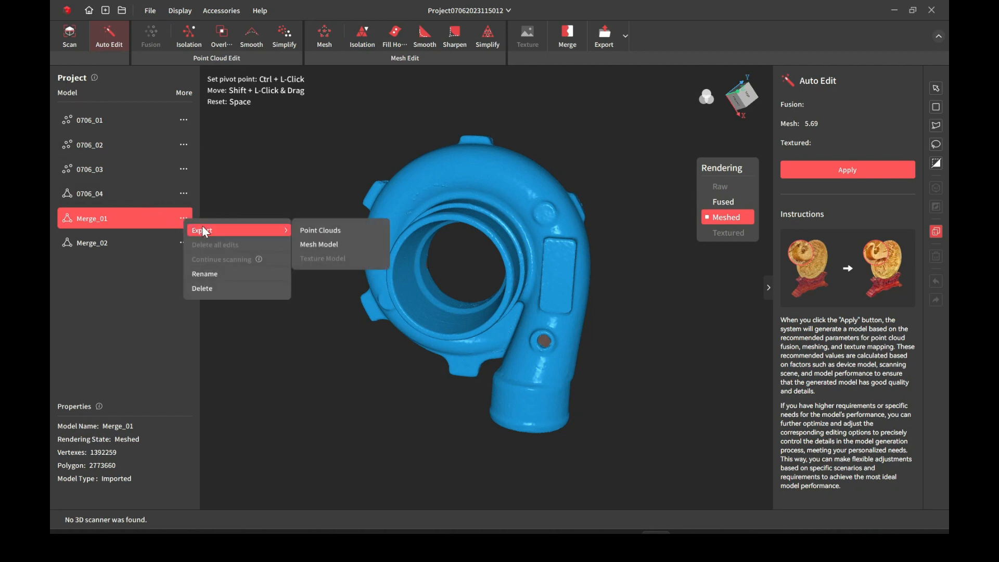
mouse_move(340, 243)
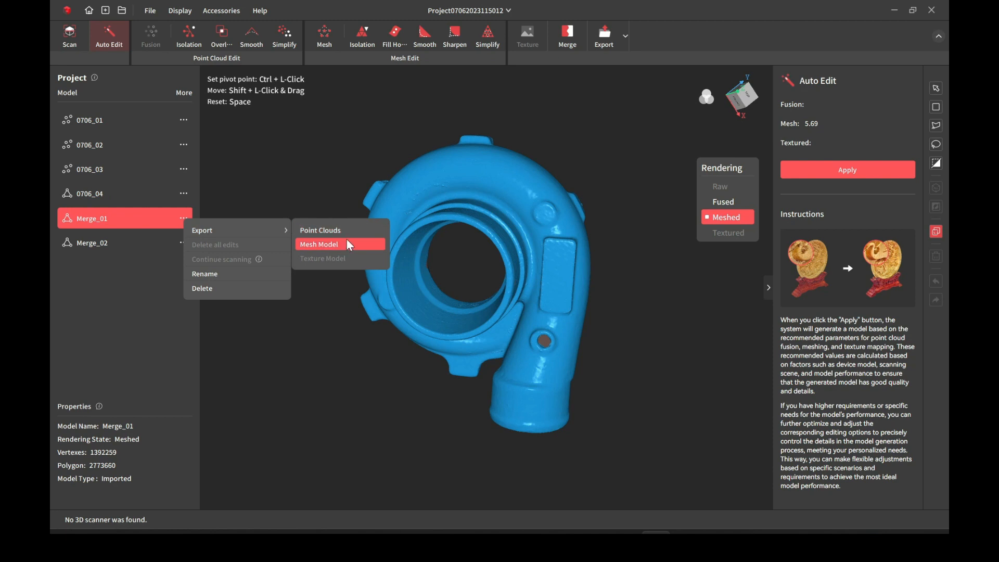
click(624, 36)
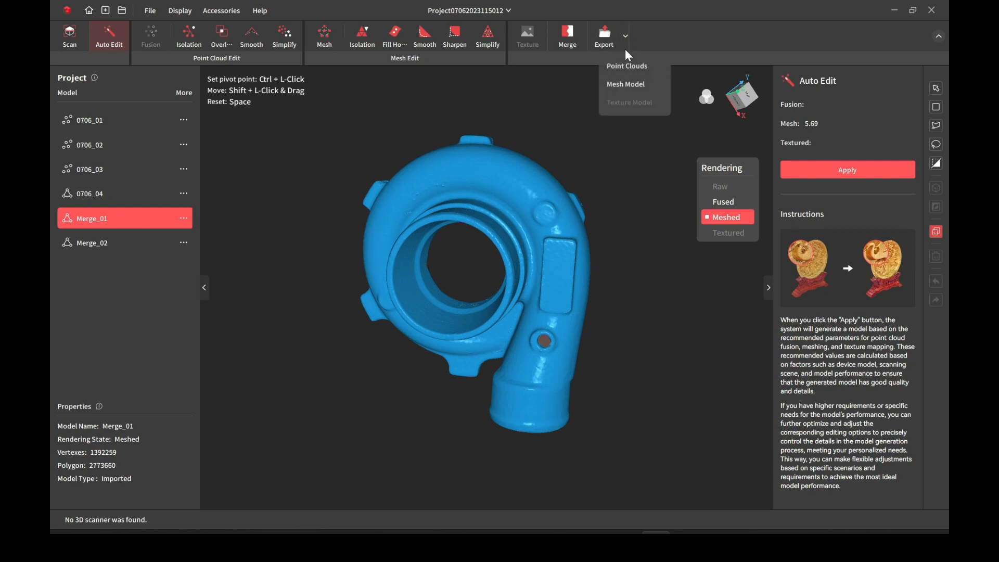
mouse_move(625, 83)
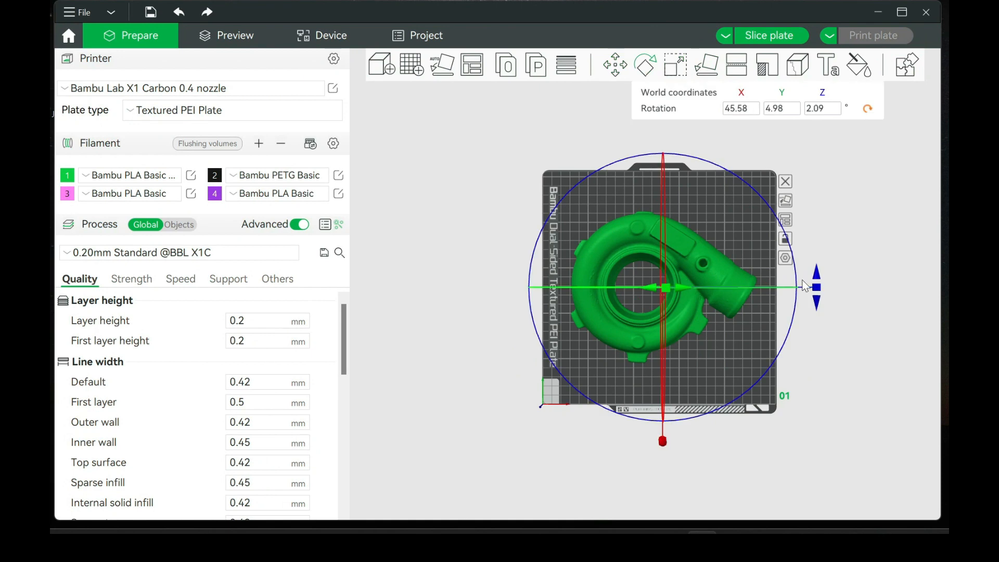
- Simplify the housing mesh in Bambu Studio to the Extra high detail level (~501,933 triangles)
right_click(663, 287)
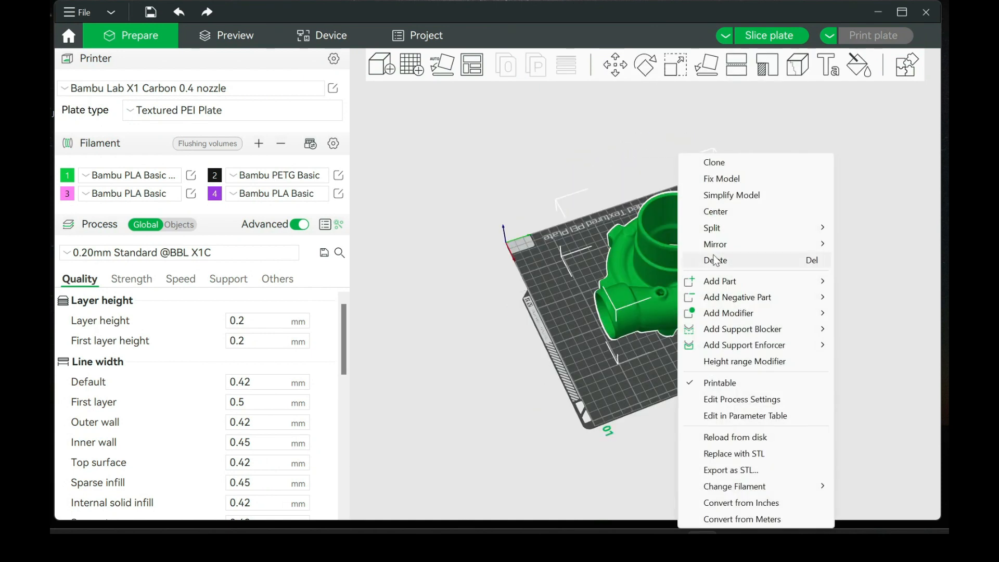
click(731, 194)
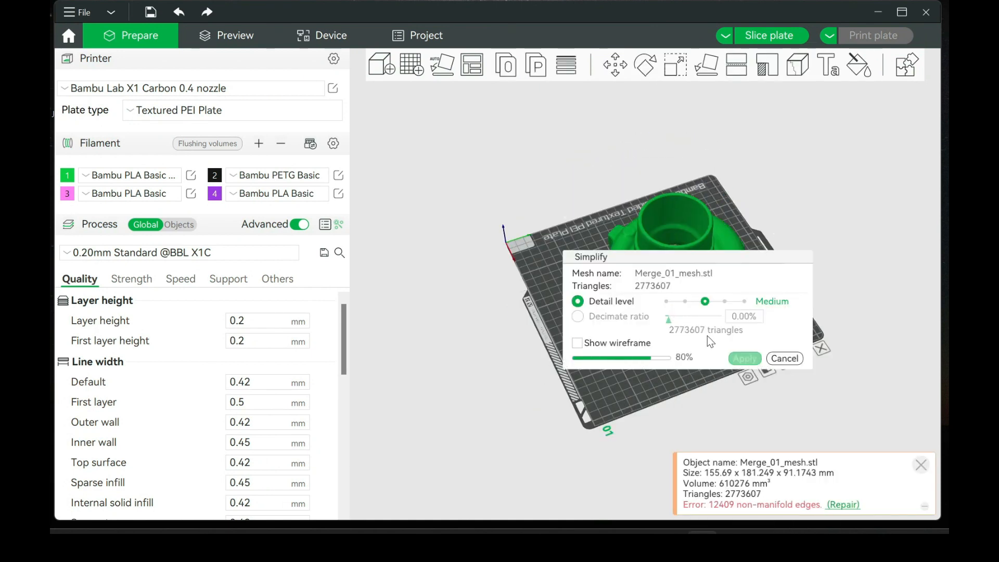
drag(704, 302, 686, 302)
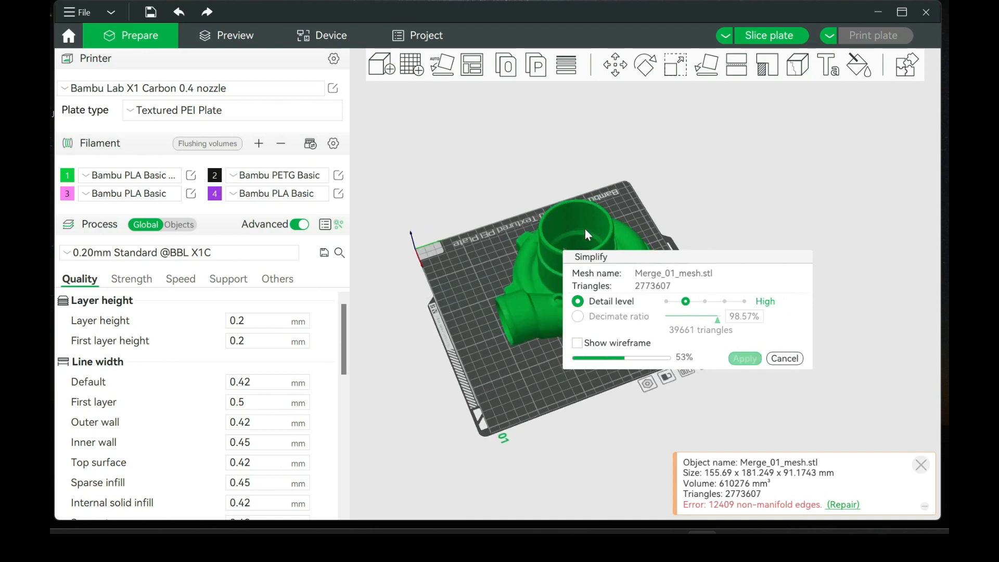
drag(686, 301, 666, 301)
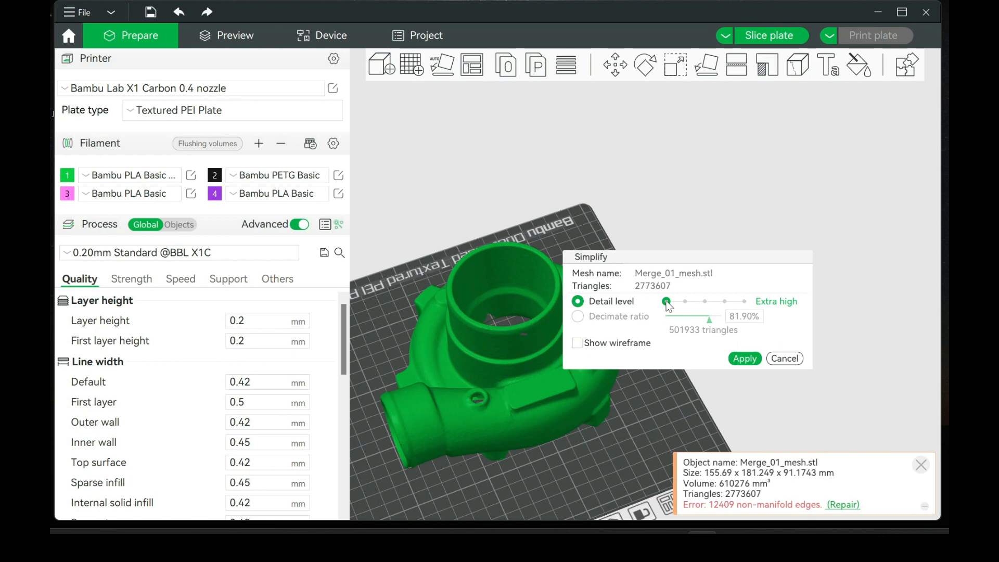
drag(666, 301, 742, 301)
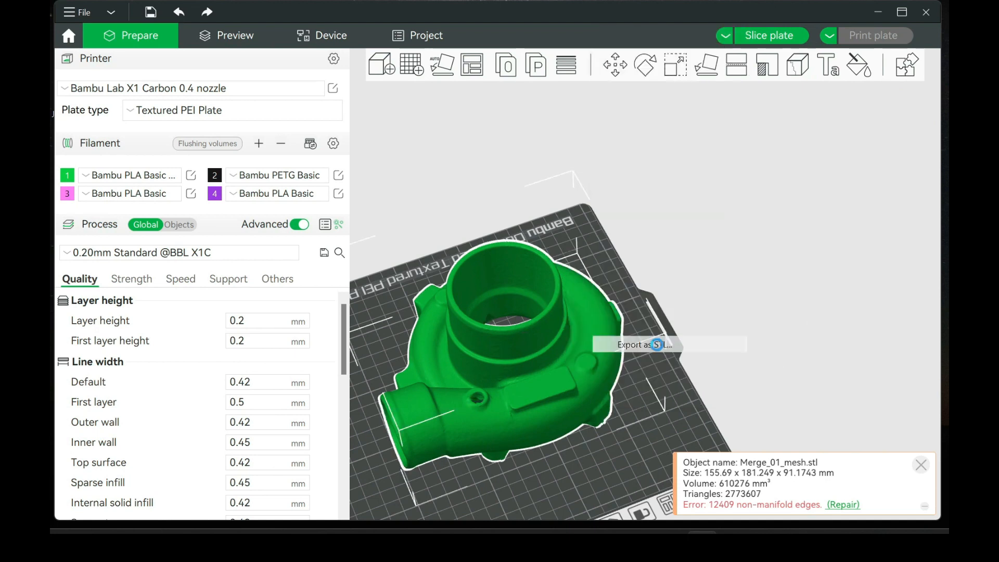
- Save the simplified STL, then rotate the lighting around Hscan.stl in 3D Viewer
click(643, 344)
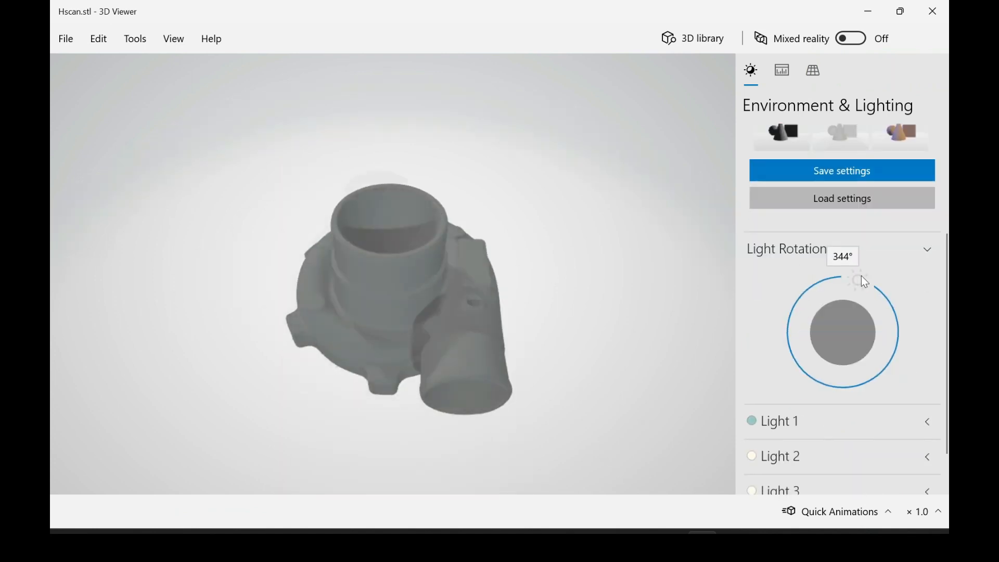
drag(856, 282, 879, 293)
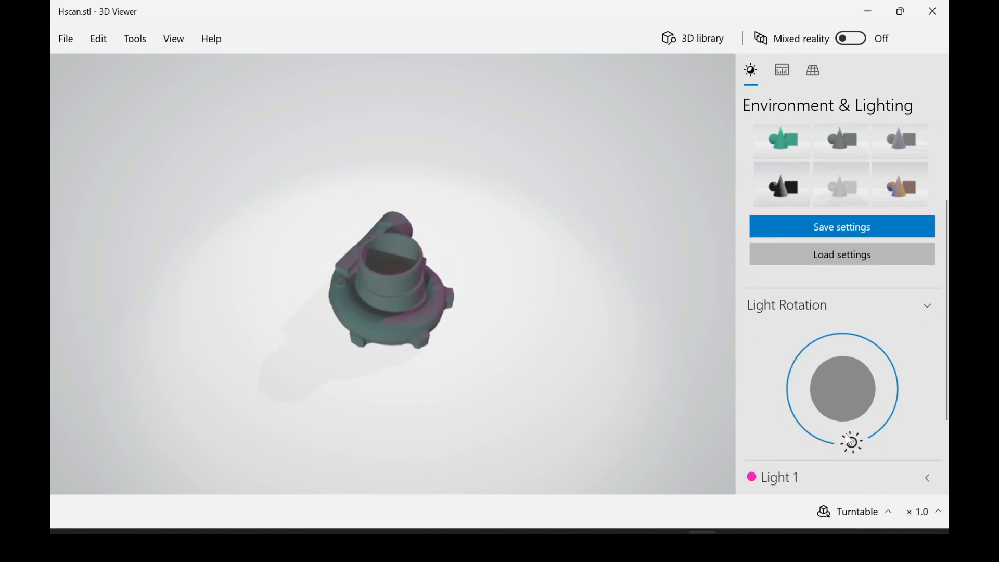
drag(852, 444, 870, 342)
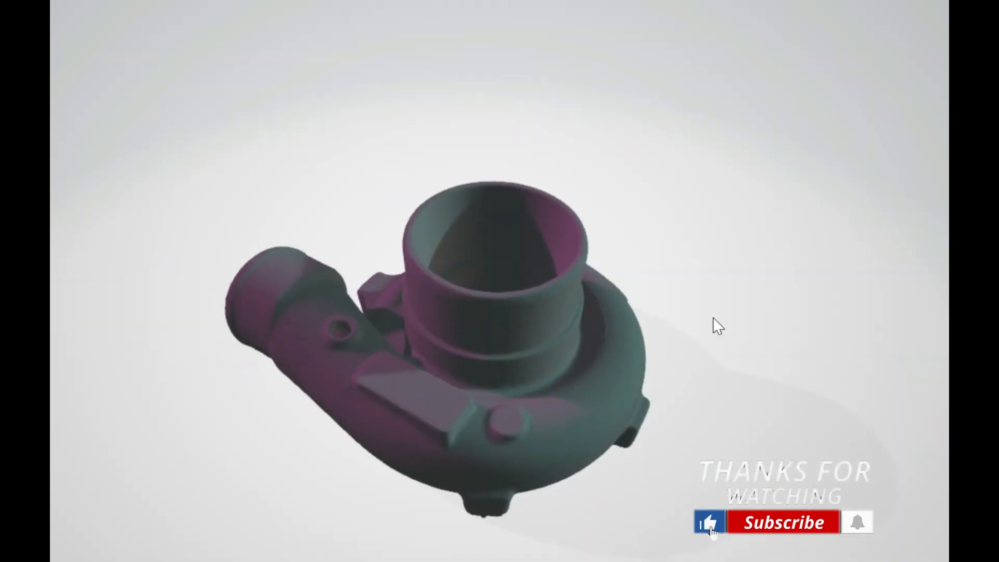
click(782, 521)
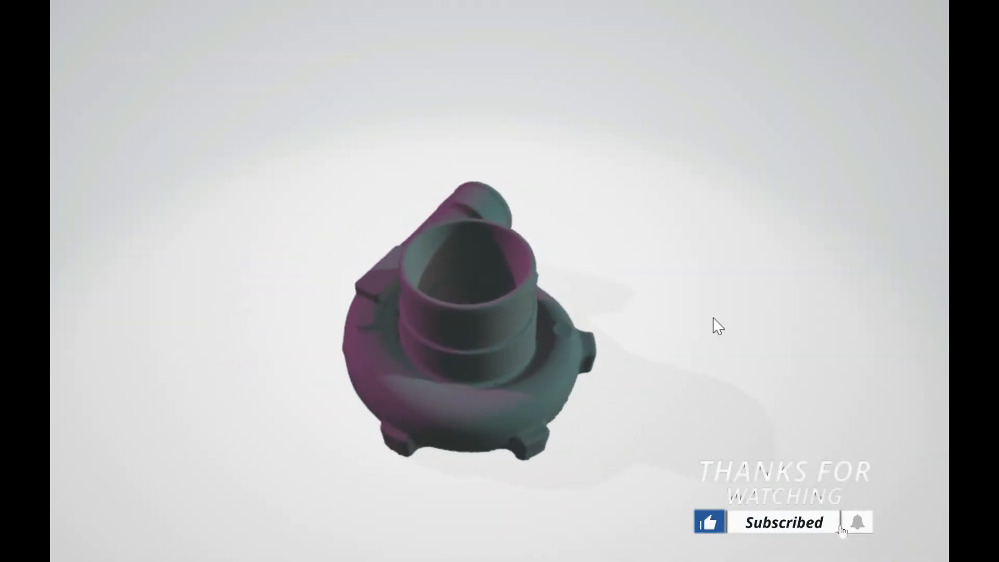